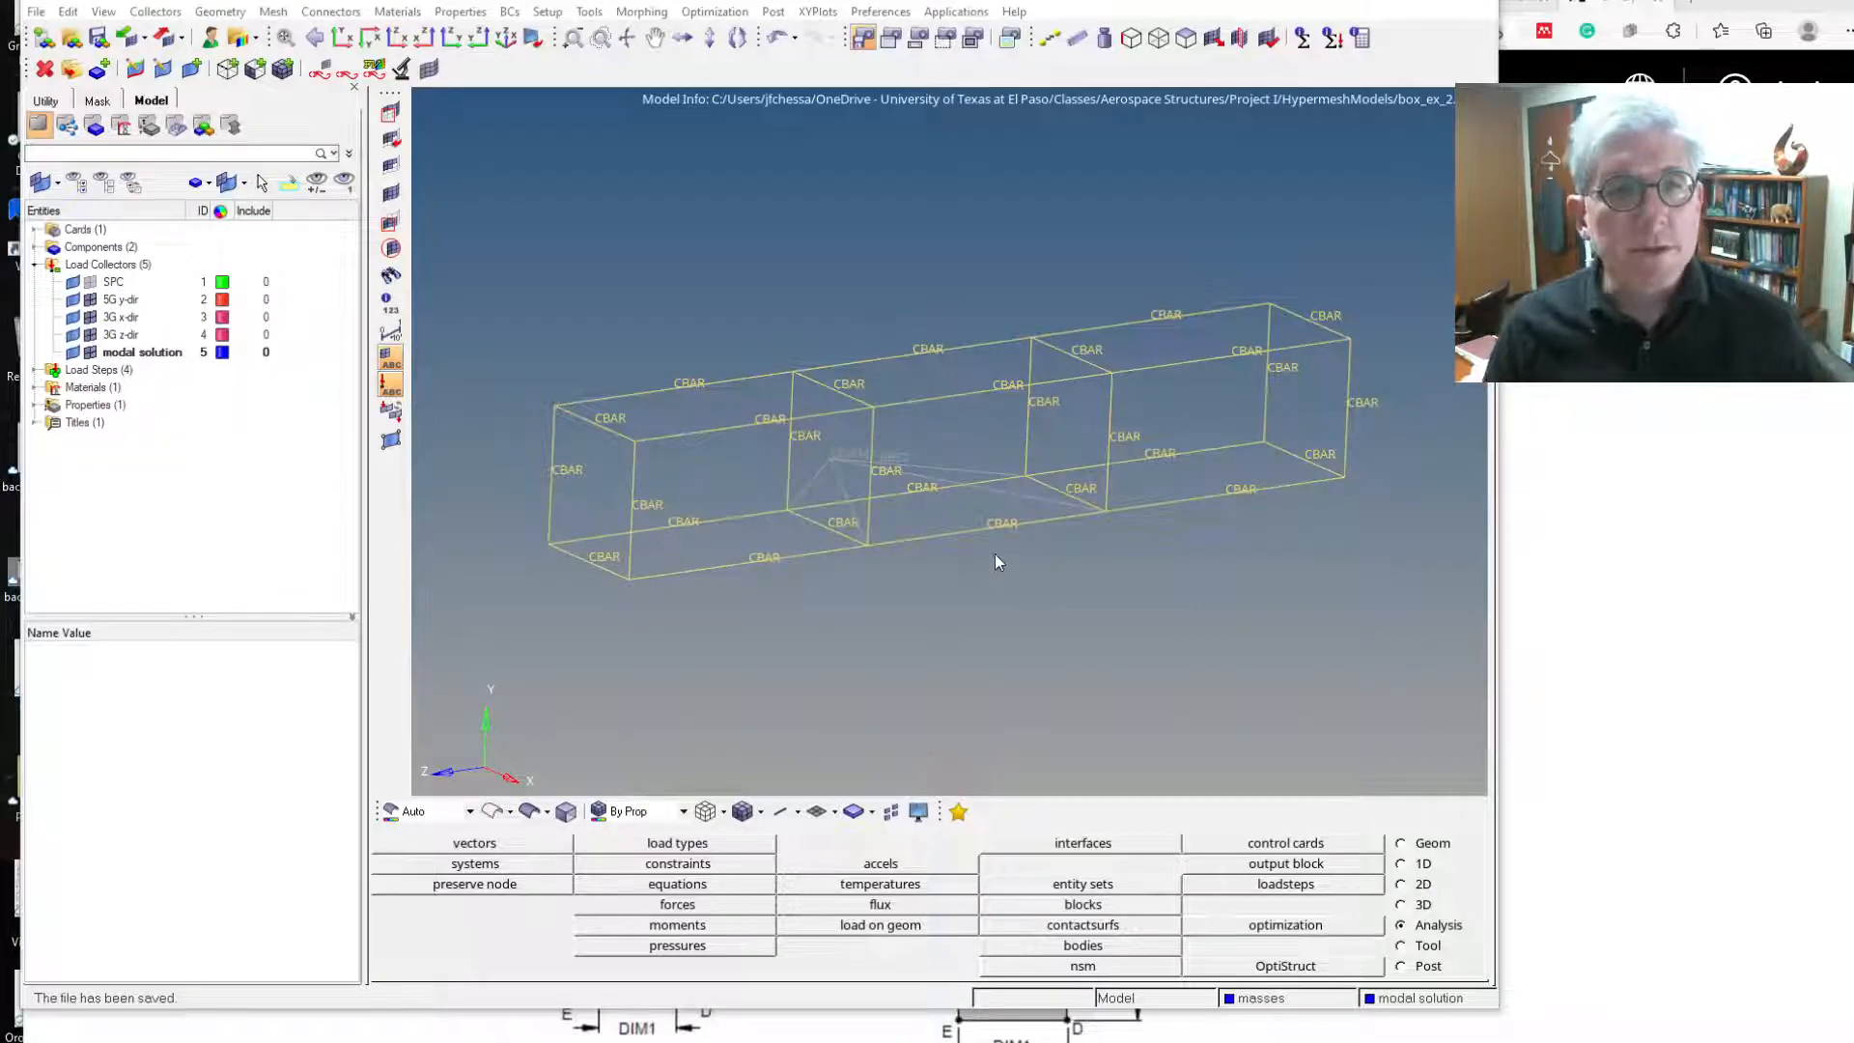
mouse_move(990, 556)
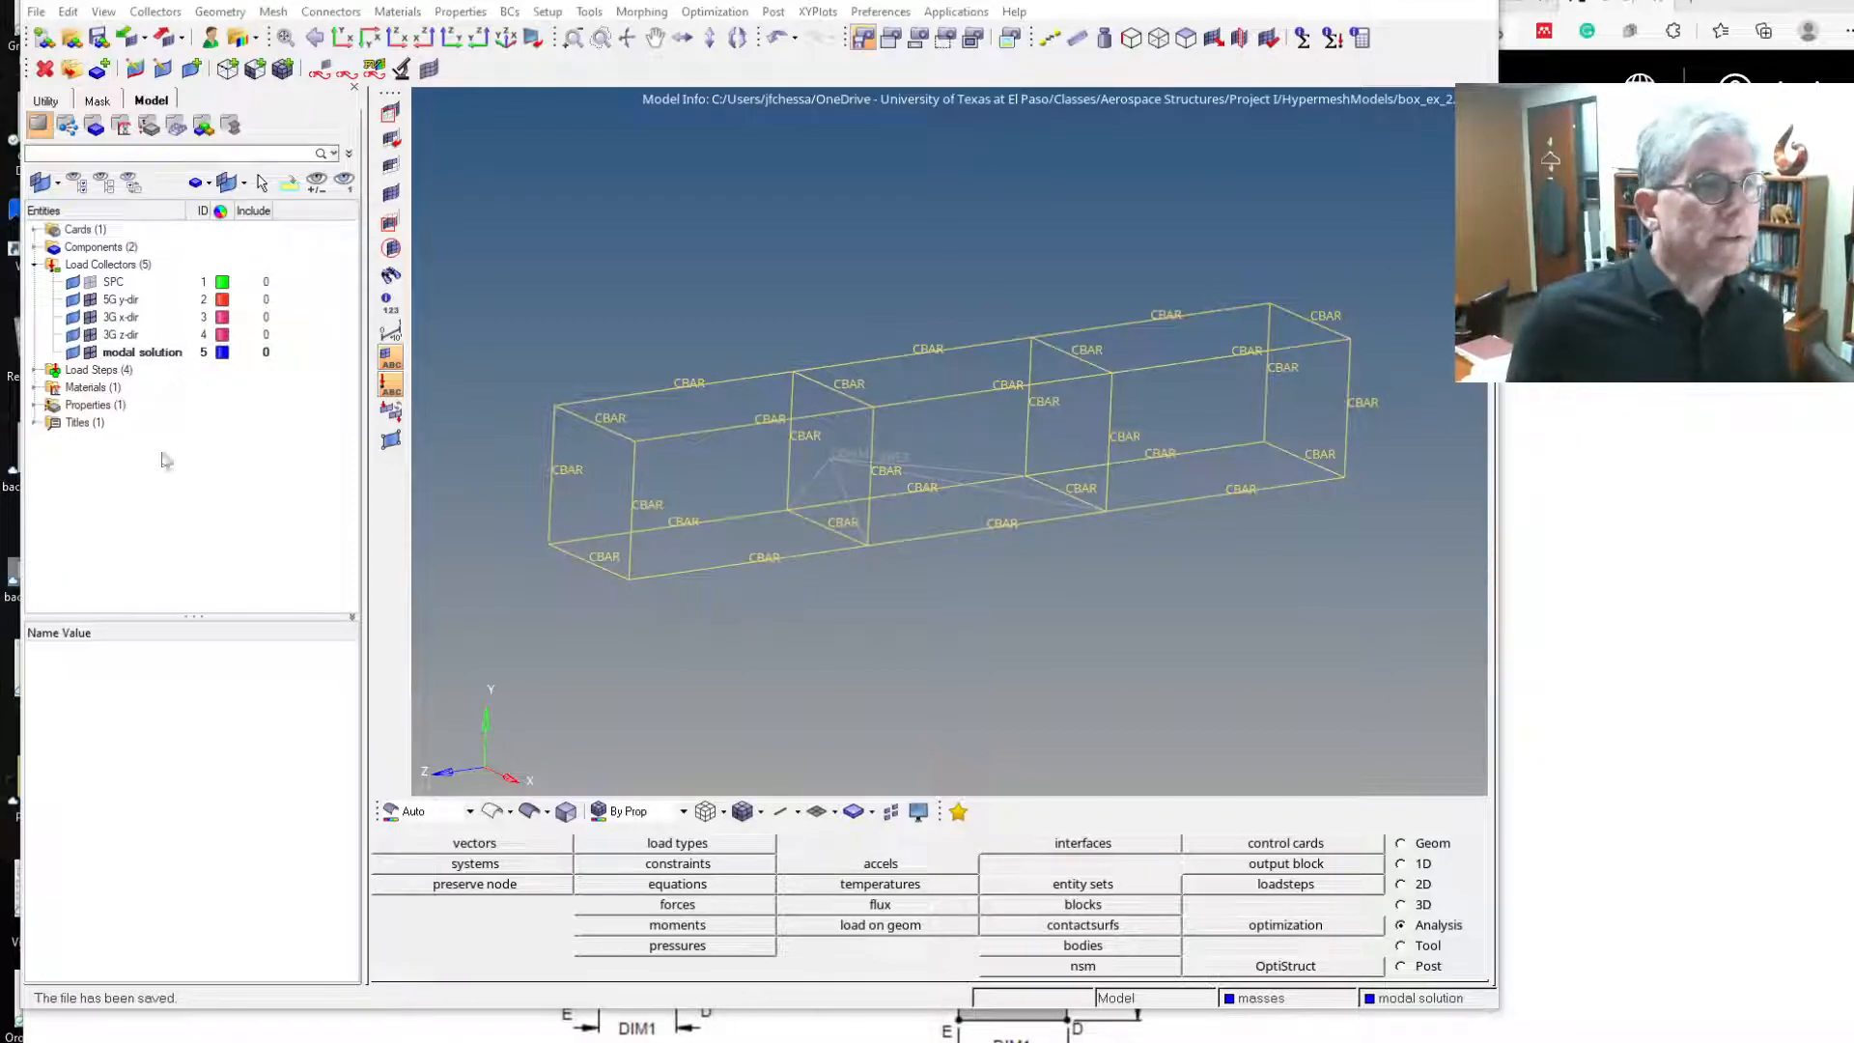
Create a sixth load collector named 'Thrust forces' (ID 6) and colour it purple.
right_click(165, 461)
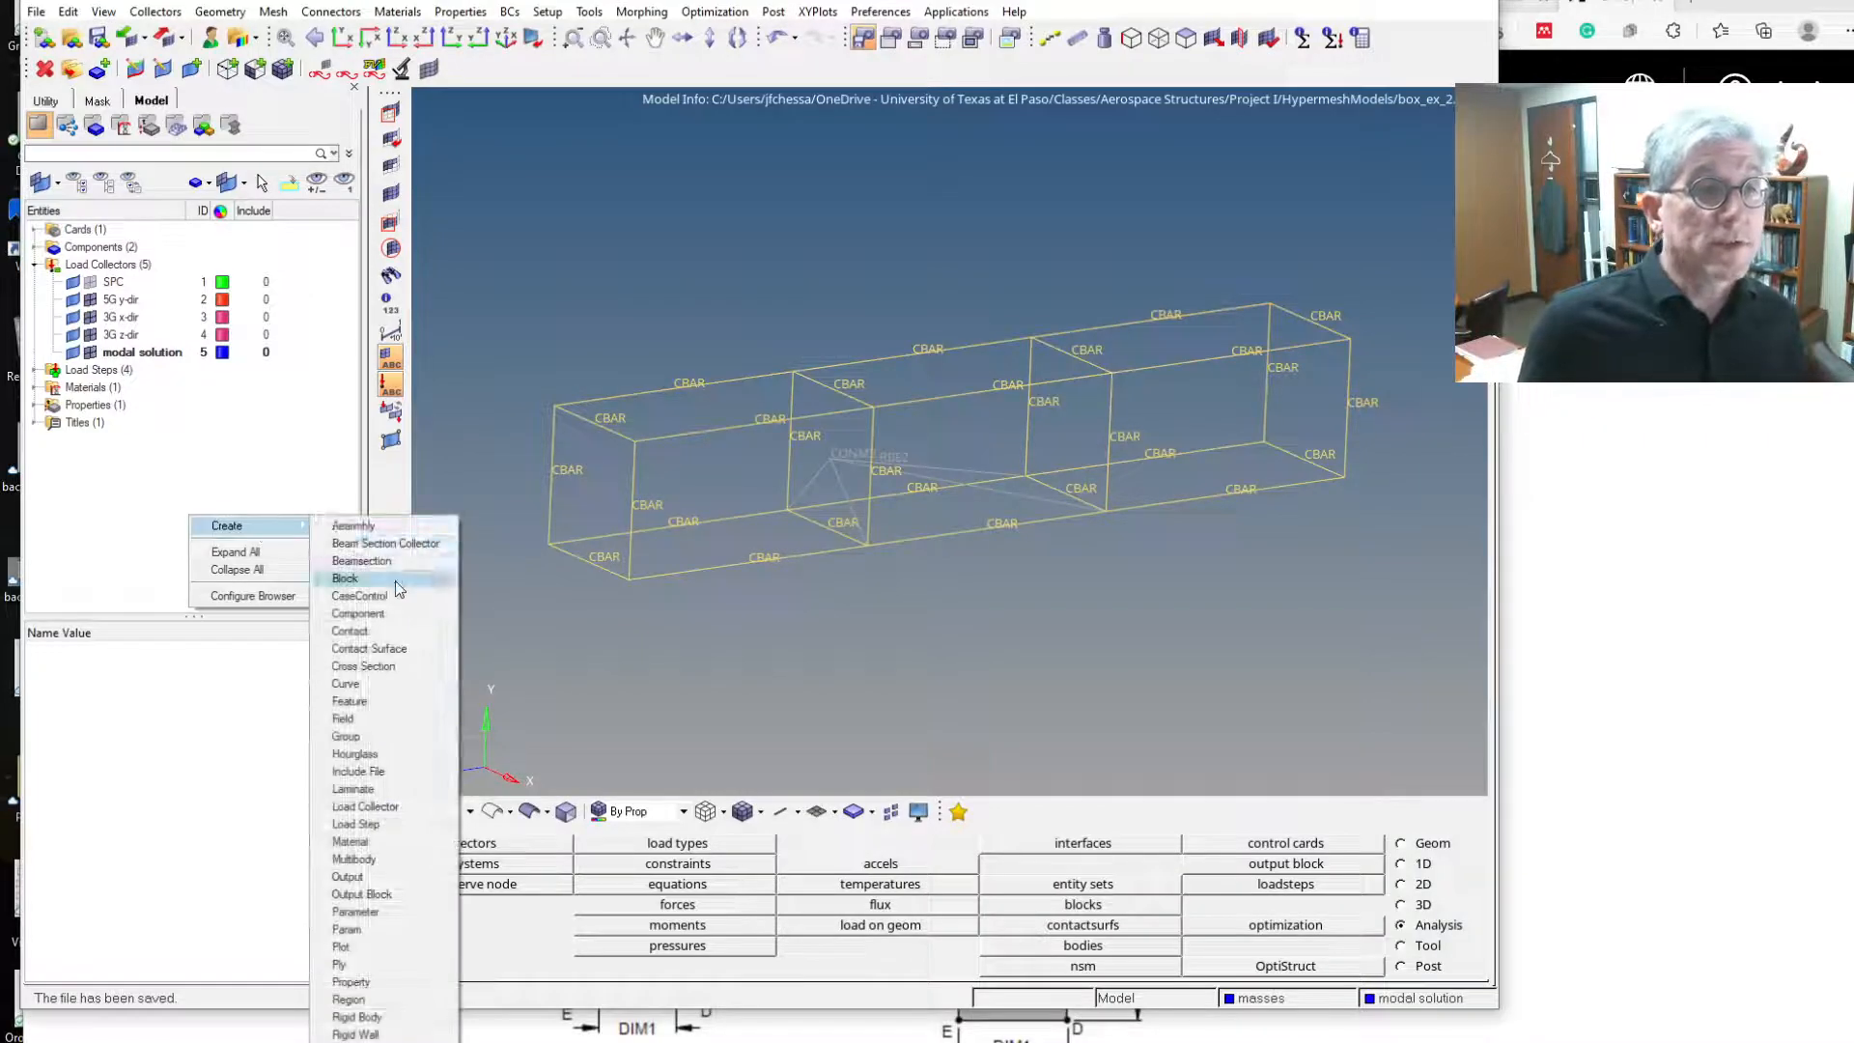
mouse_move(390, 812)
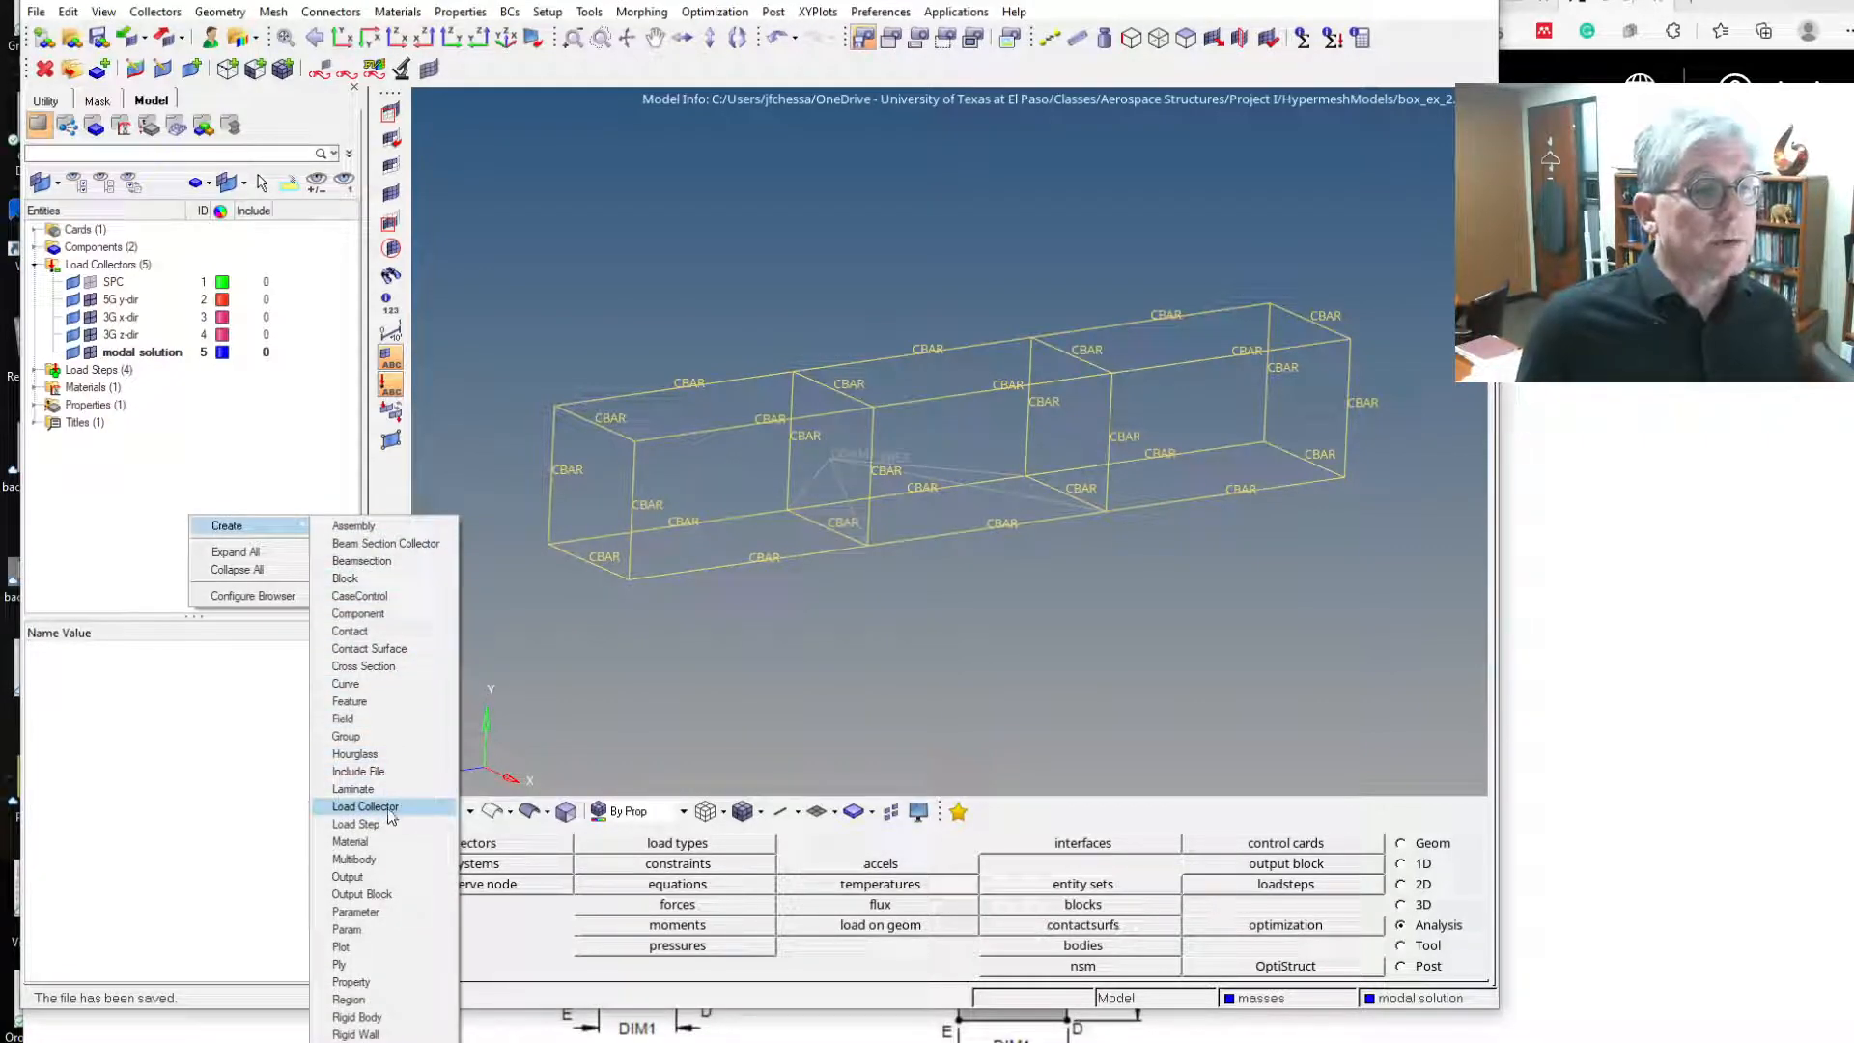
click(365, 807)
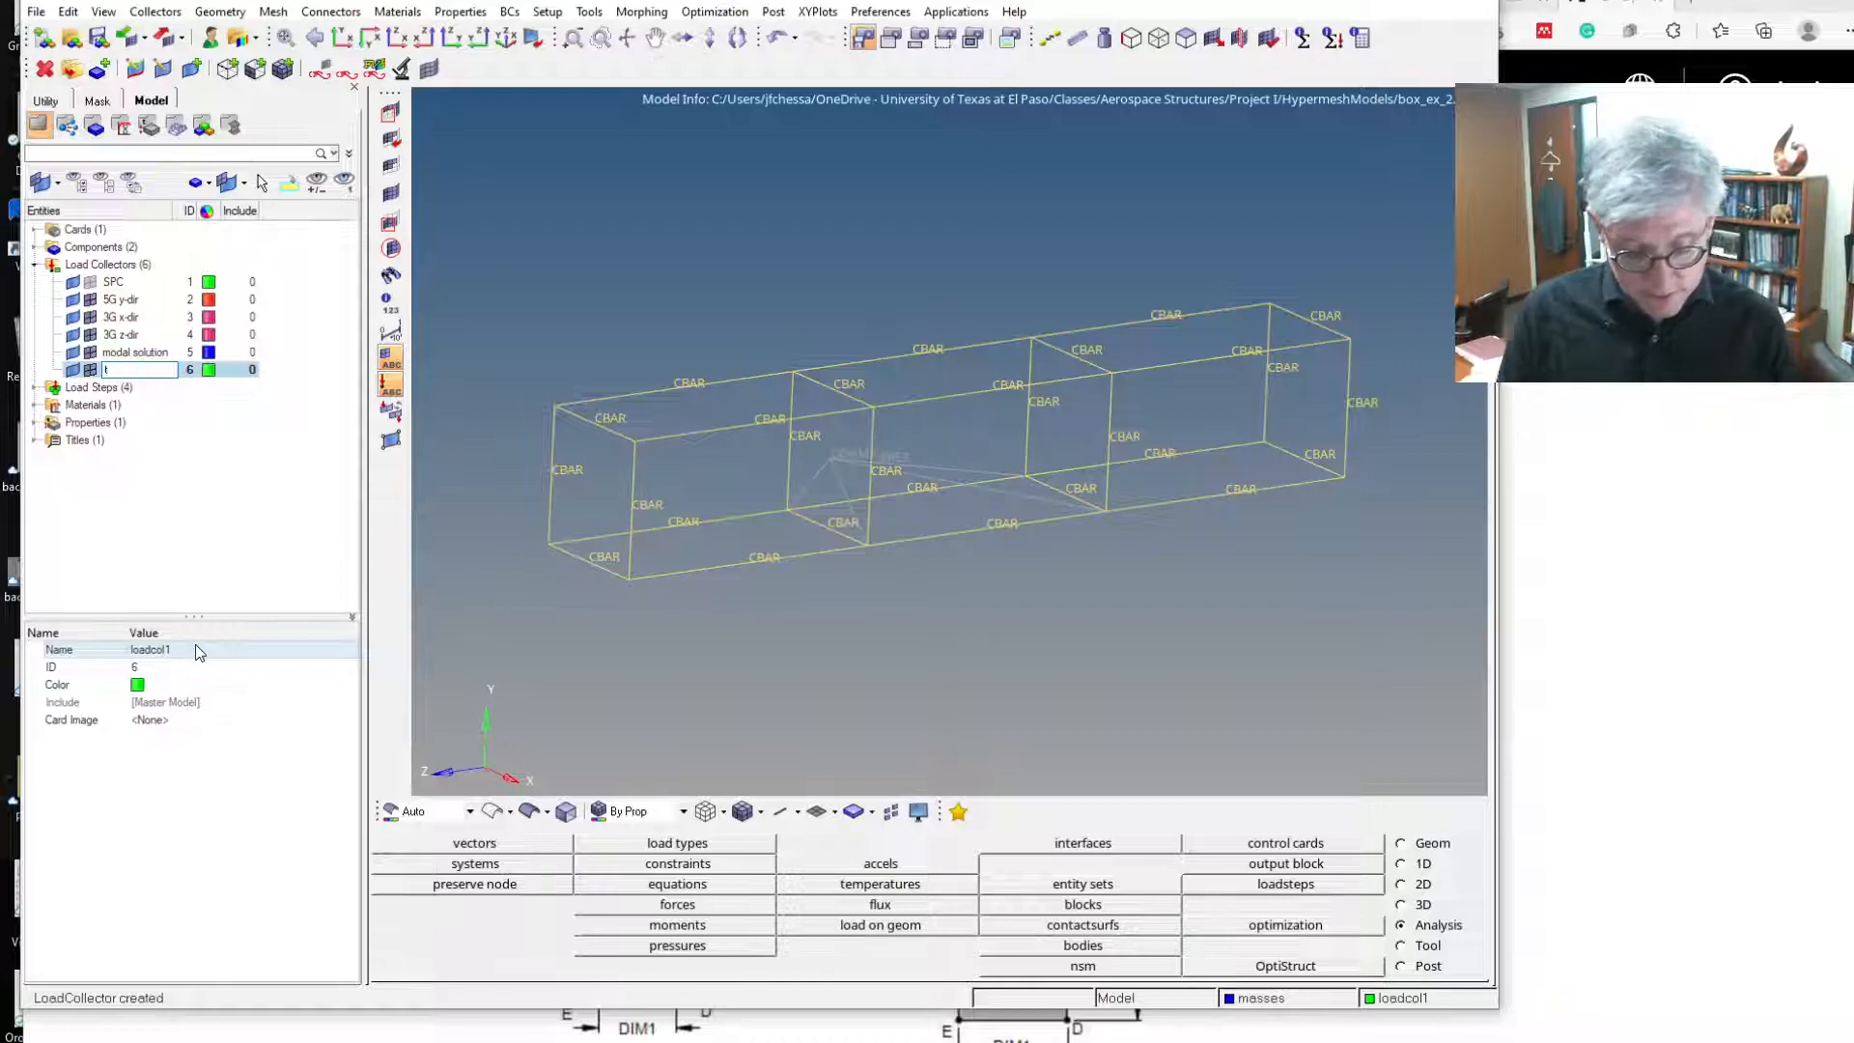
text(Thrust forces)
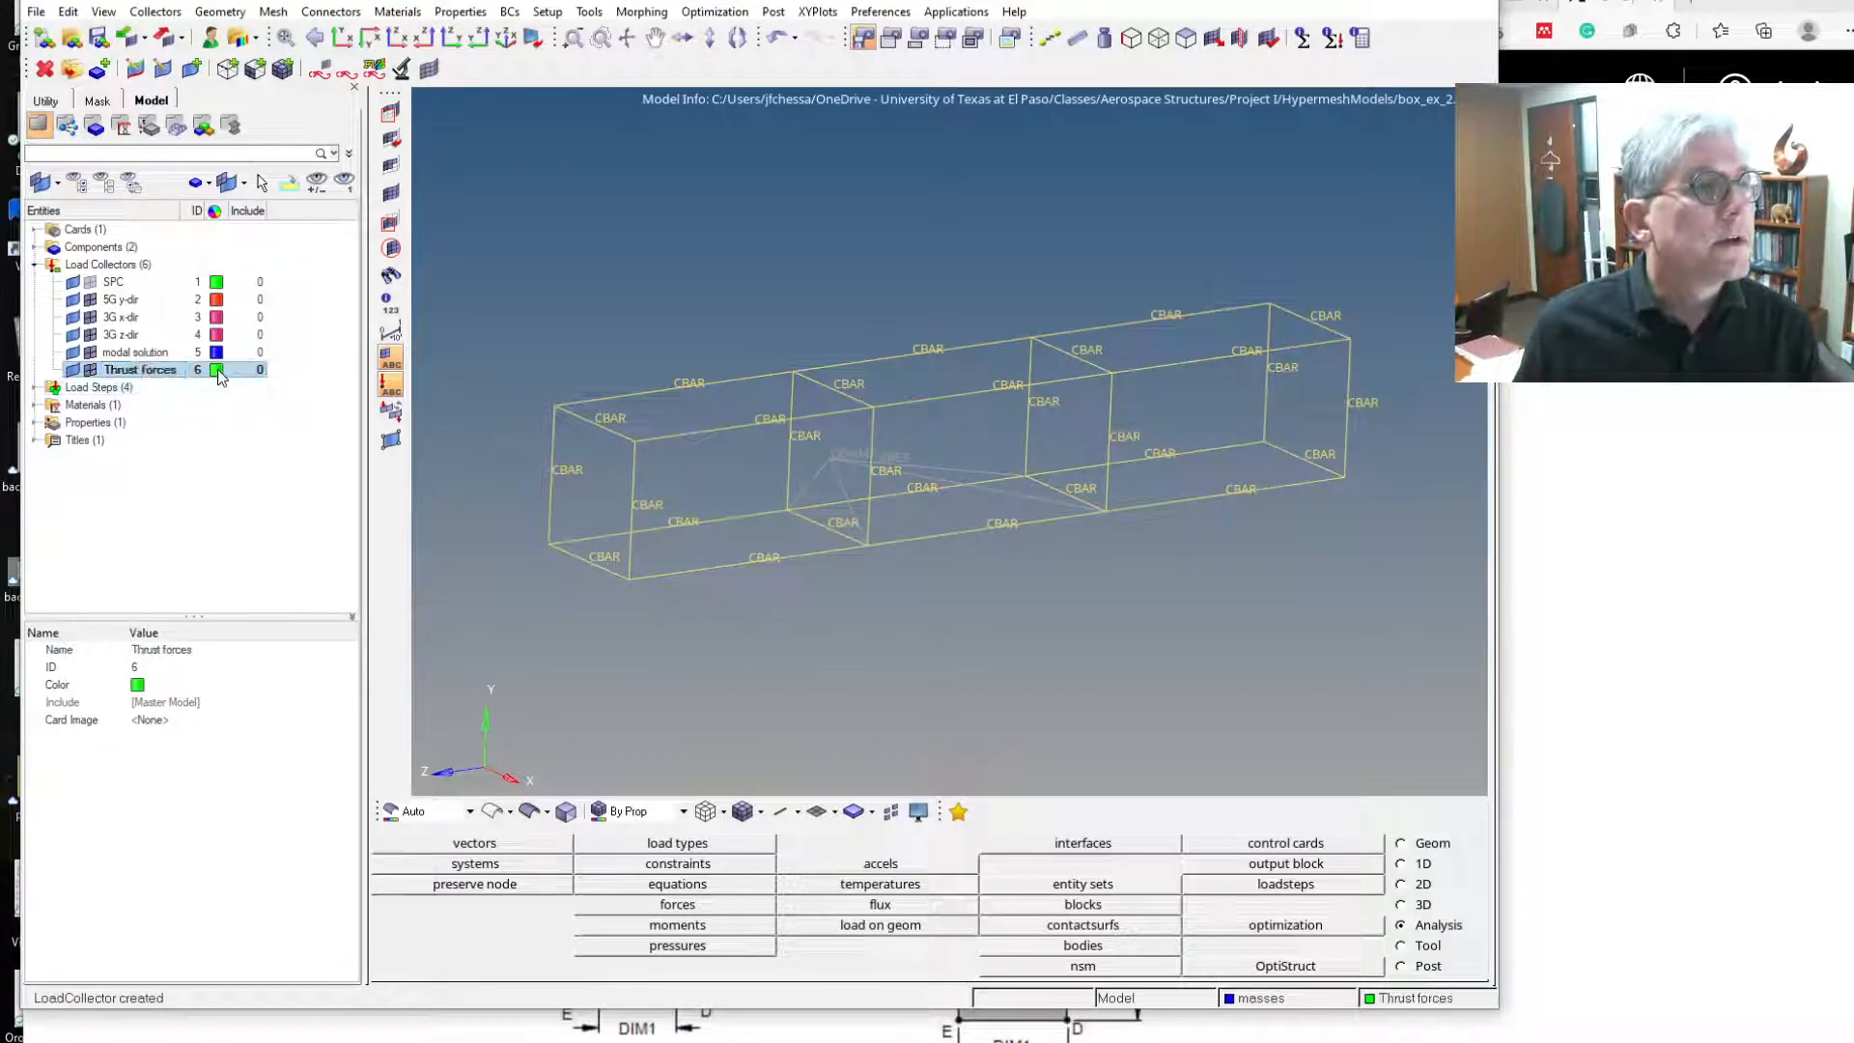
click(216, 369)
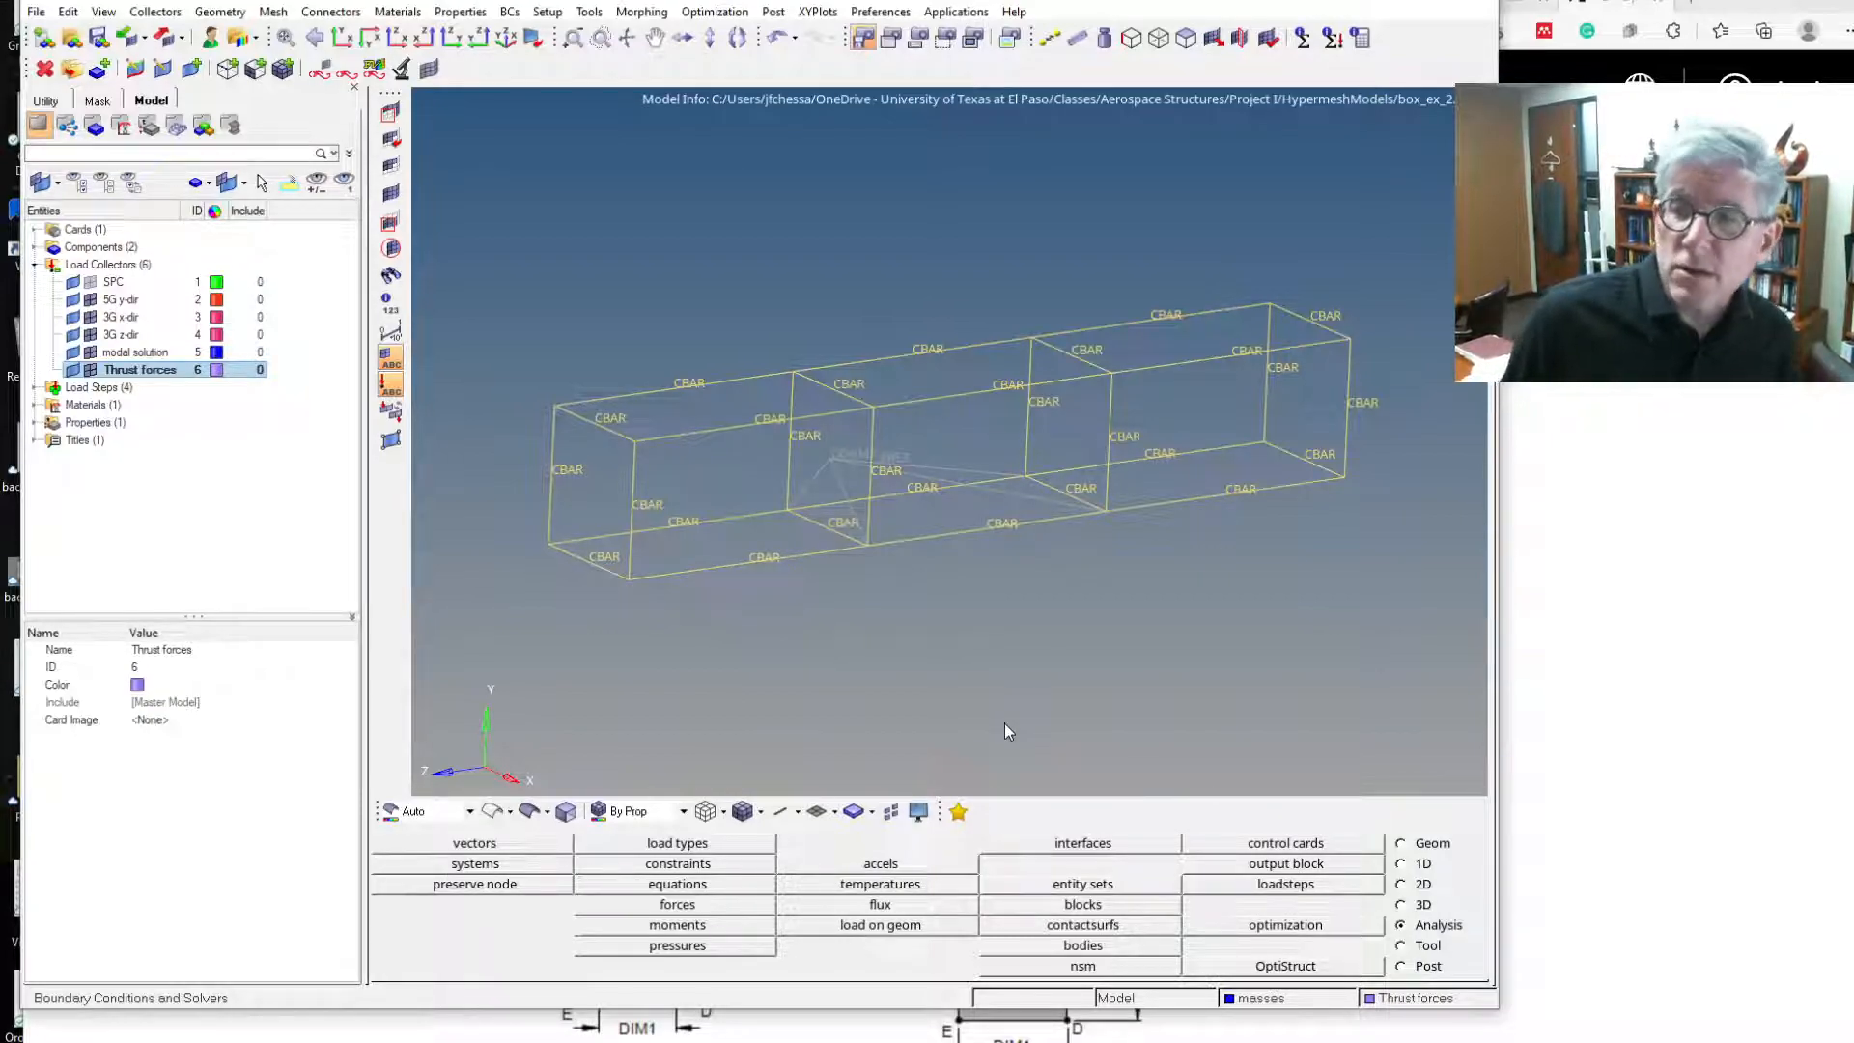
mouse_move(1054, 641)
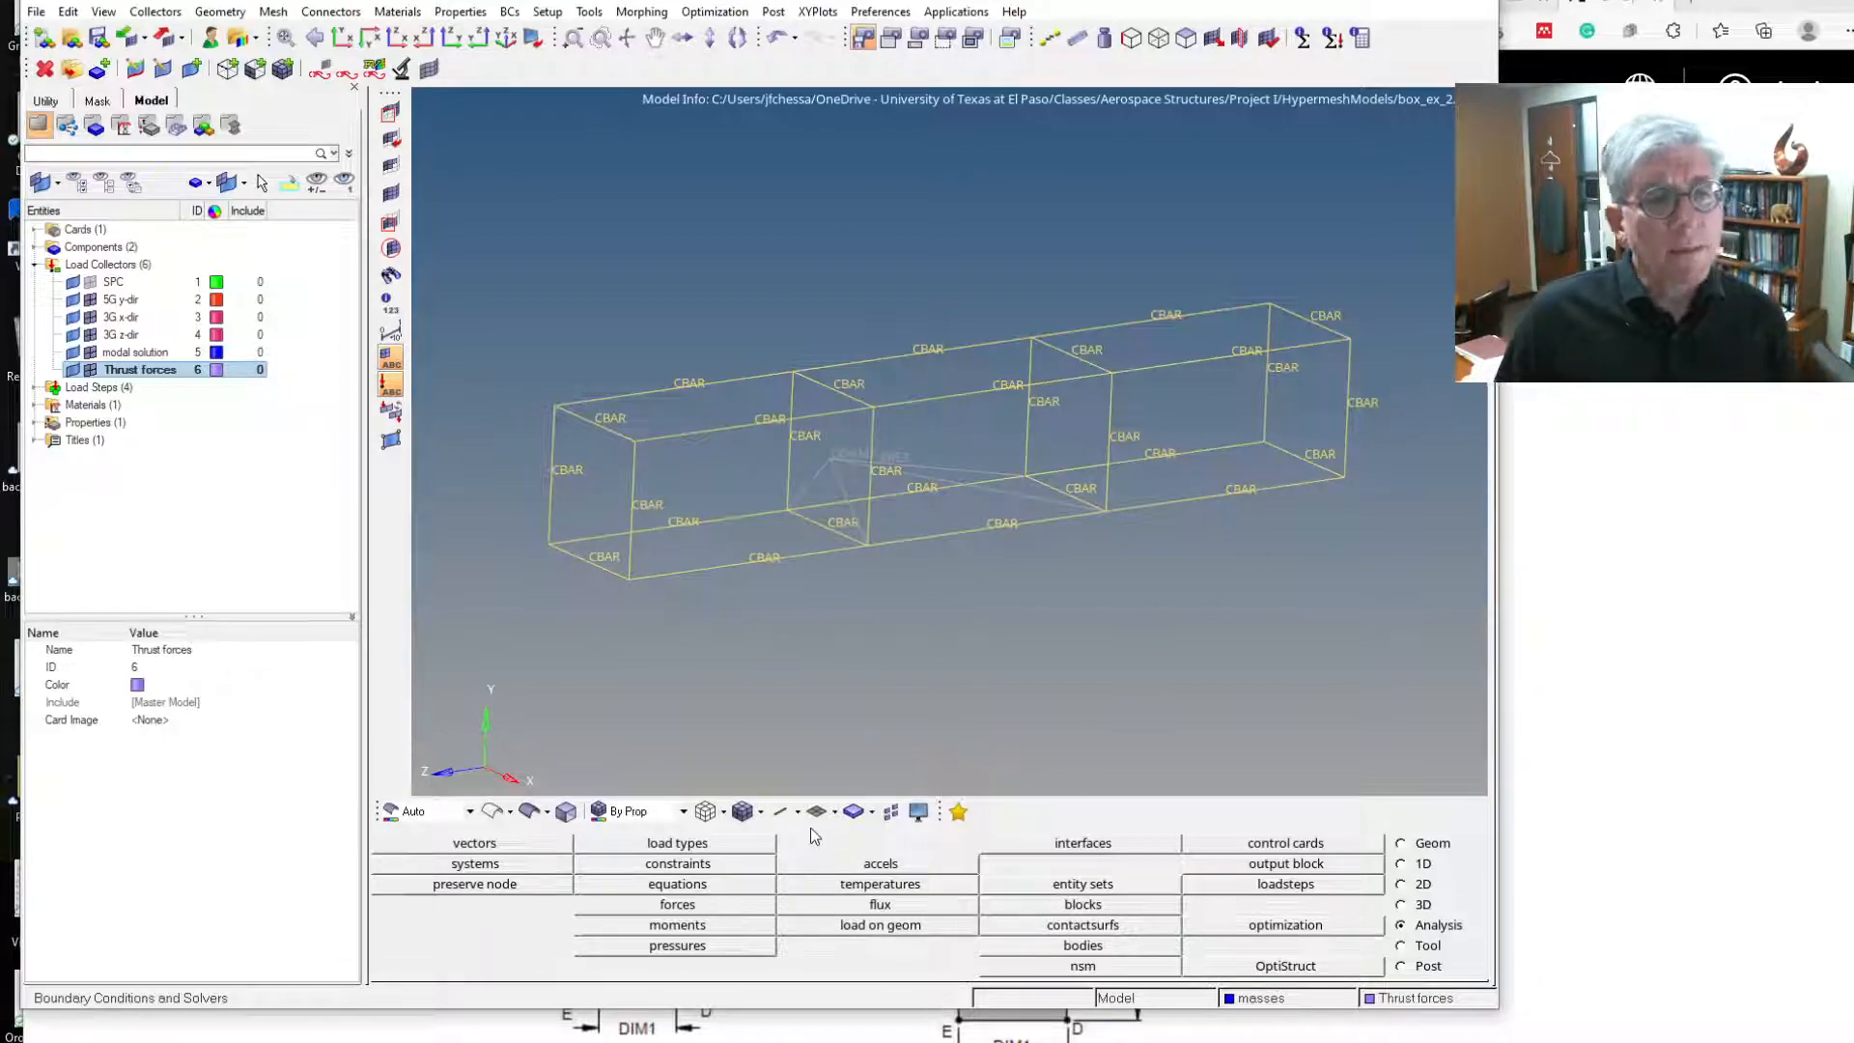
mouse_move(851, 704)
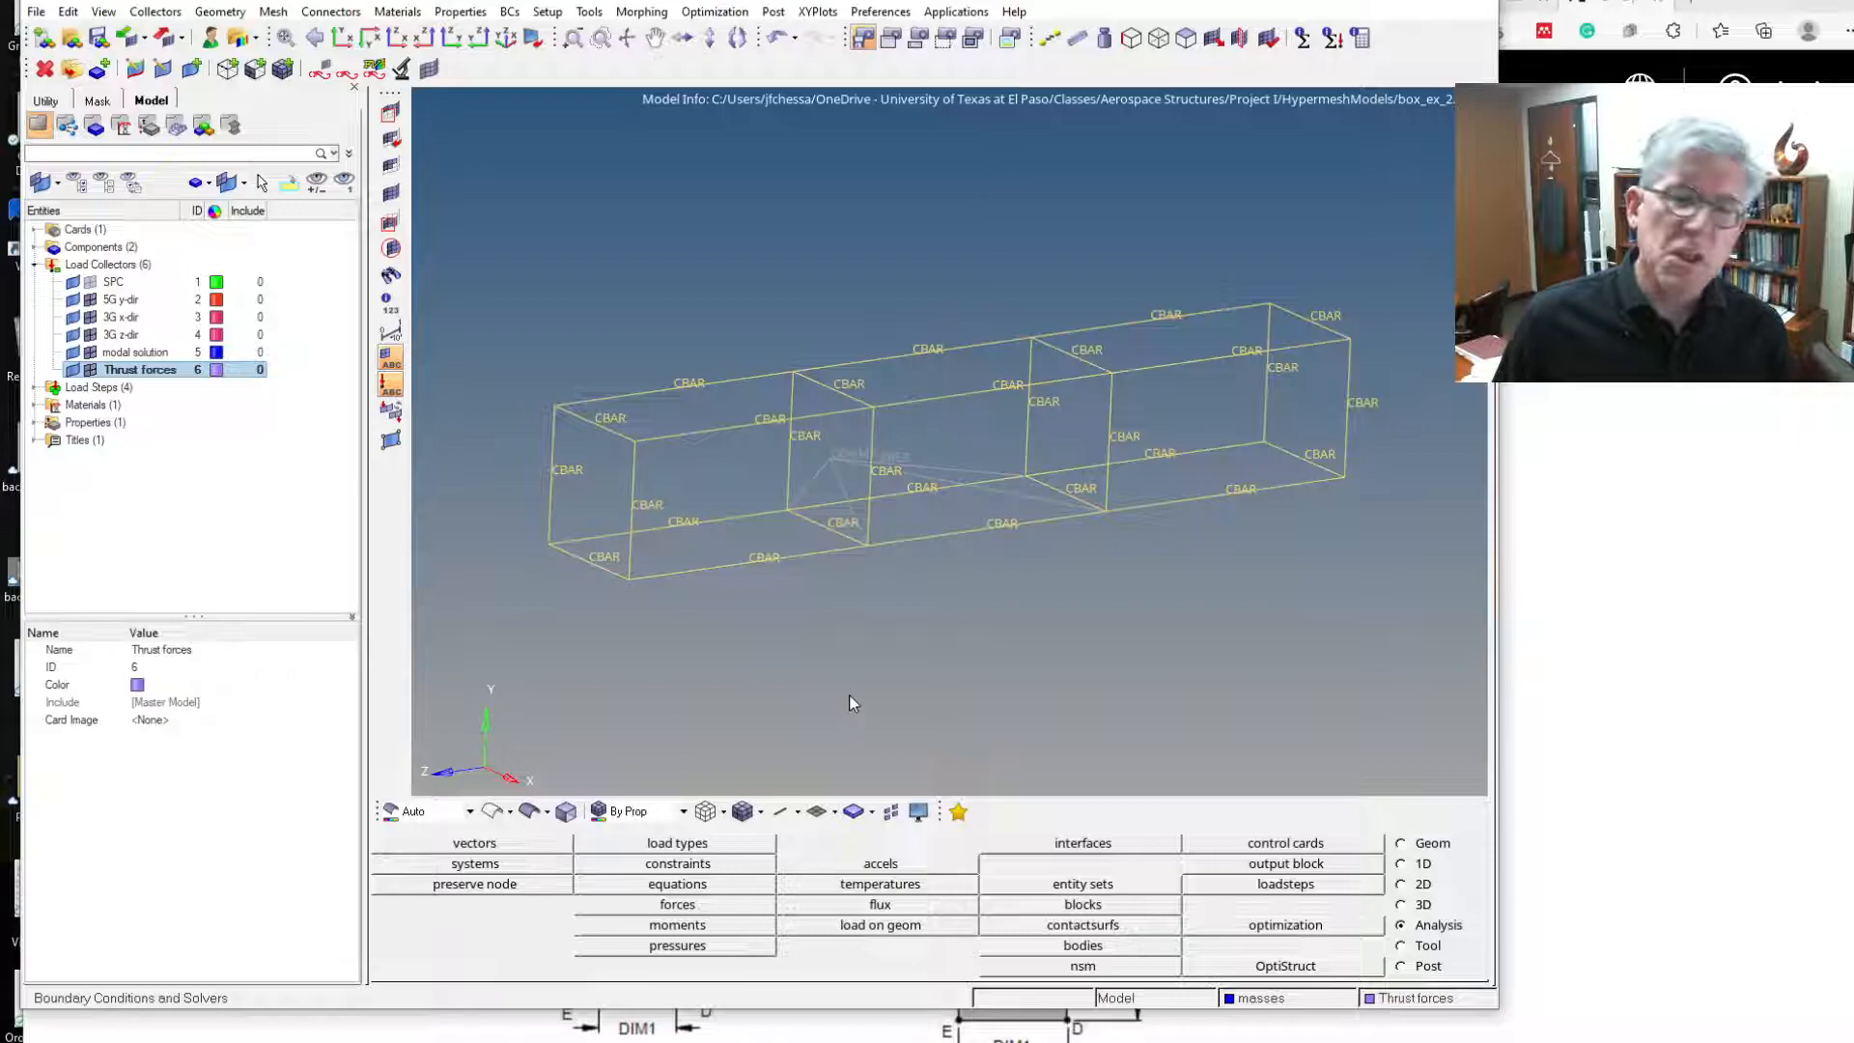
mouse_move(650, 832)
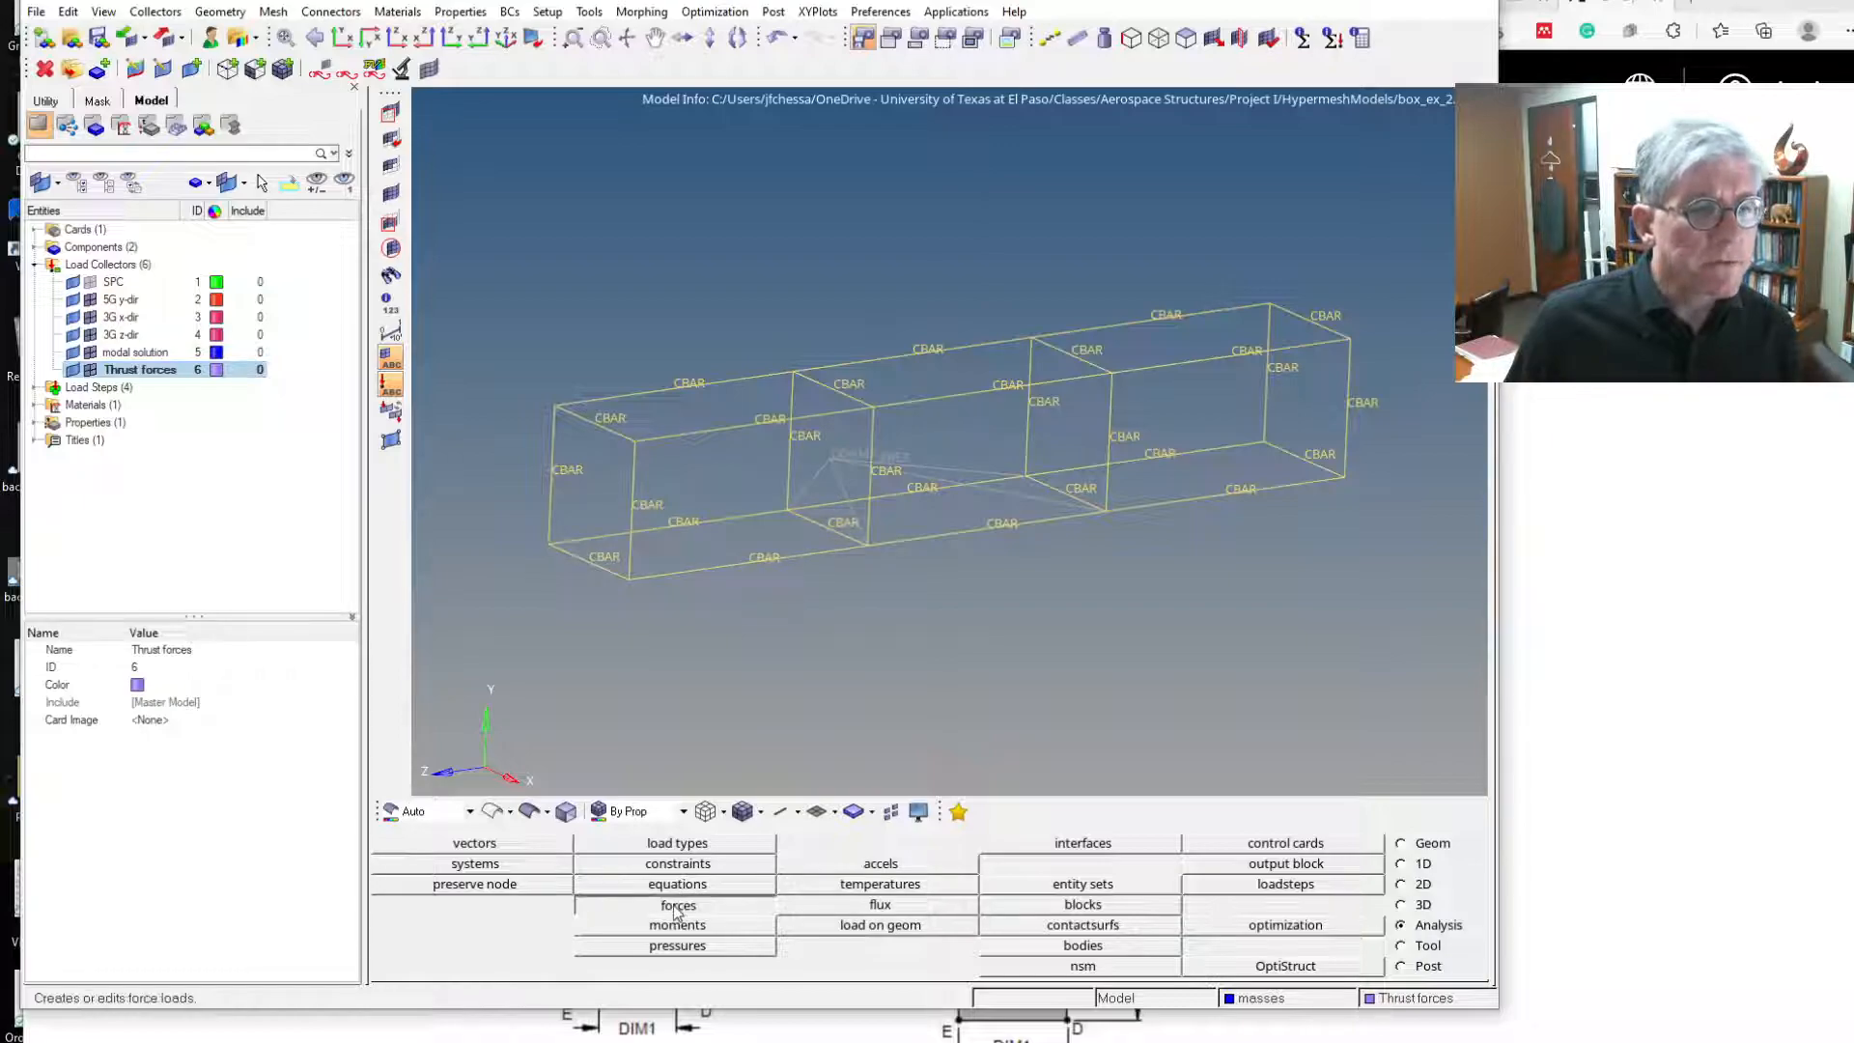
Apply four force loads of magnitude 50 along the z-axis to the box frame's end nodes.
click(677, 905)
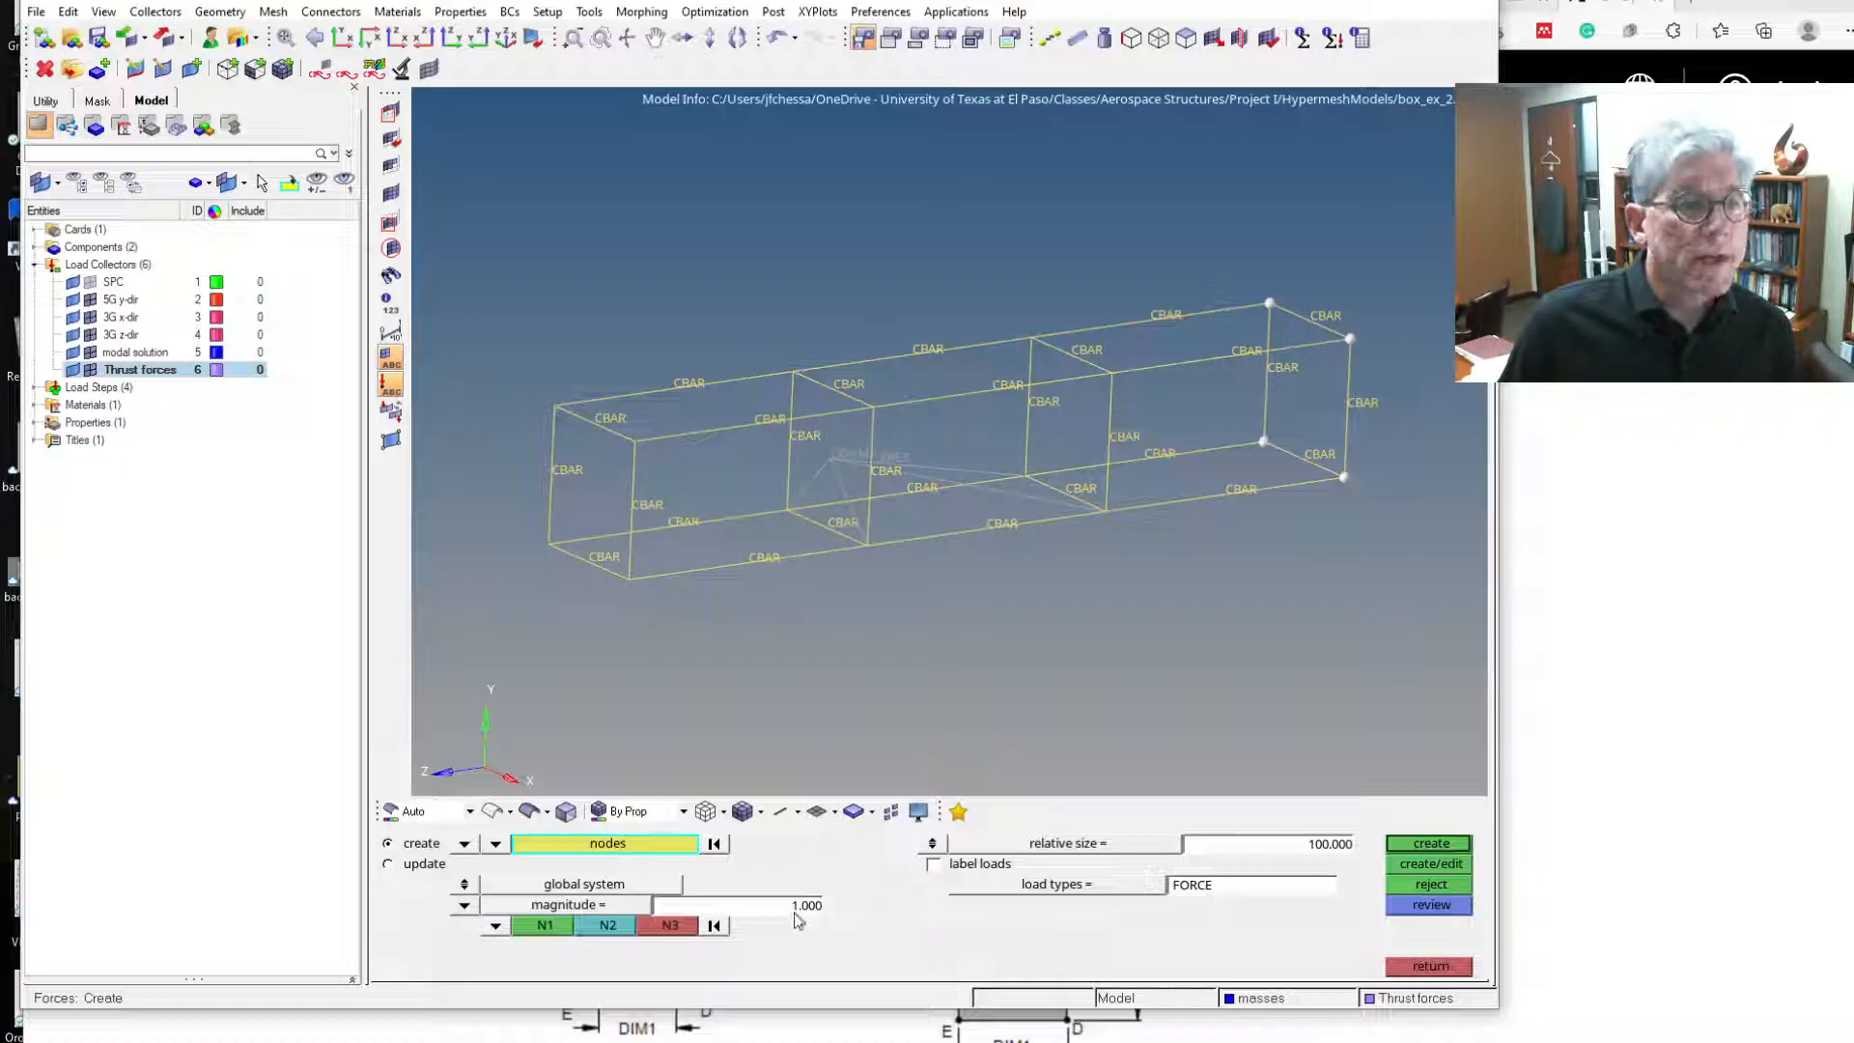
click(806, 904)
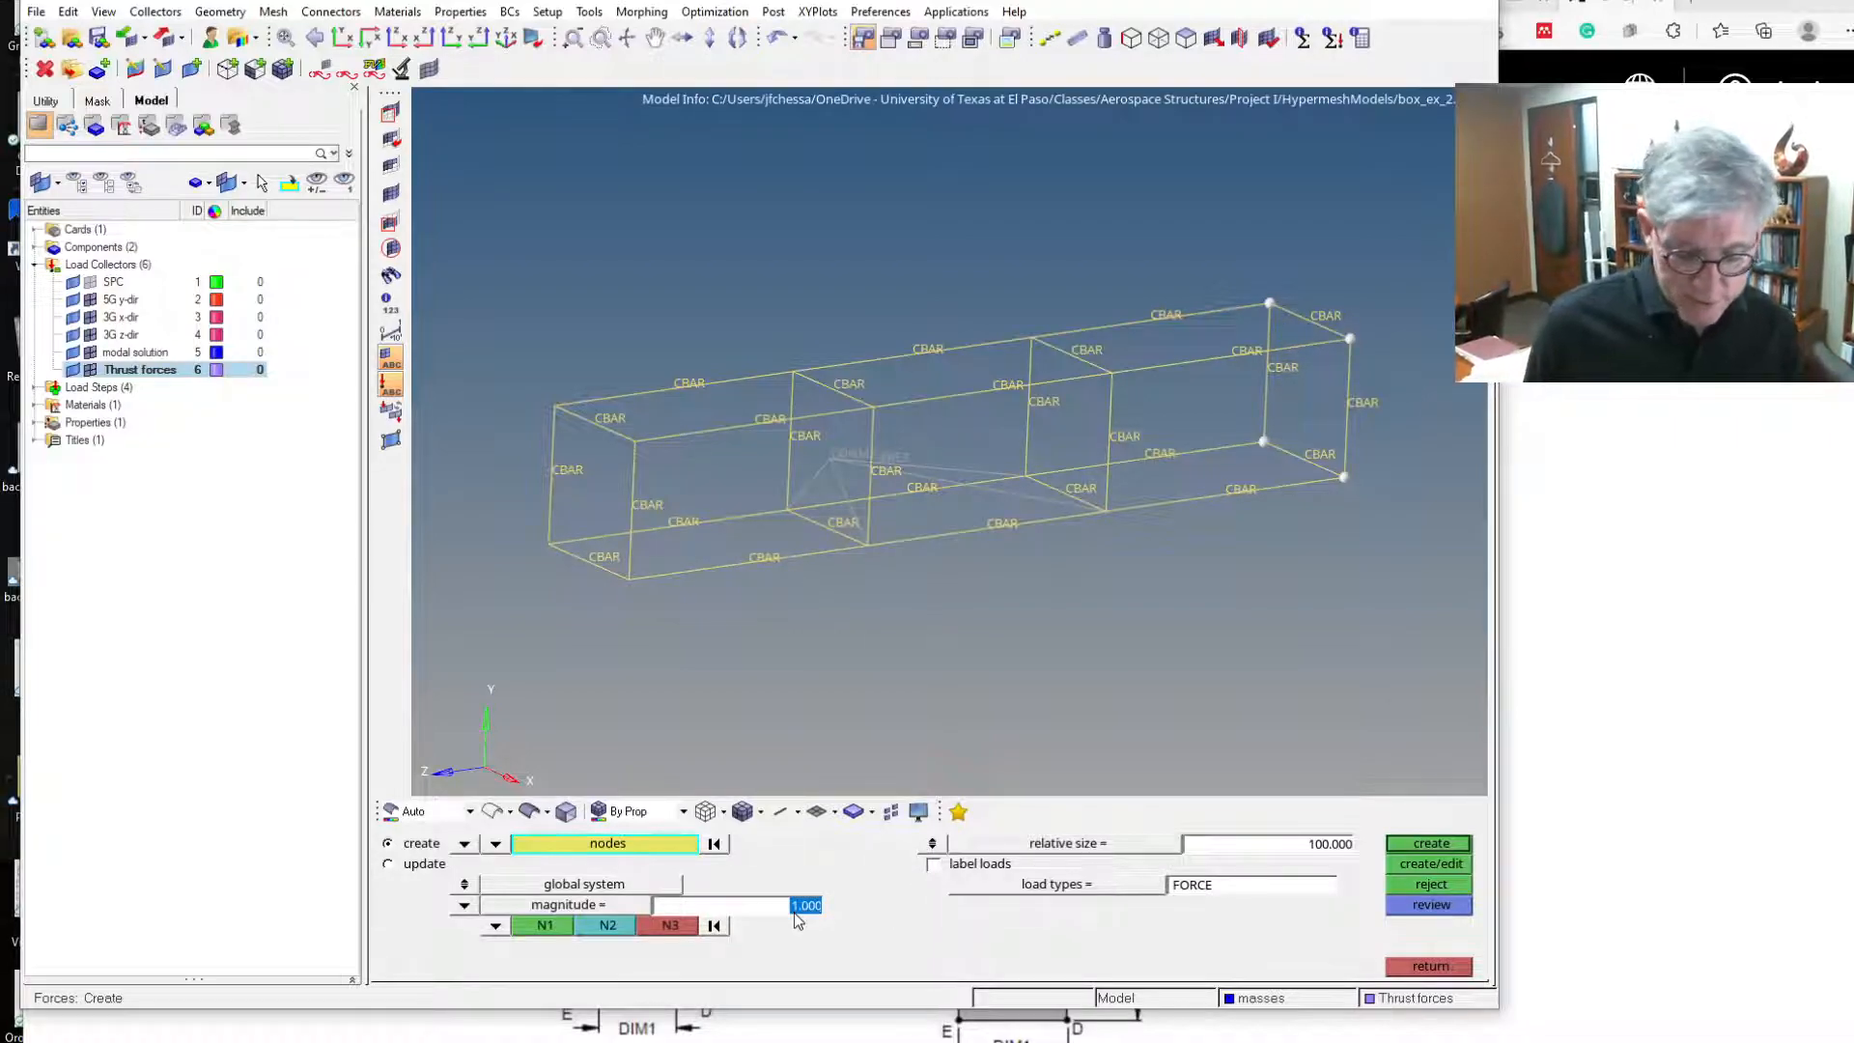
text(50)
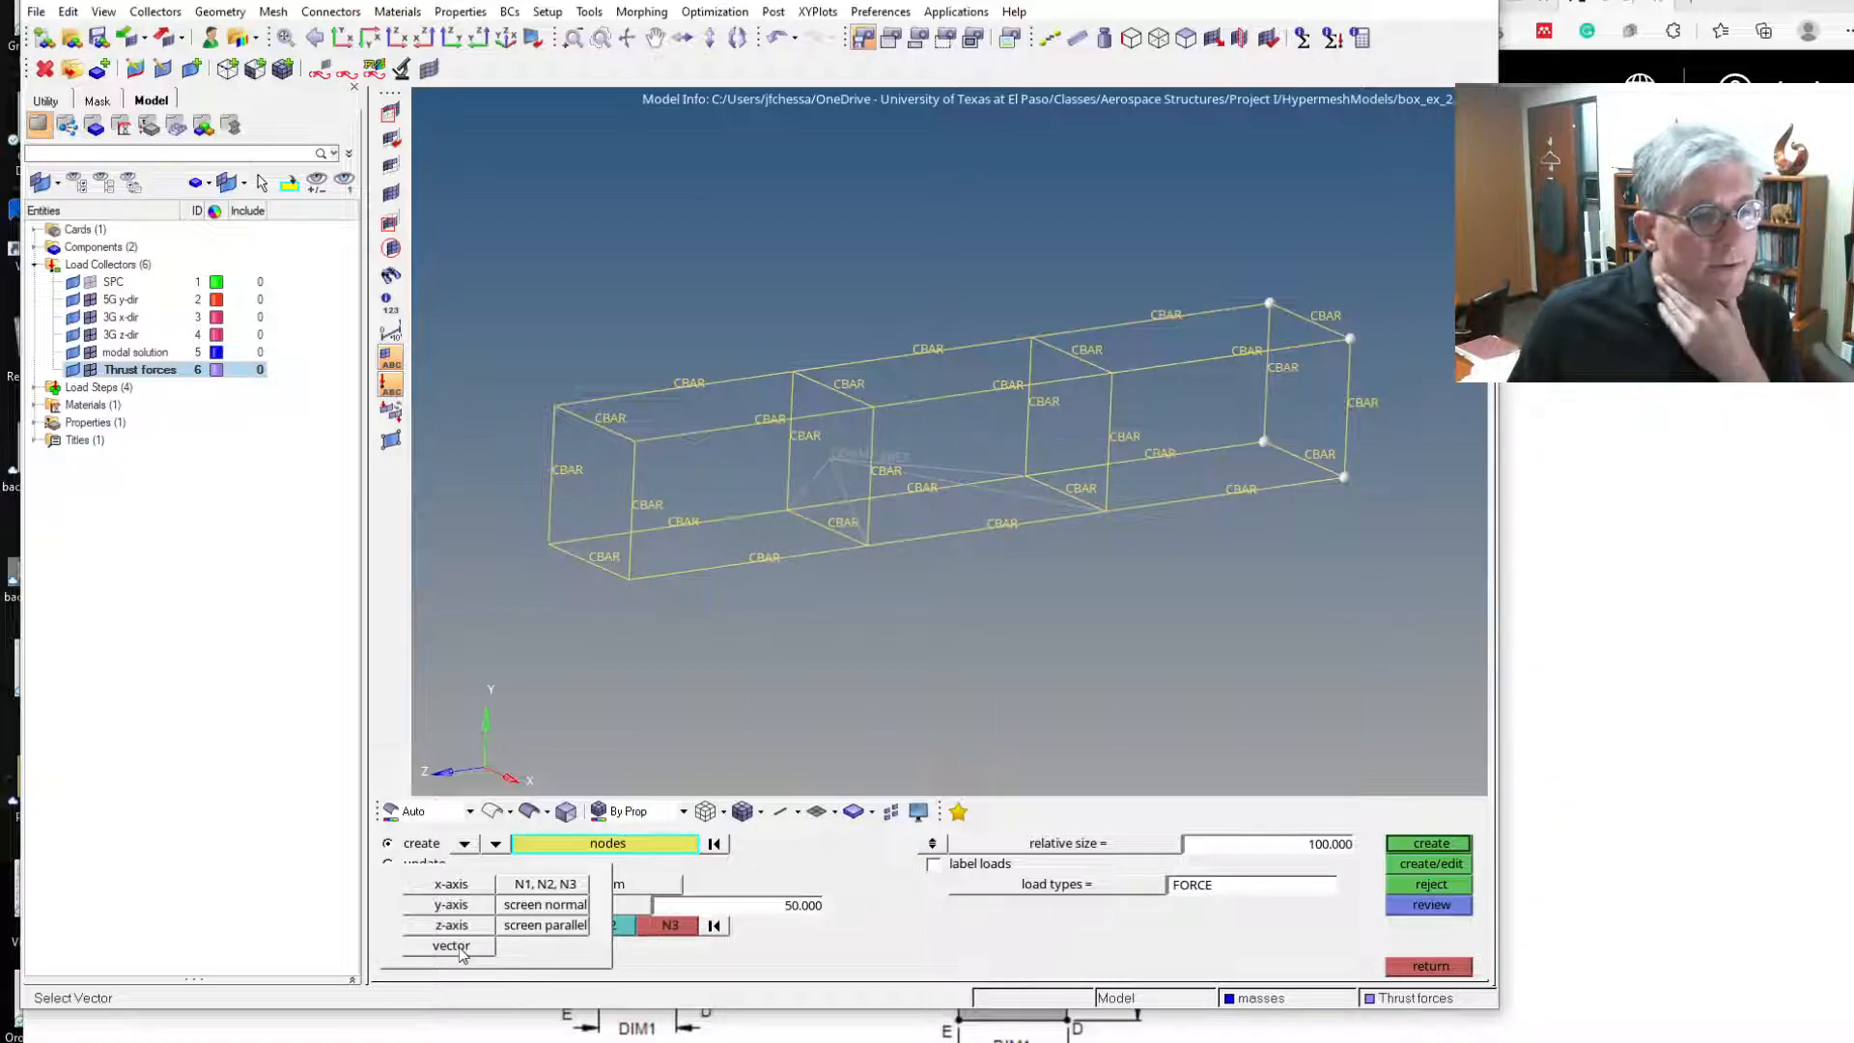
click(451, 945)
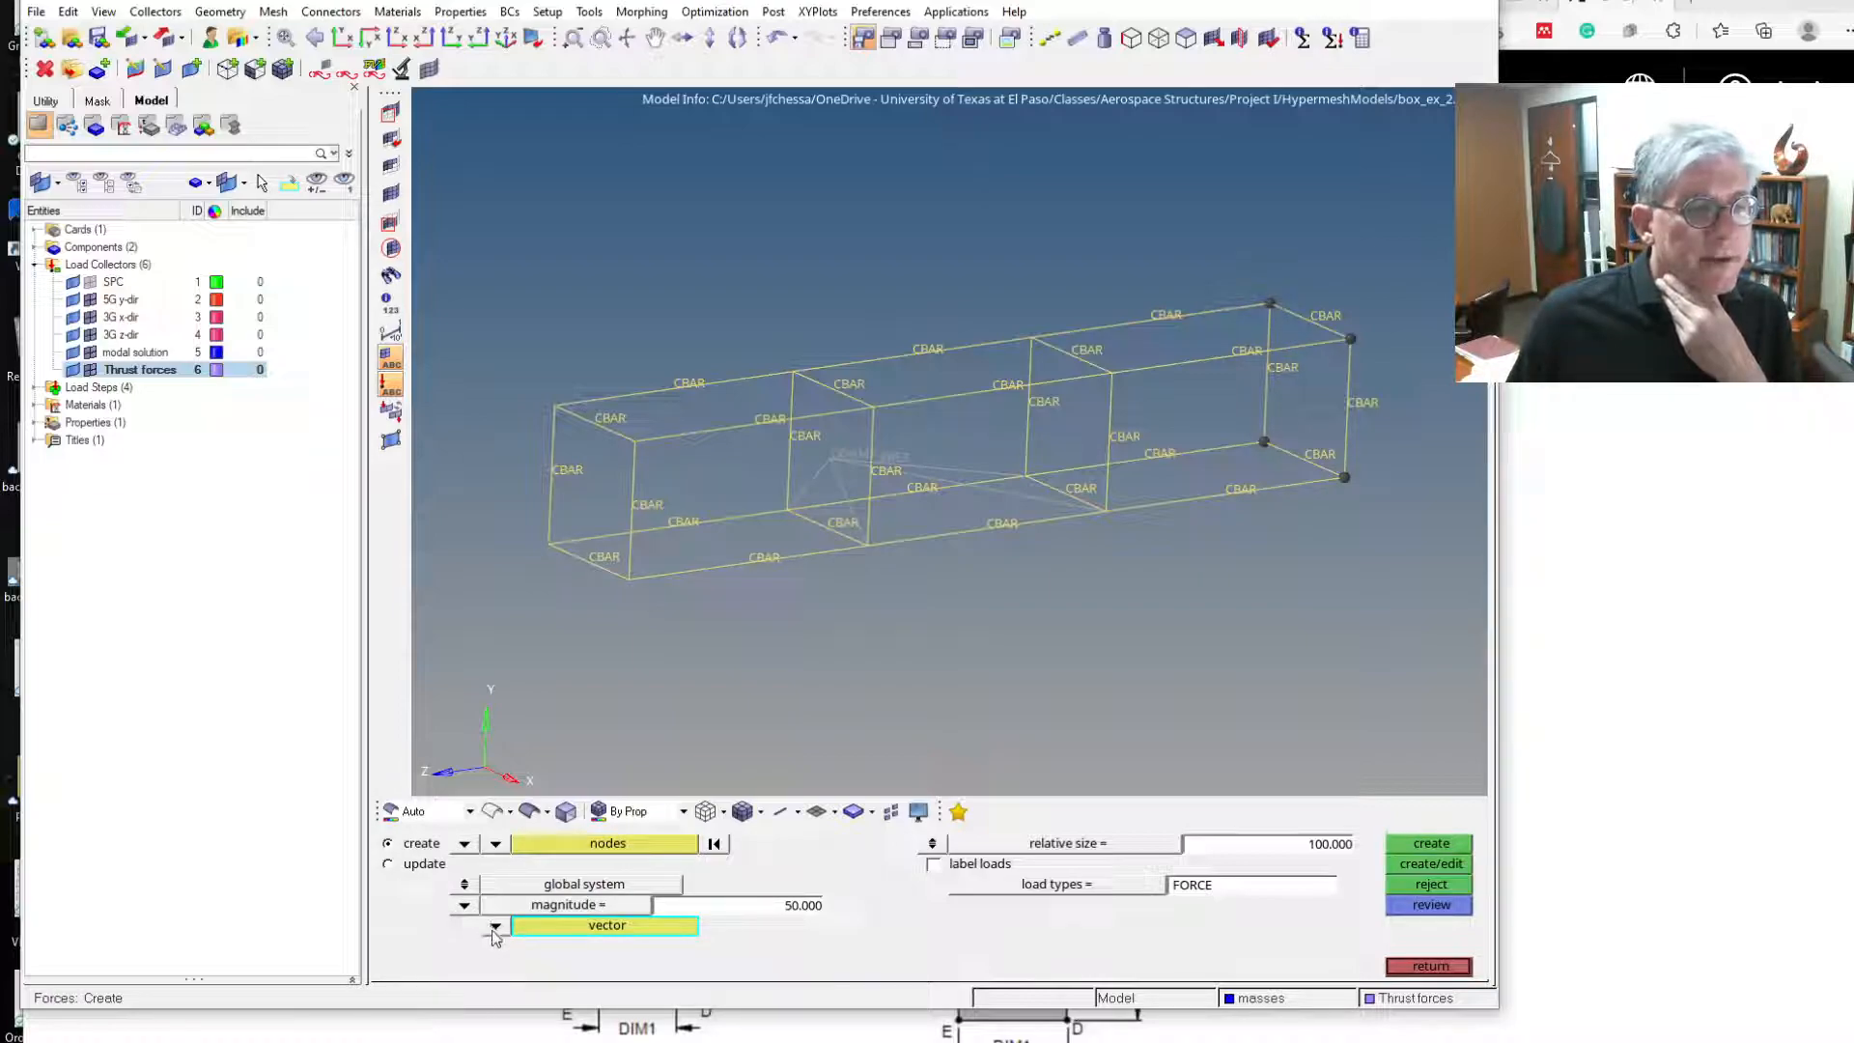
click(494, 925)
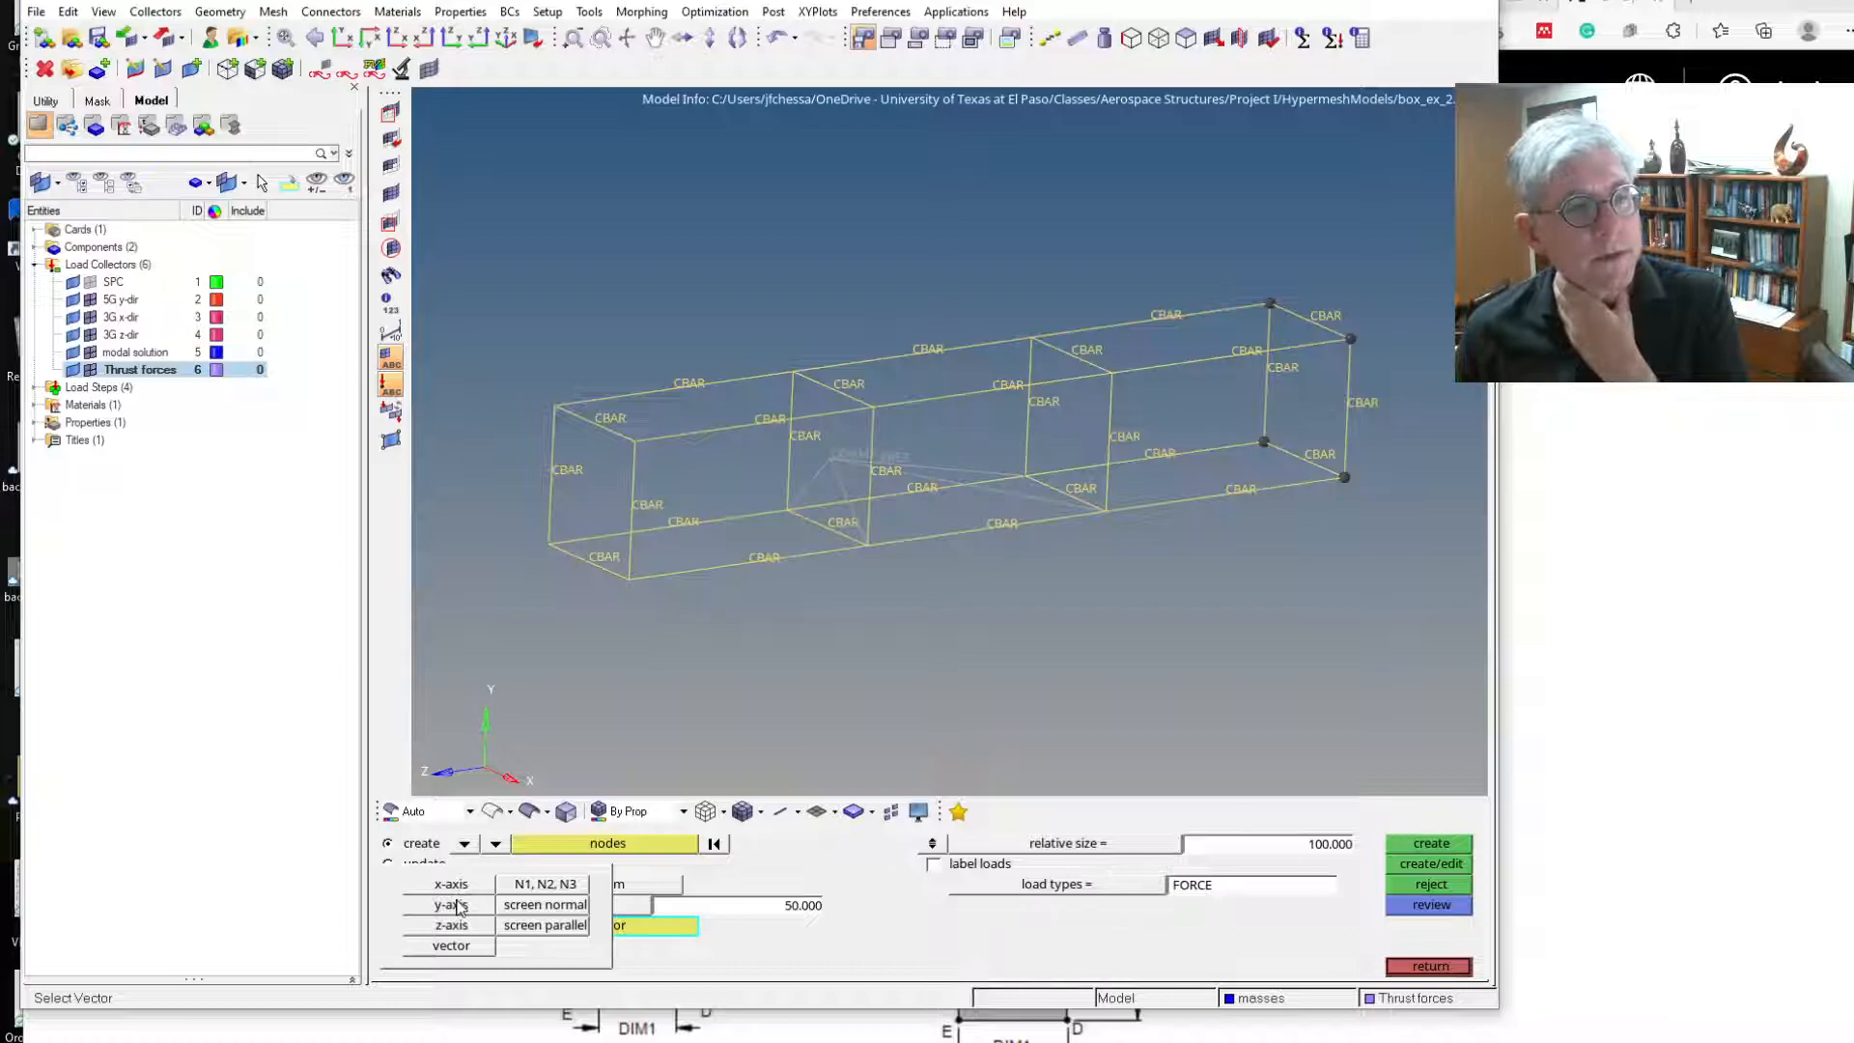
click(451, 925)
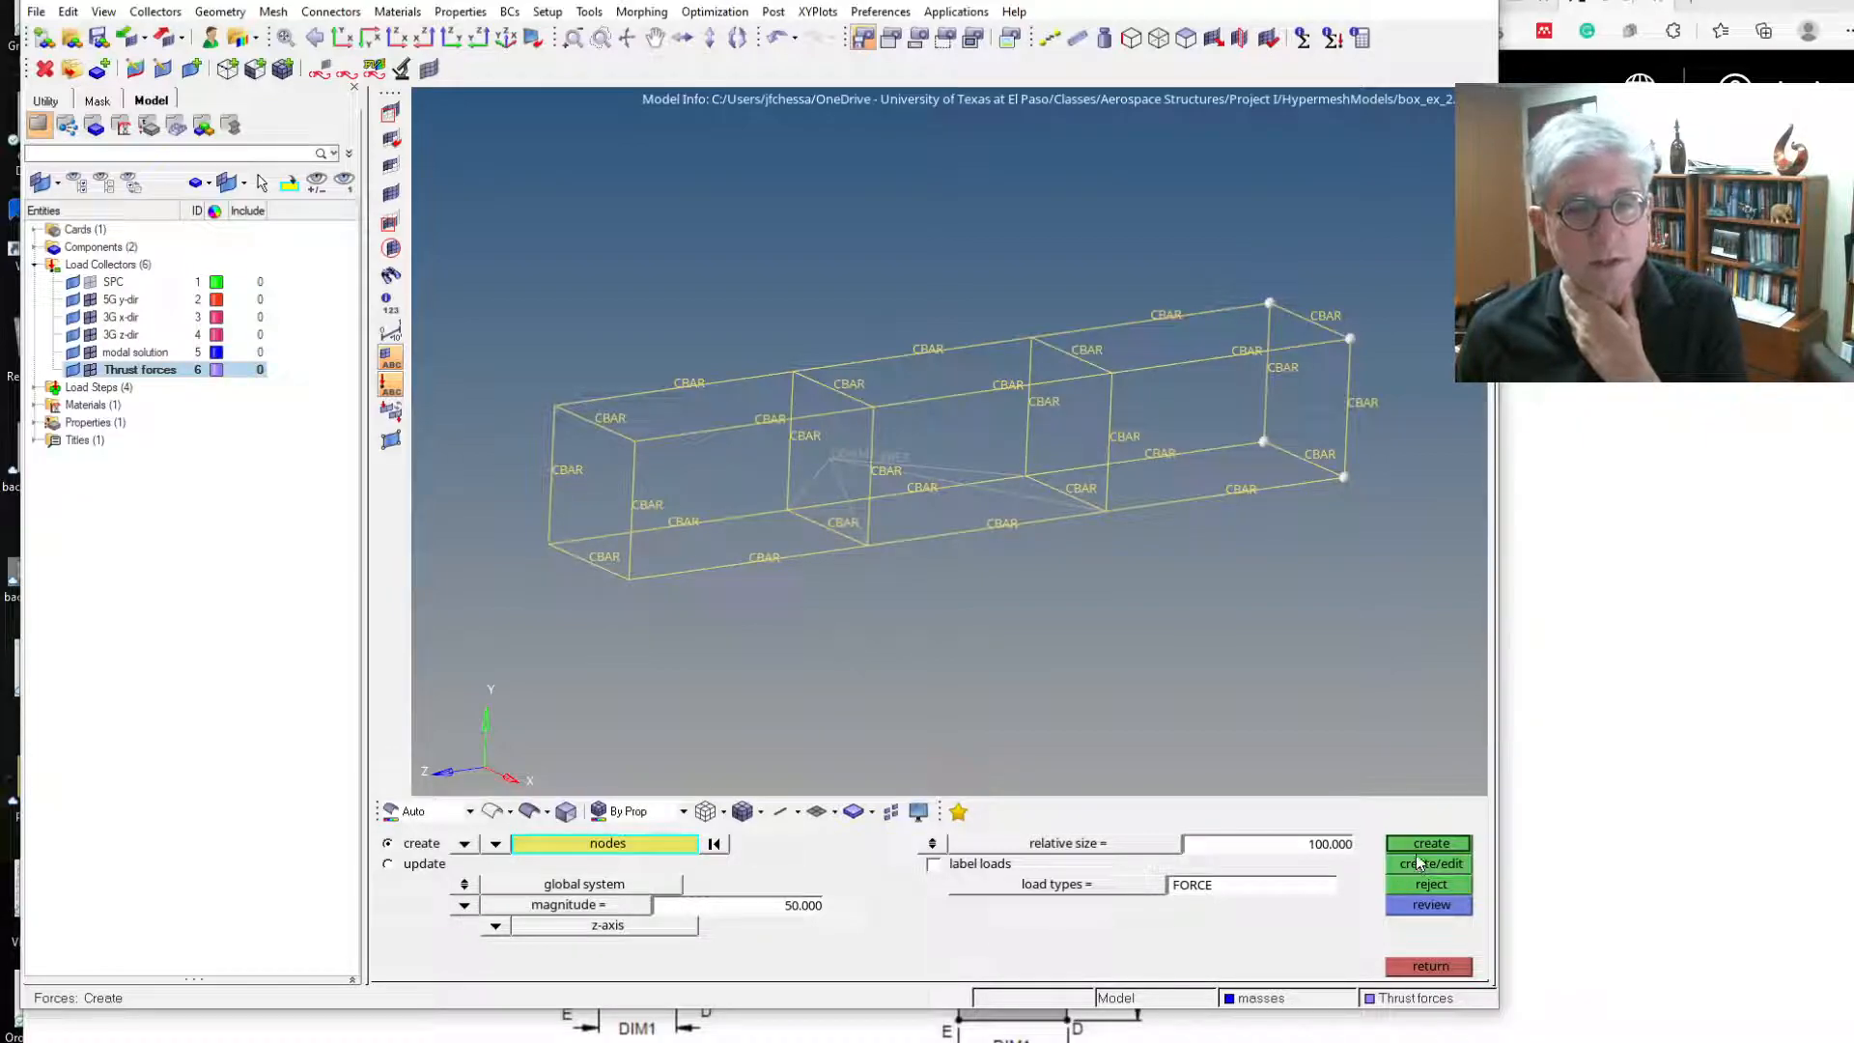
click(1428, 843)
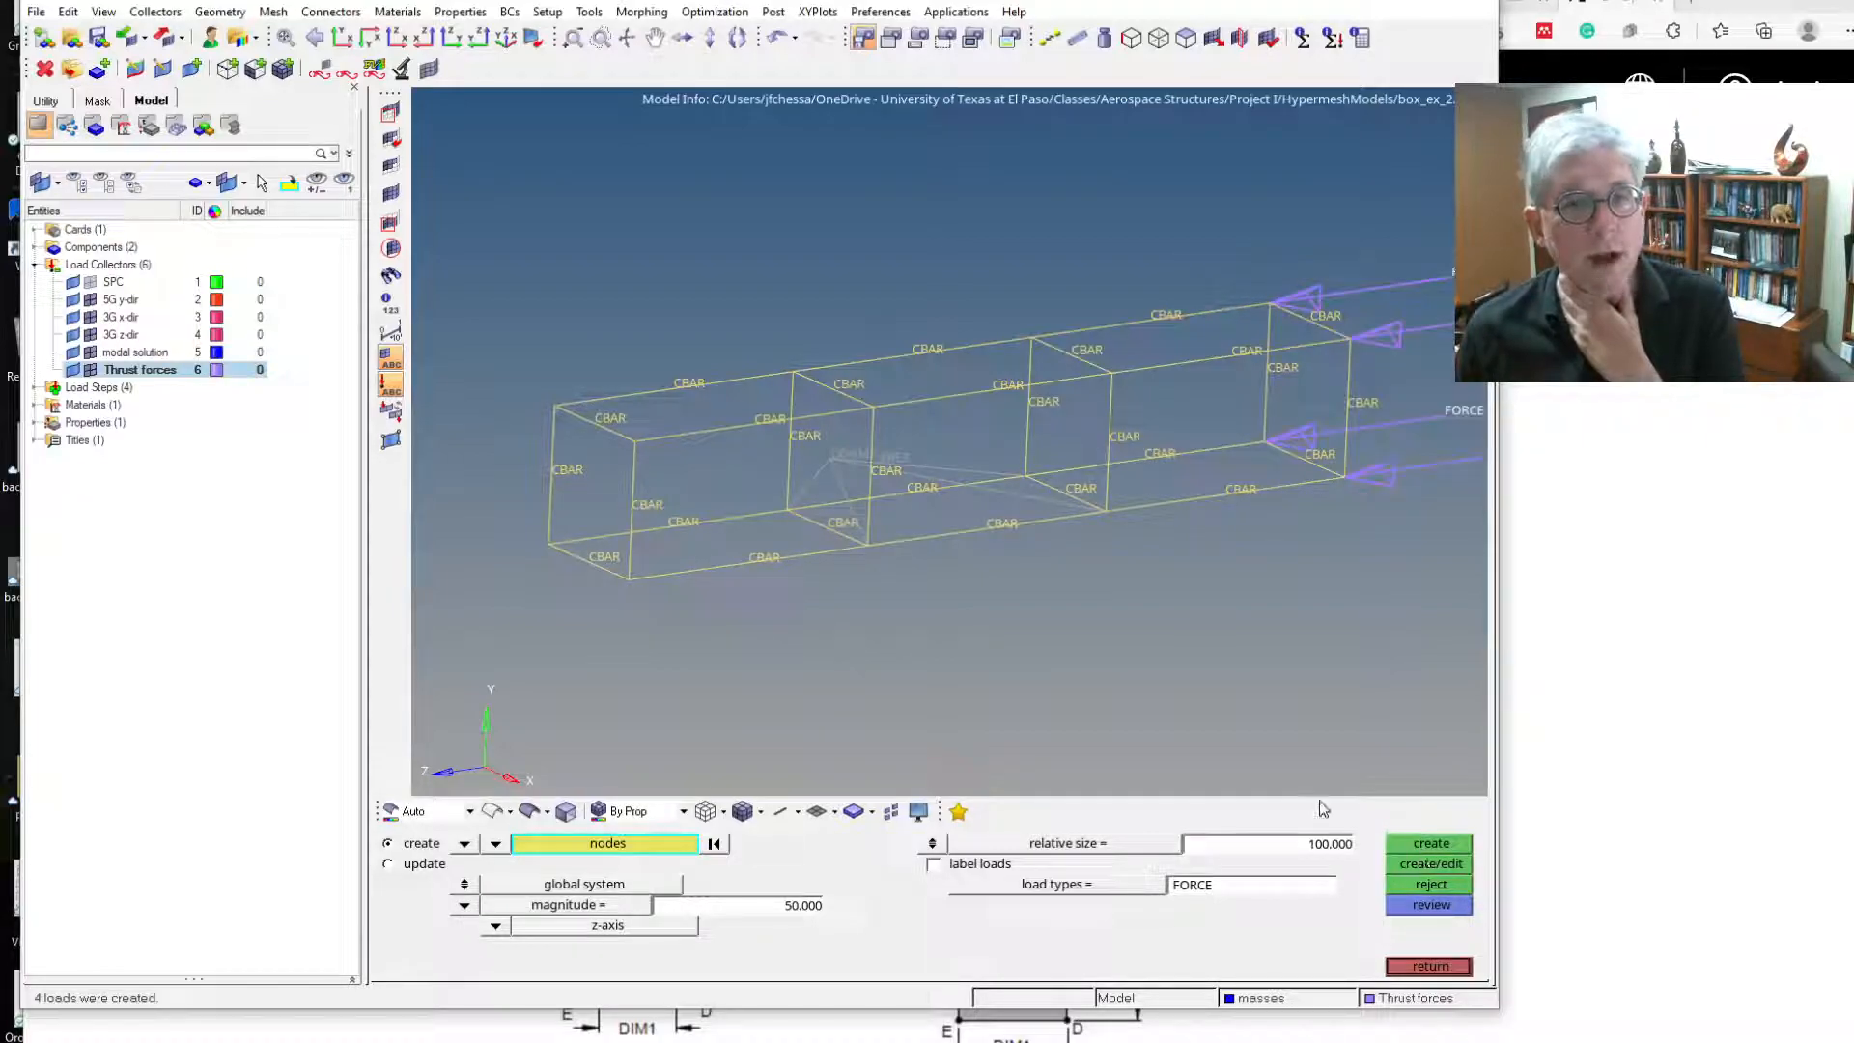
mouse_move(812, 747)
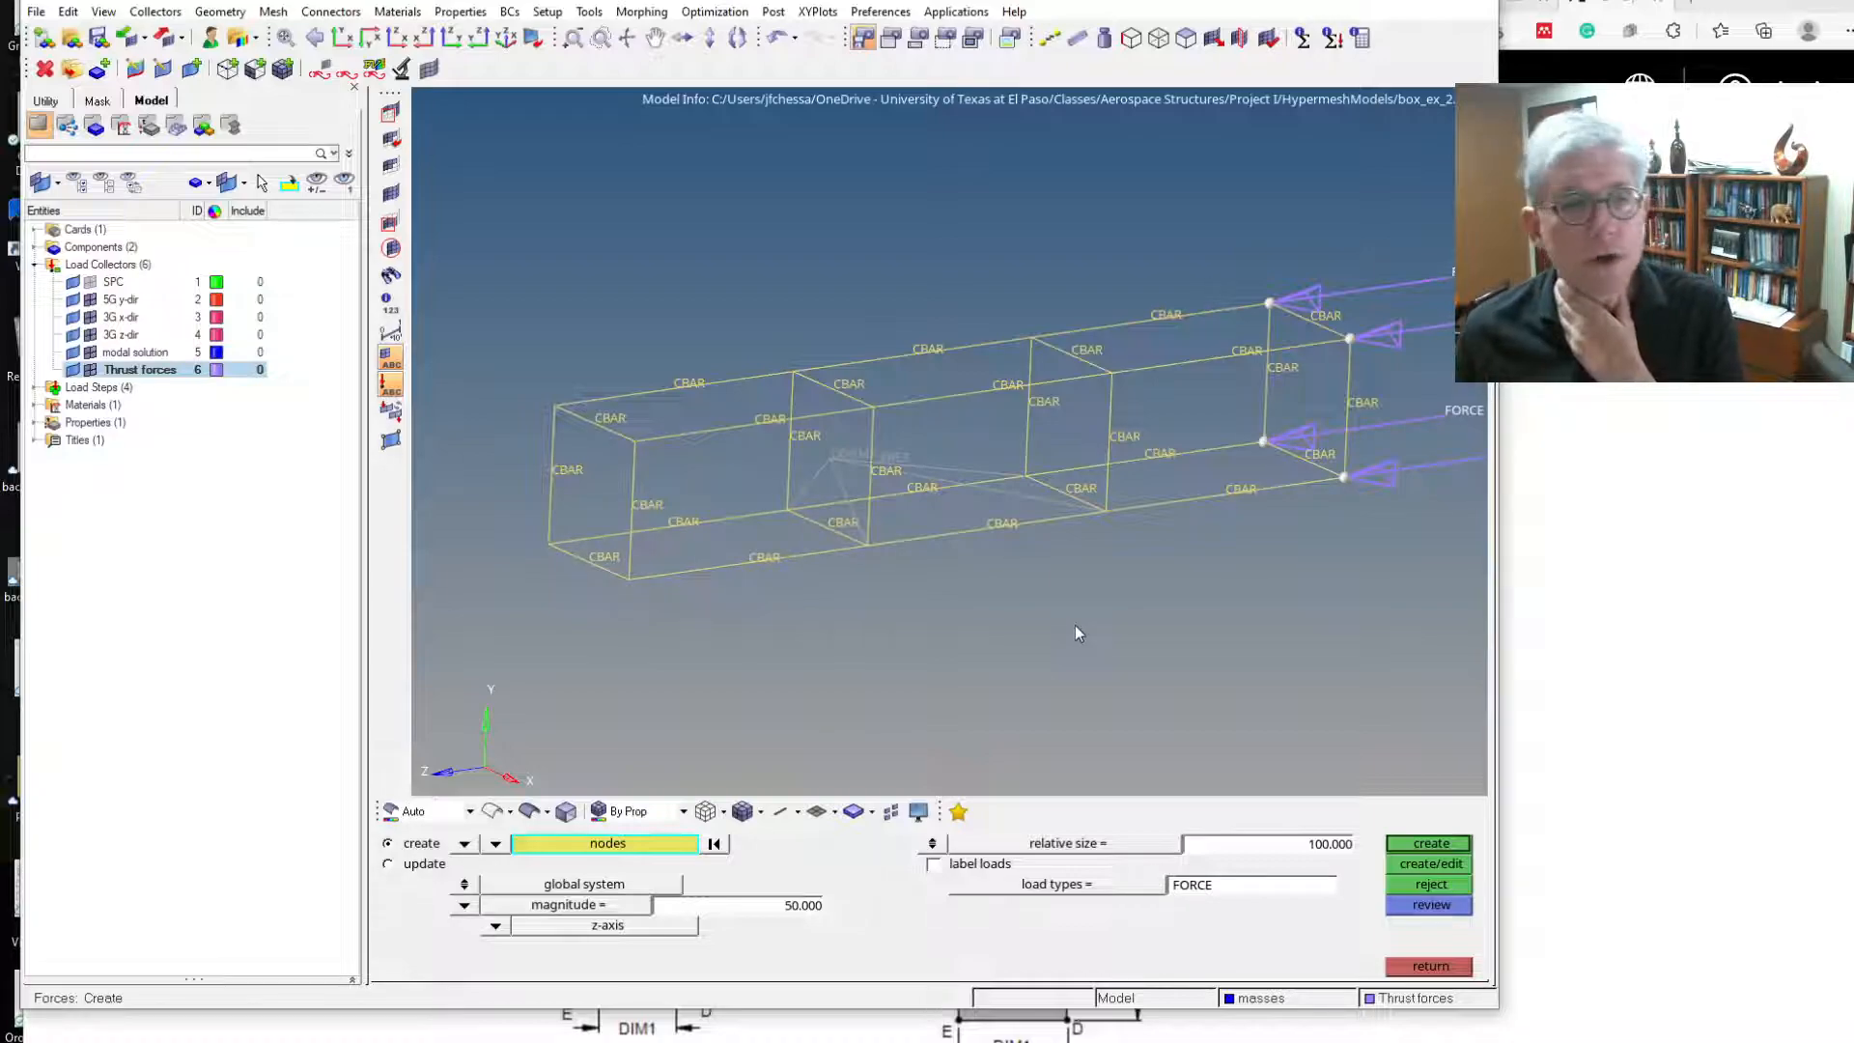
mouse_move(678, 860)
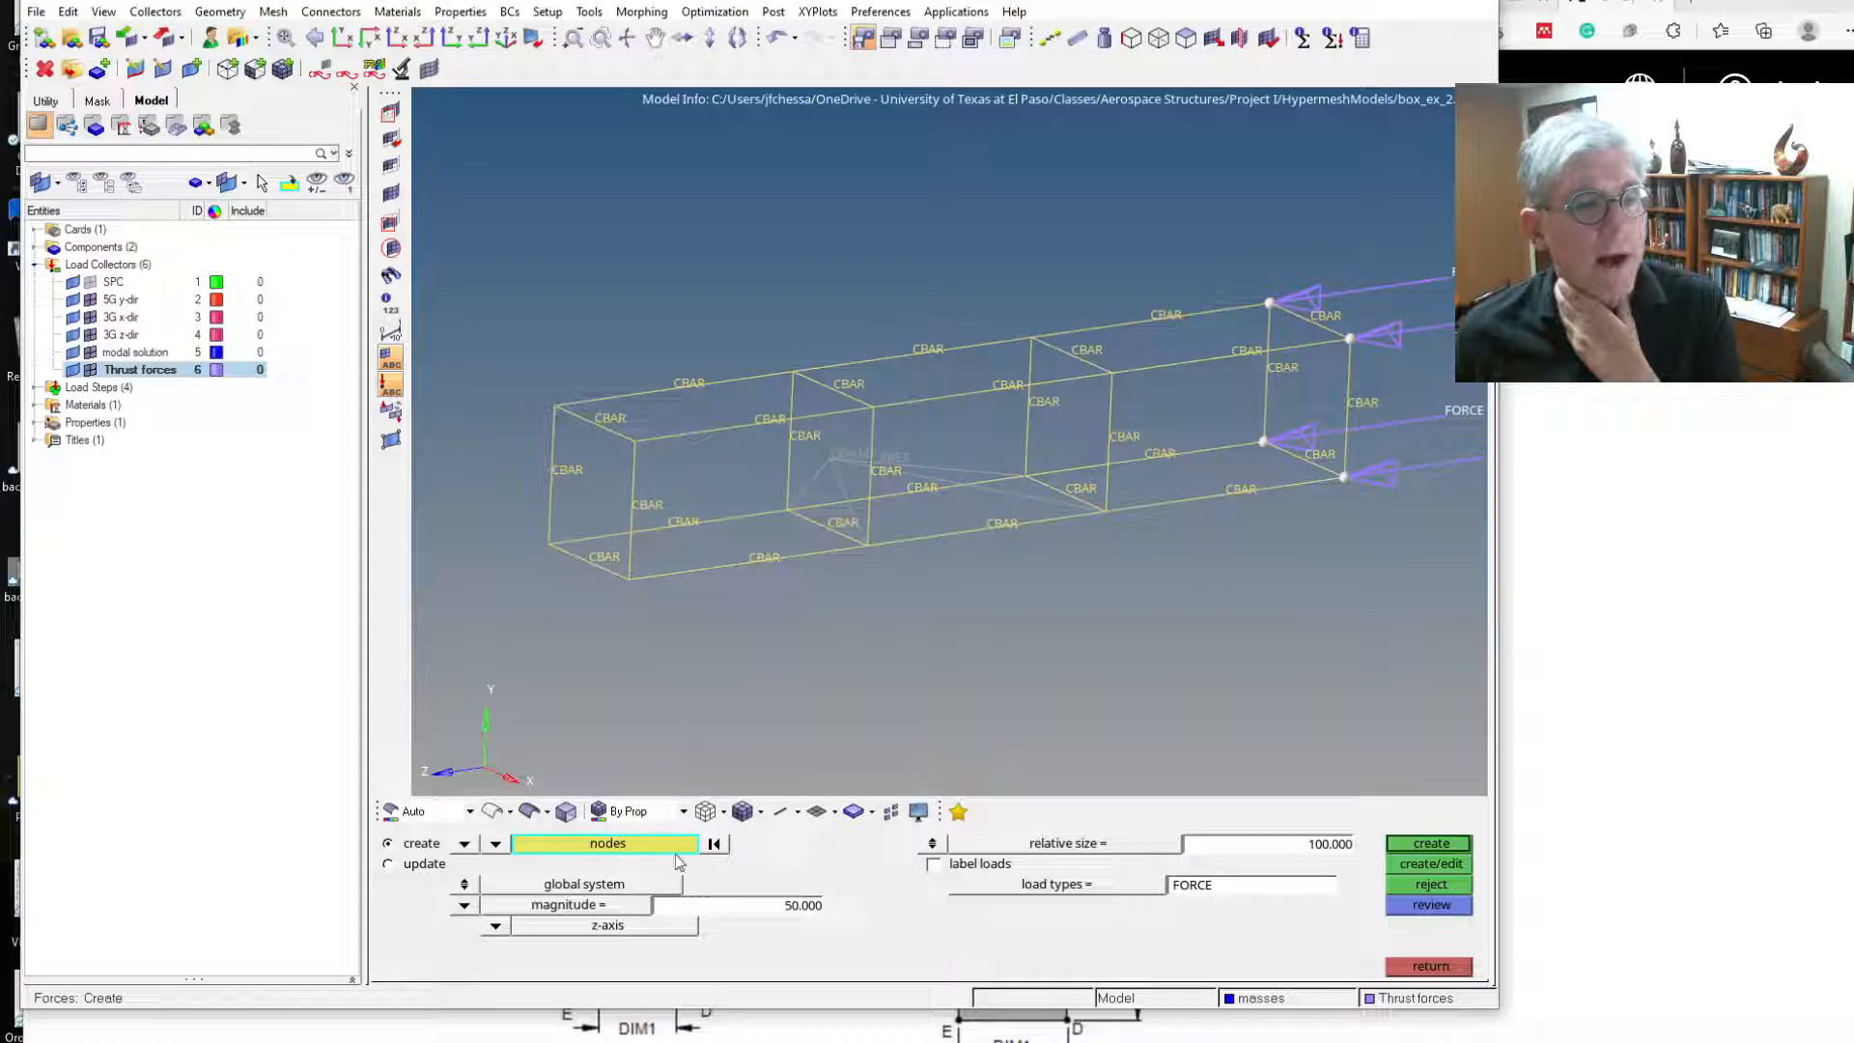
Add force loads of magnitude 2 along the y-axis to the same end nodes.
click(802, 905)
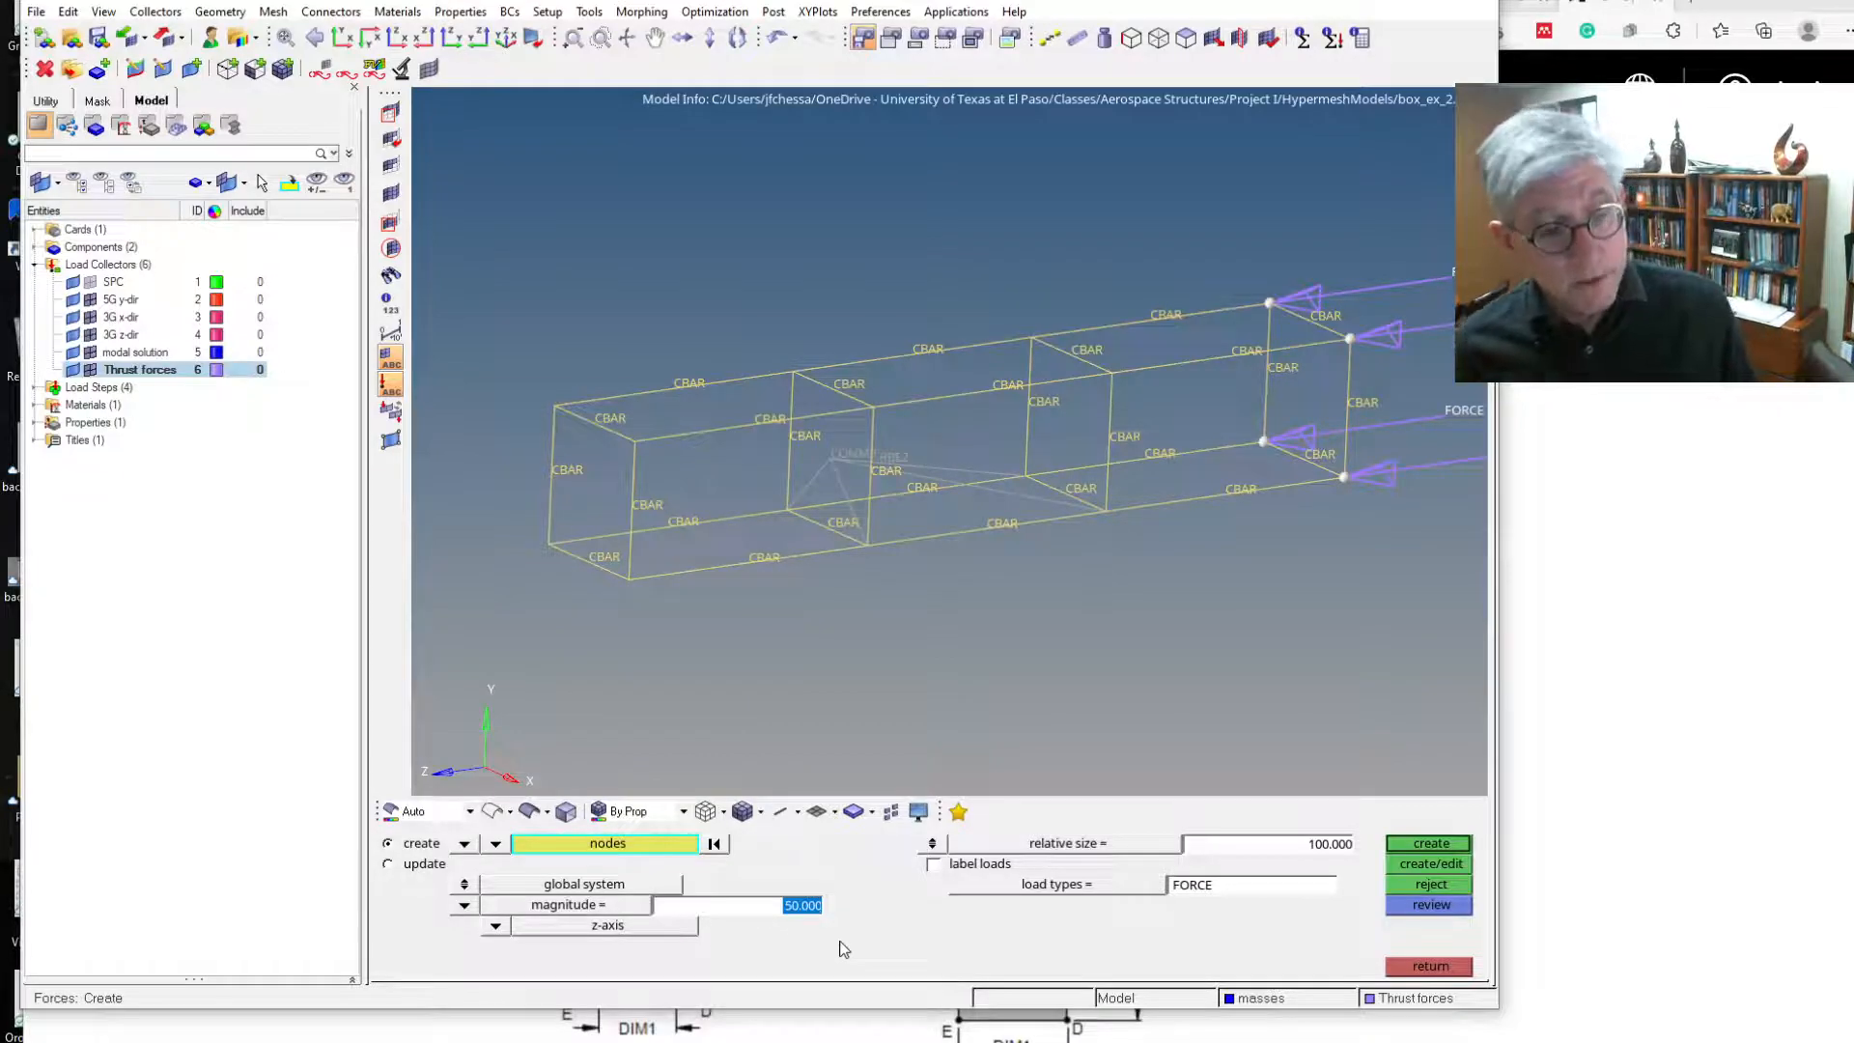
text(2.000)
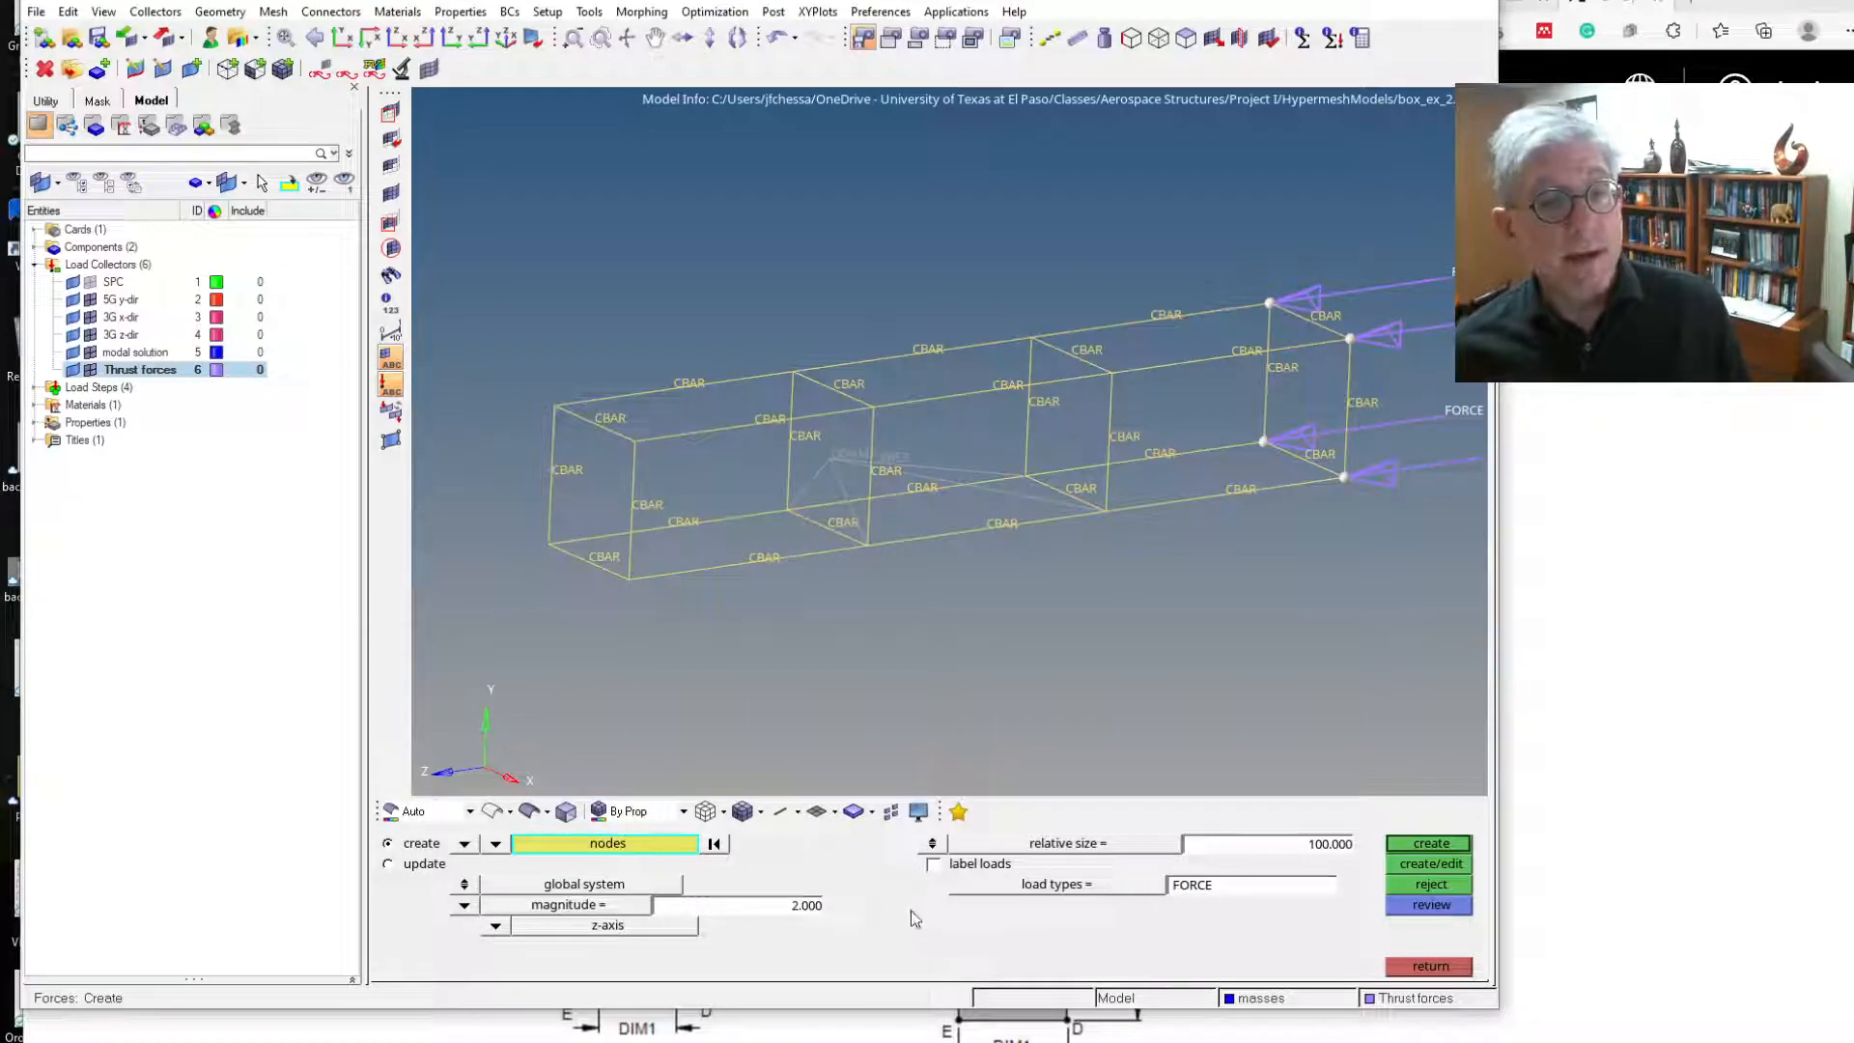
click(607, 925)
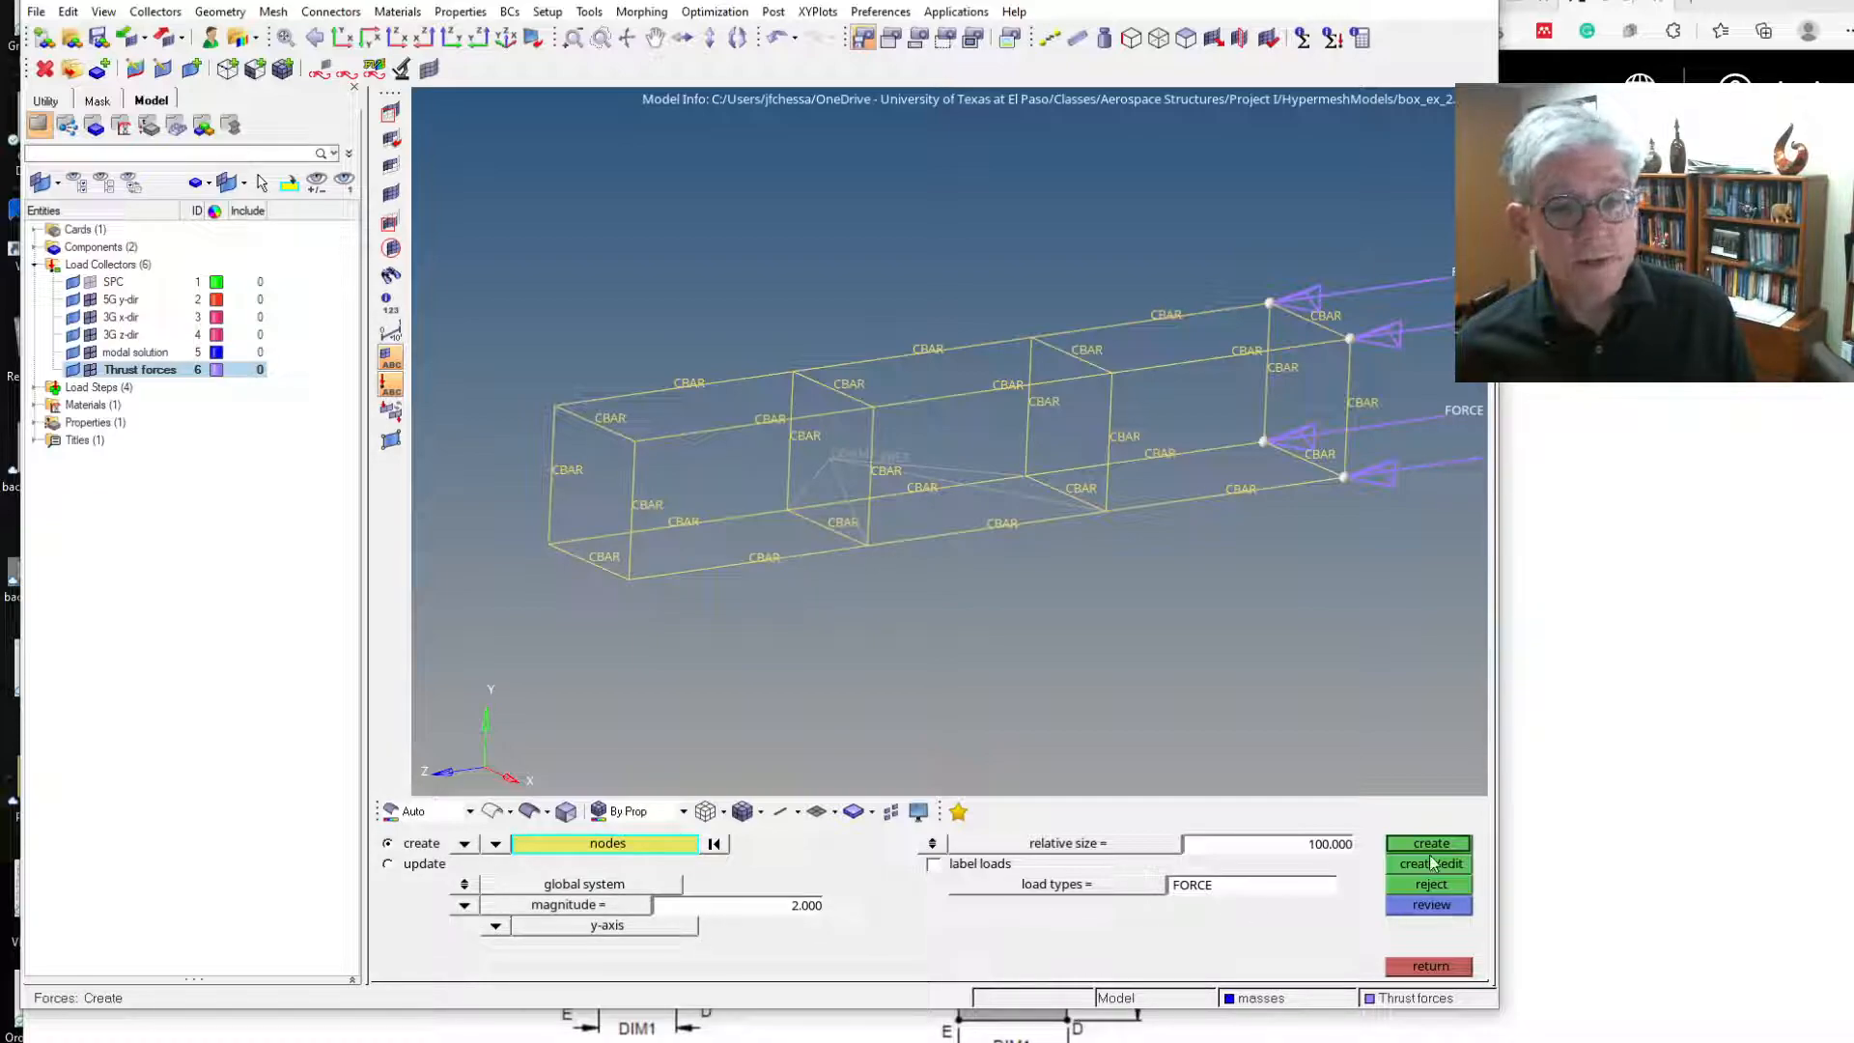
click(1428, 842)
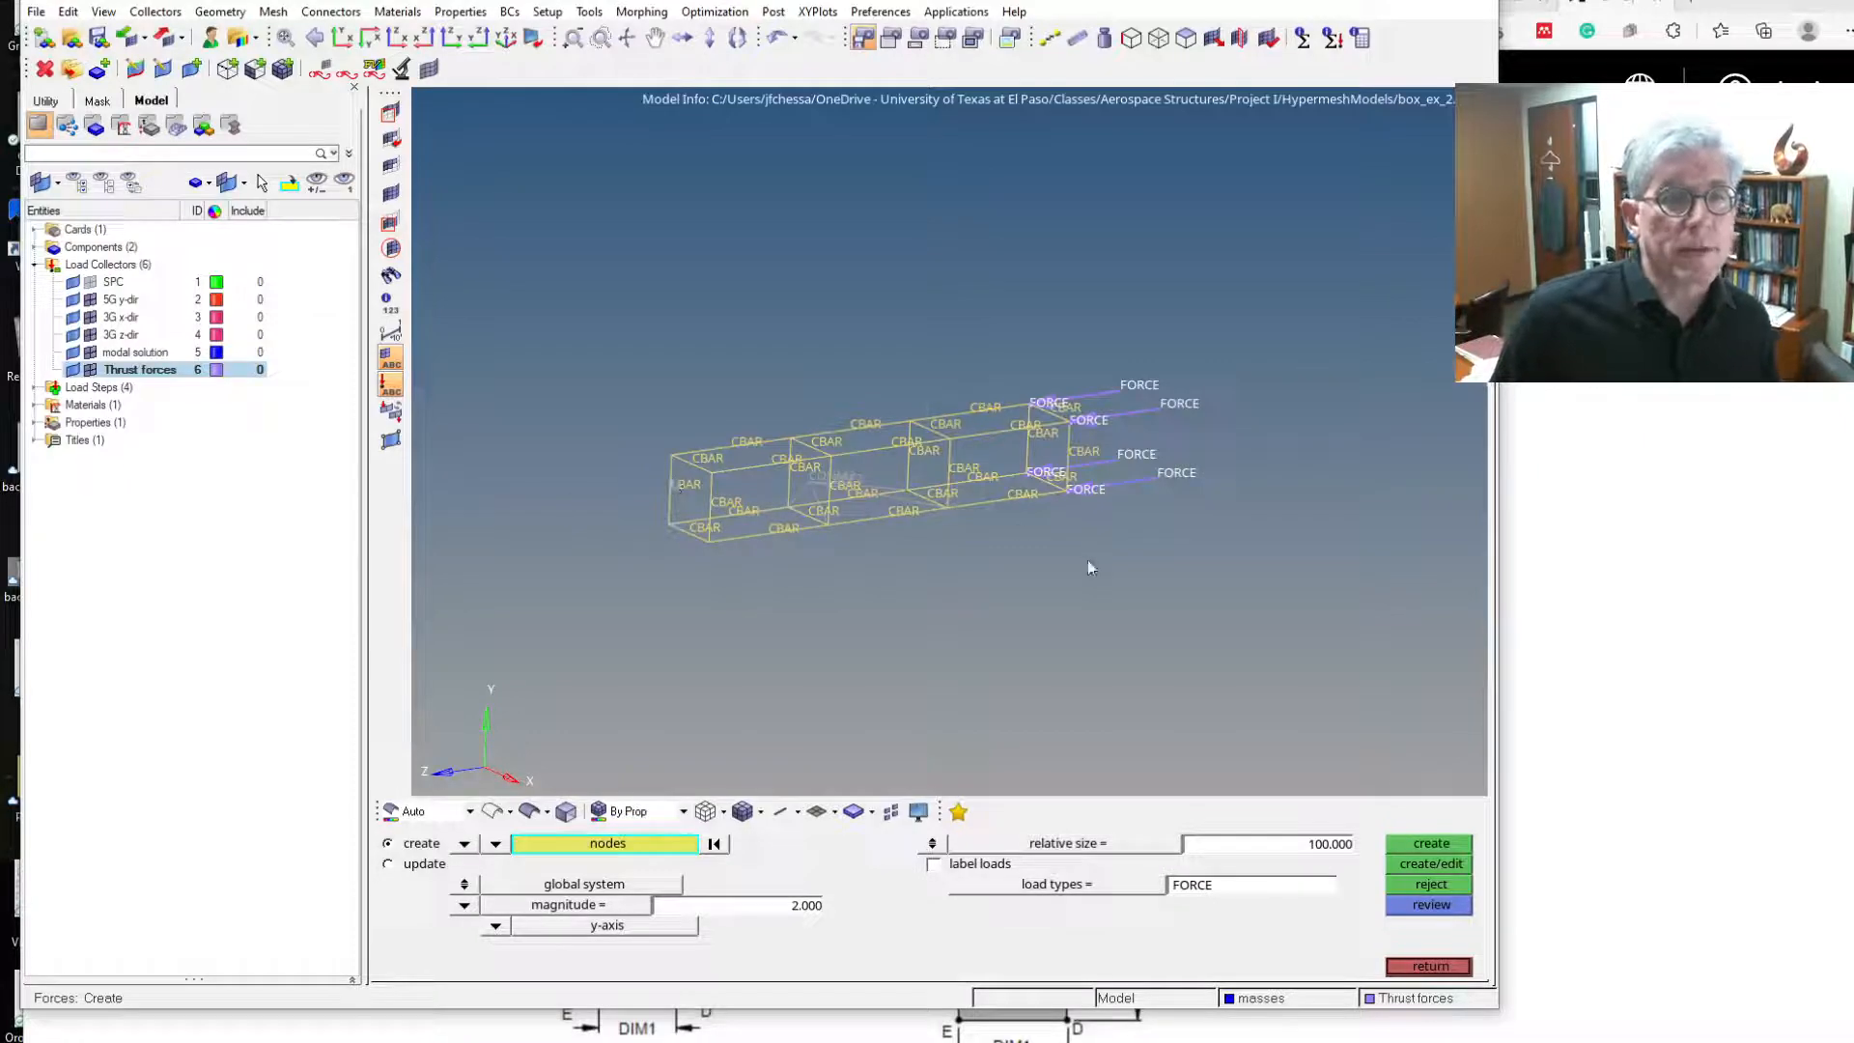
click(1427, 966)
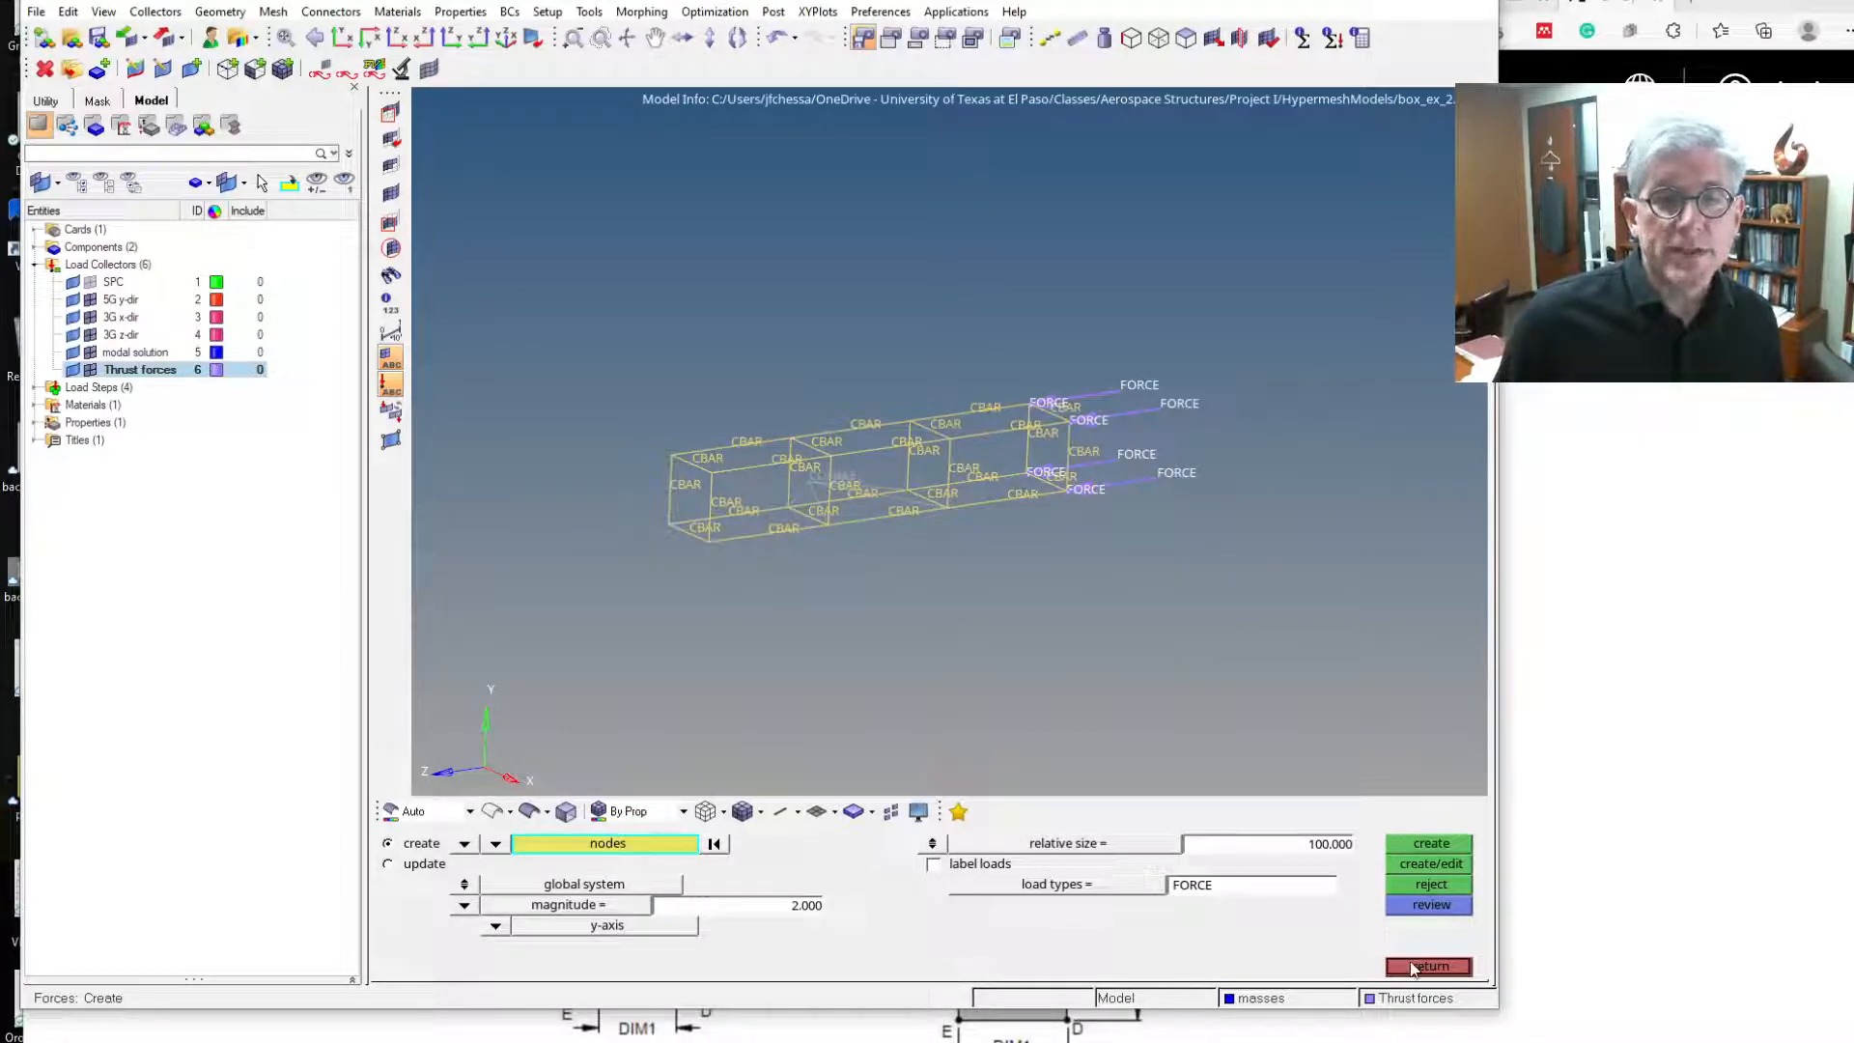
Exit force creation, leaving eight FORCE loads in the Thrust forces collector.
click(1428, 965)
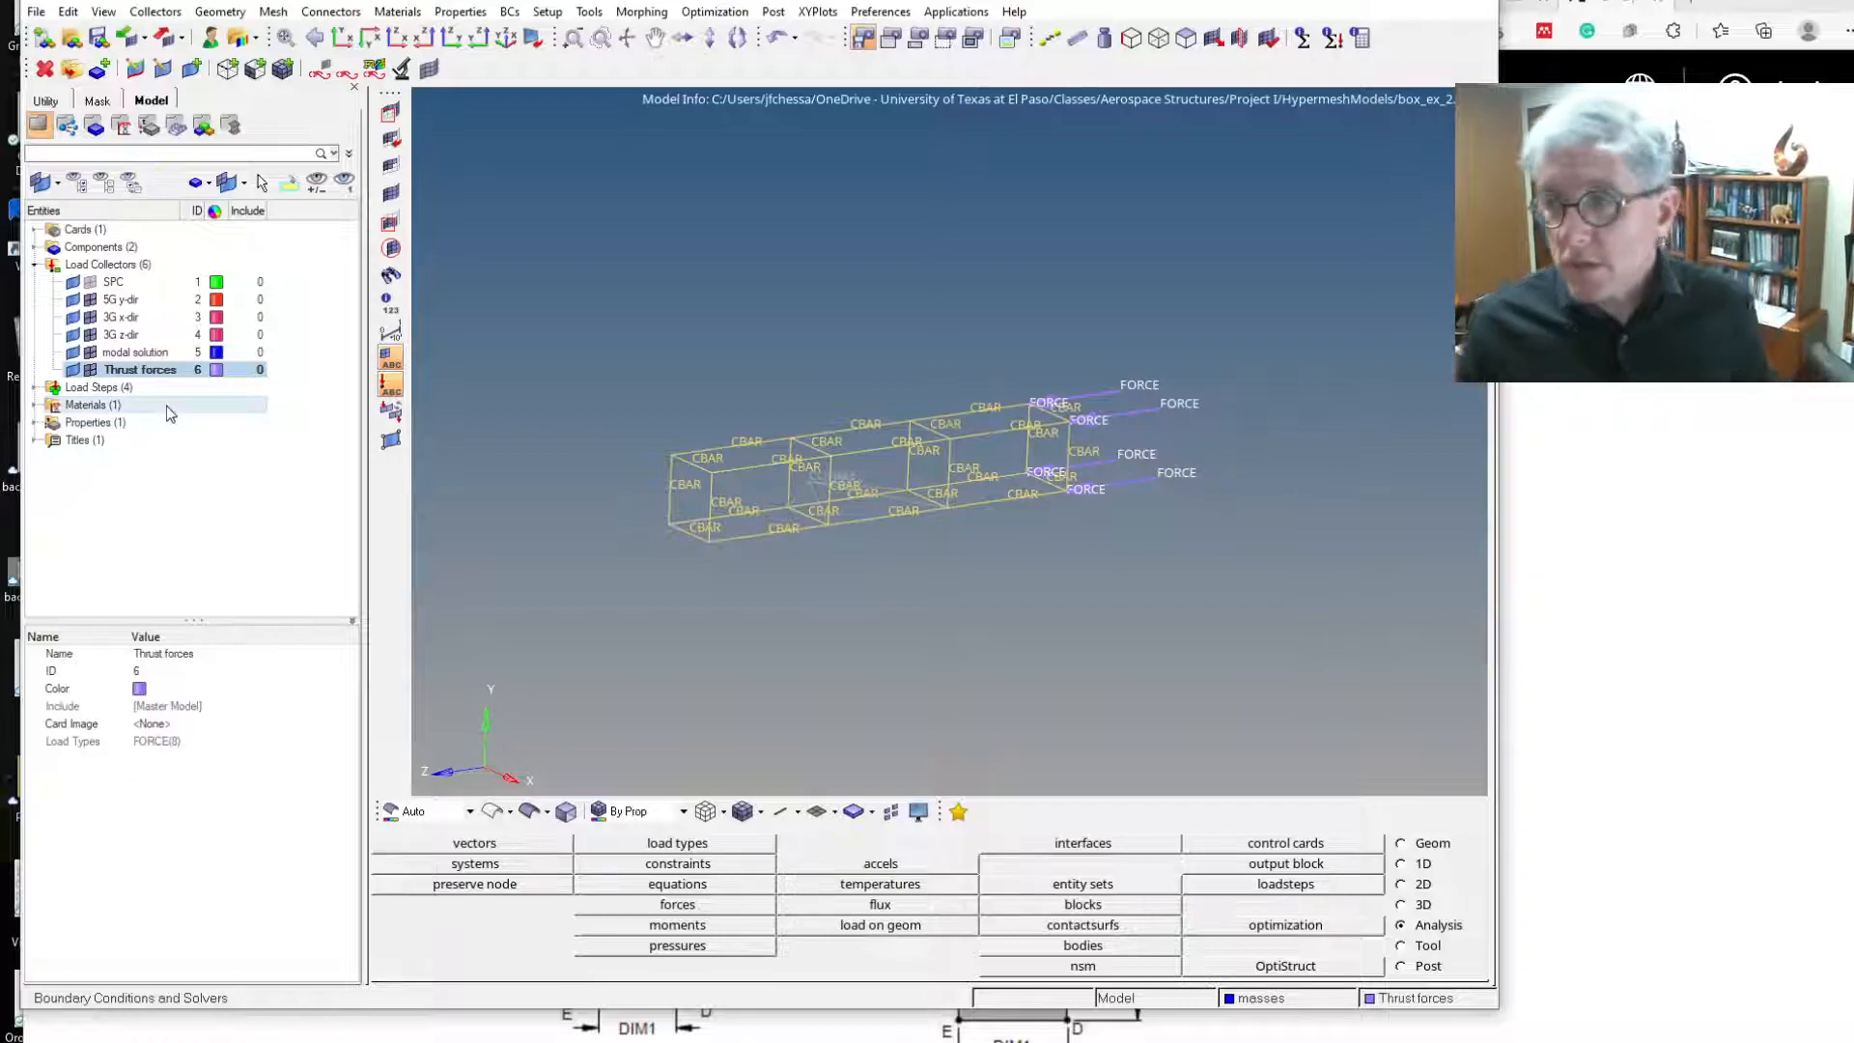
mouse_move(135, 537)
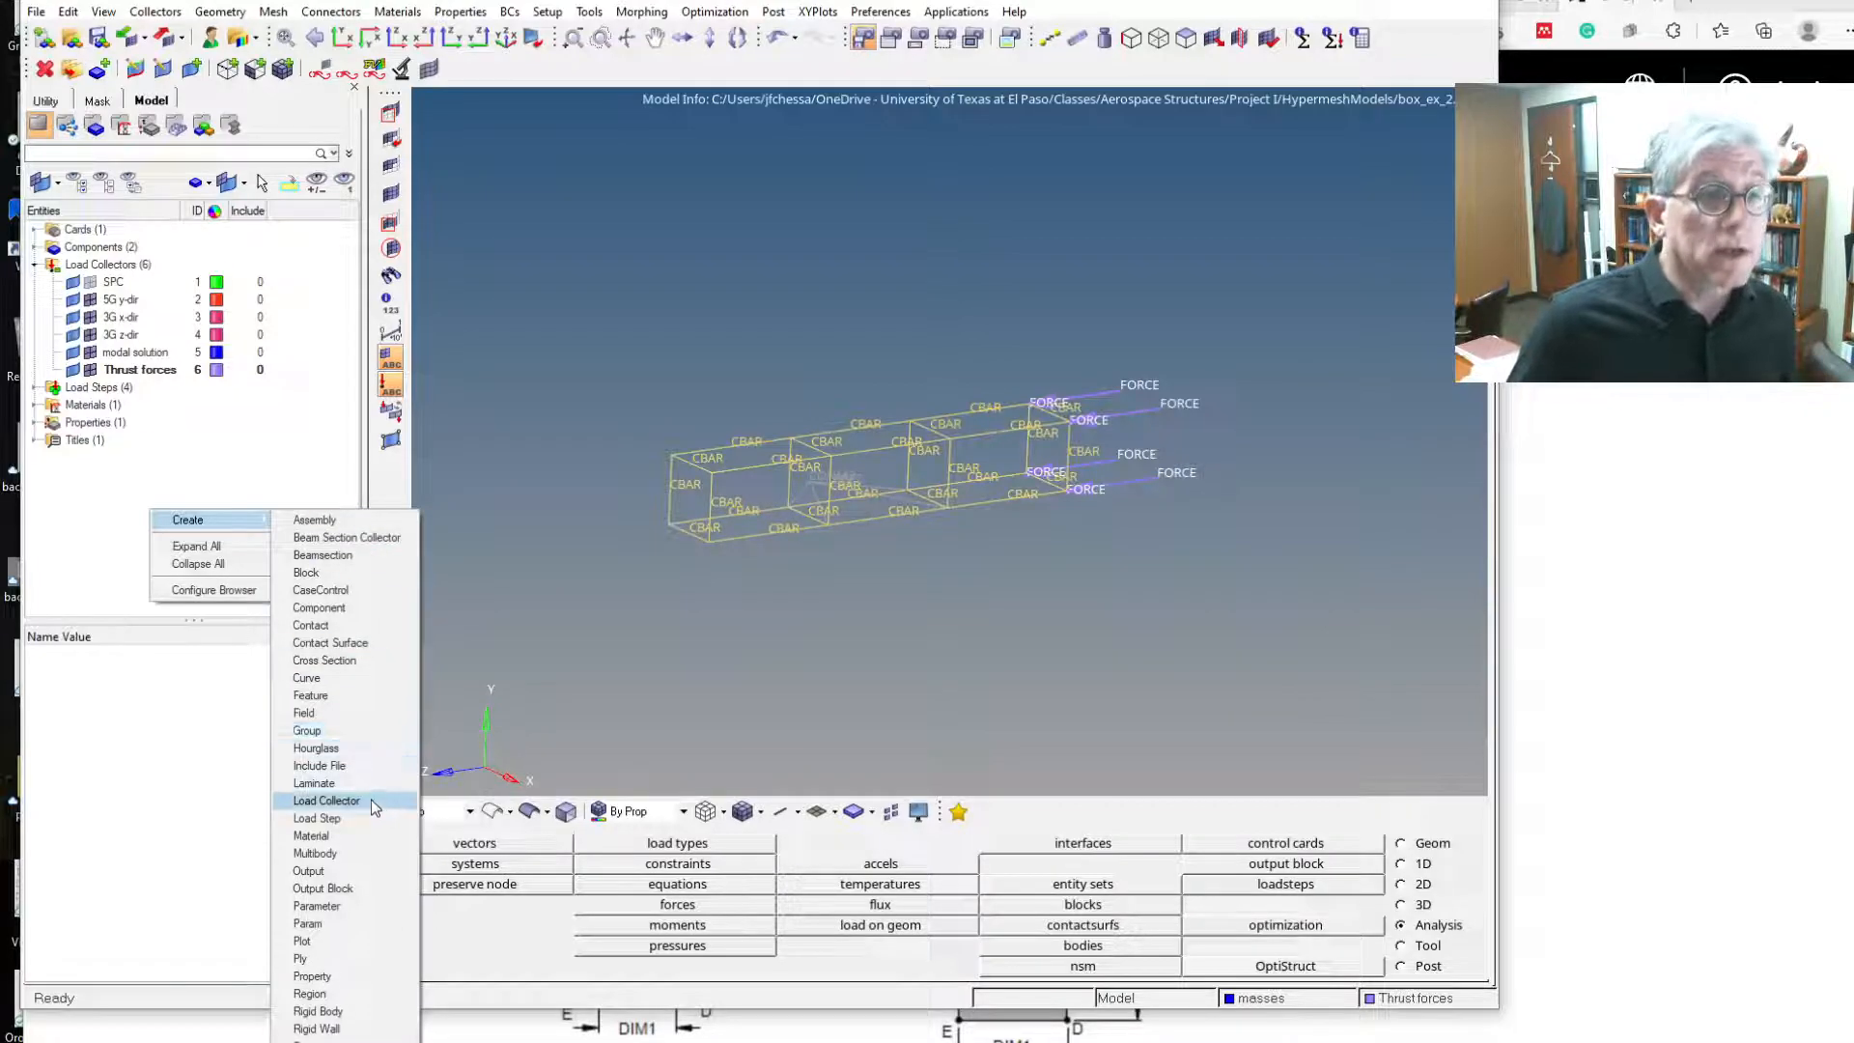
Create a linear static load step named 'Thrust' with Thrust forces as its LOAD.
click(316, 818)
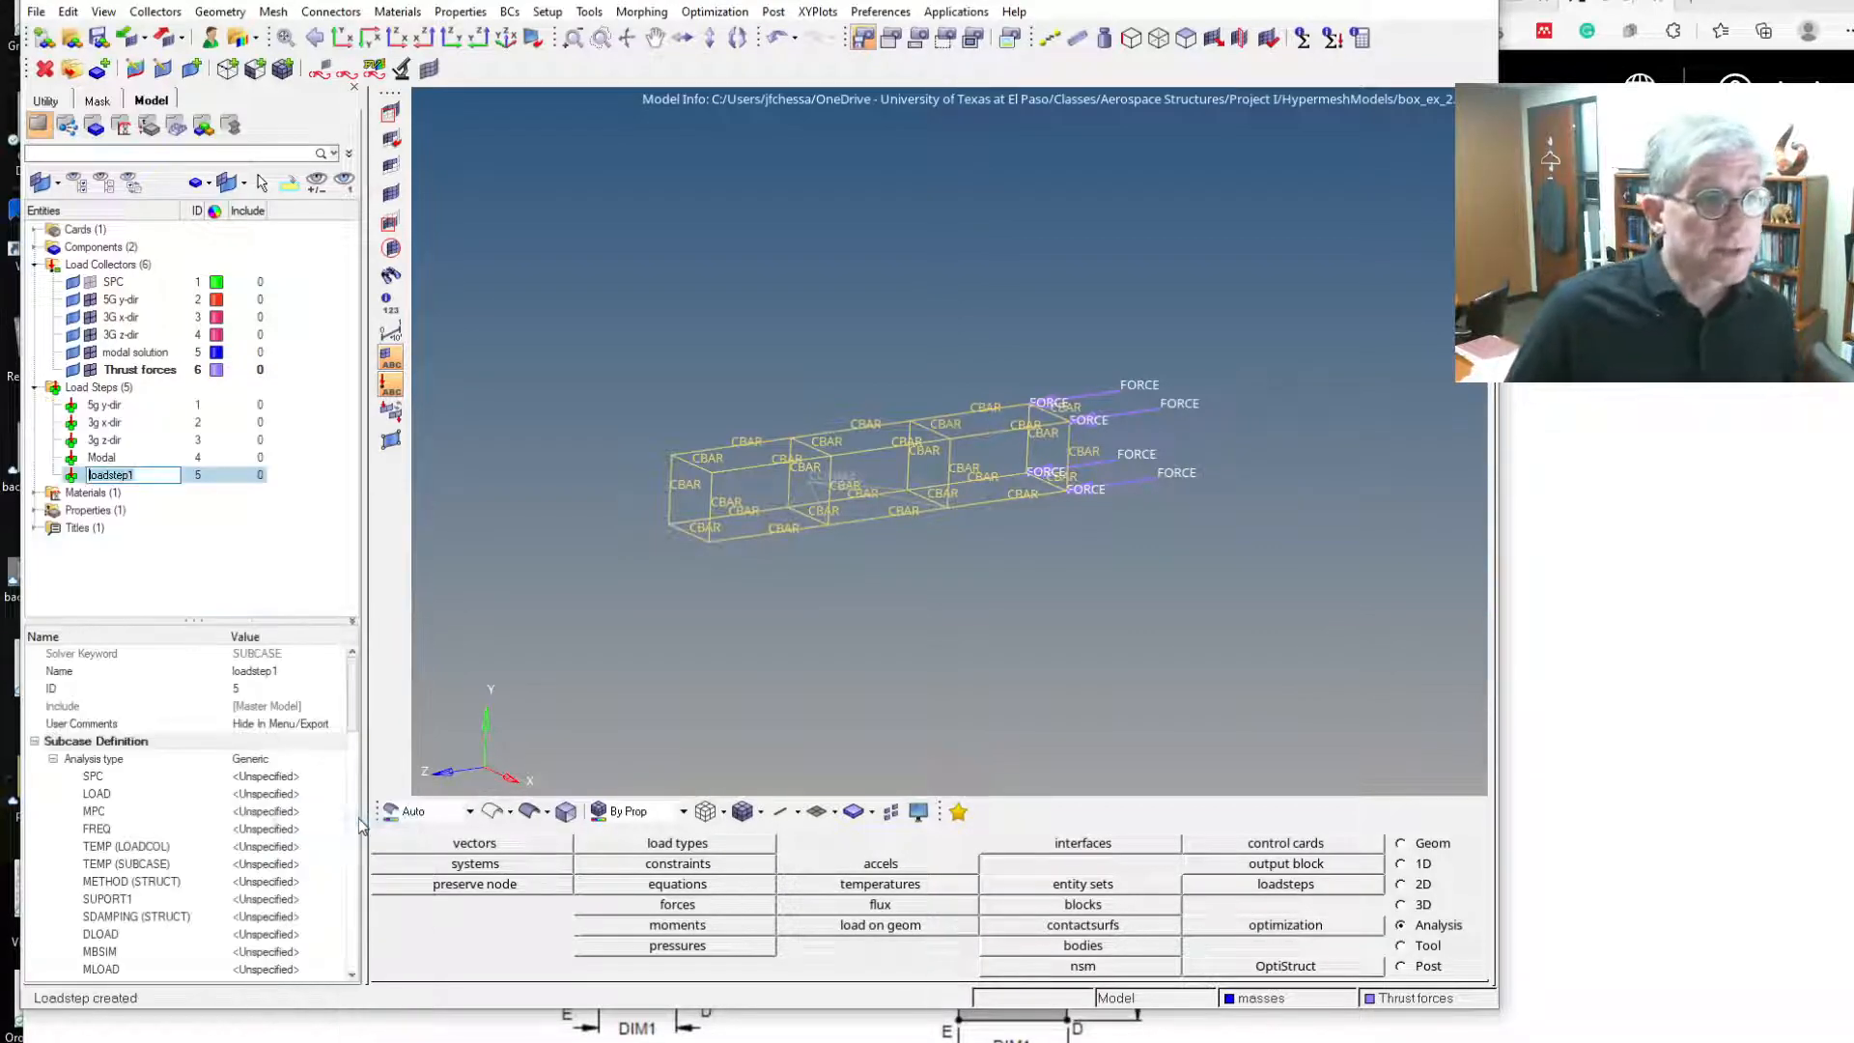
text(Thrust)
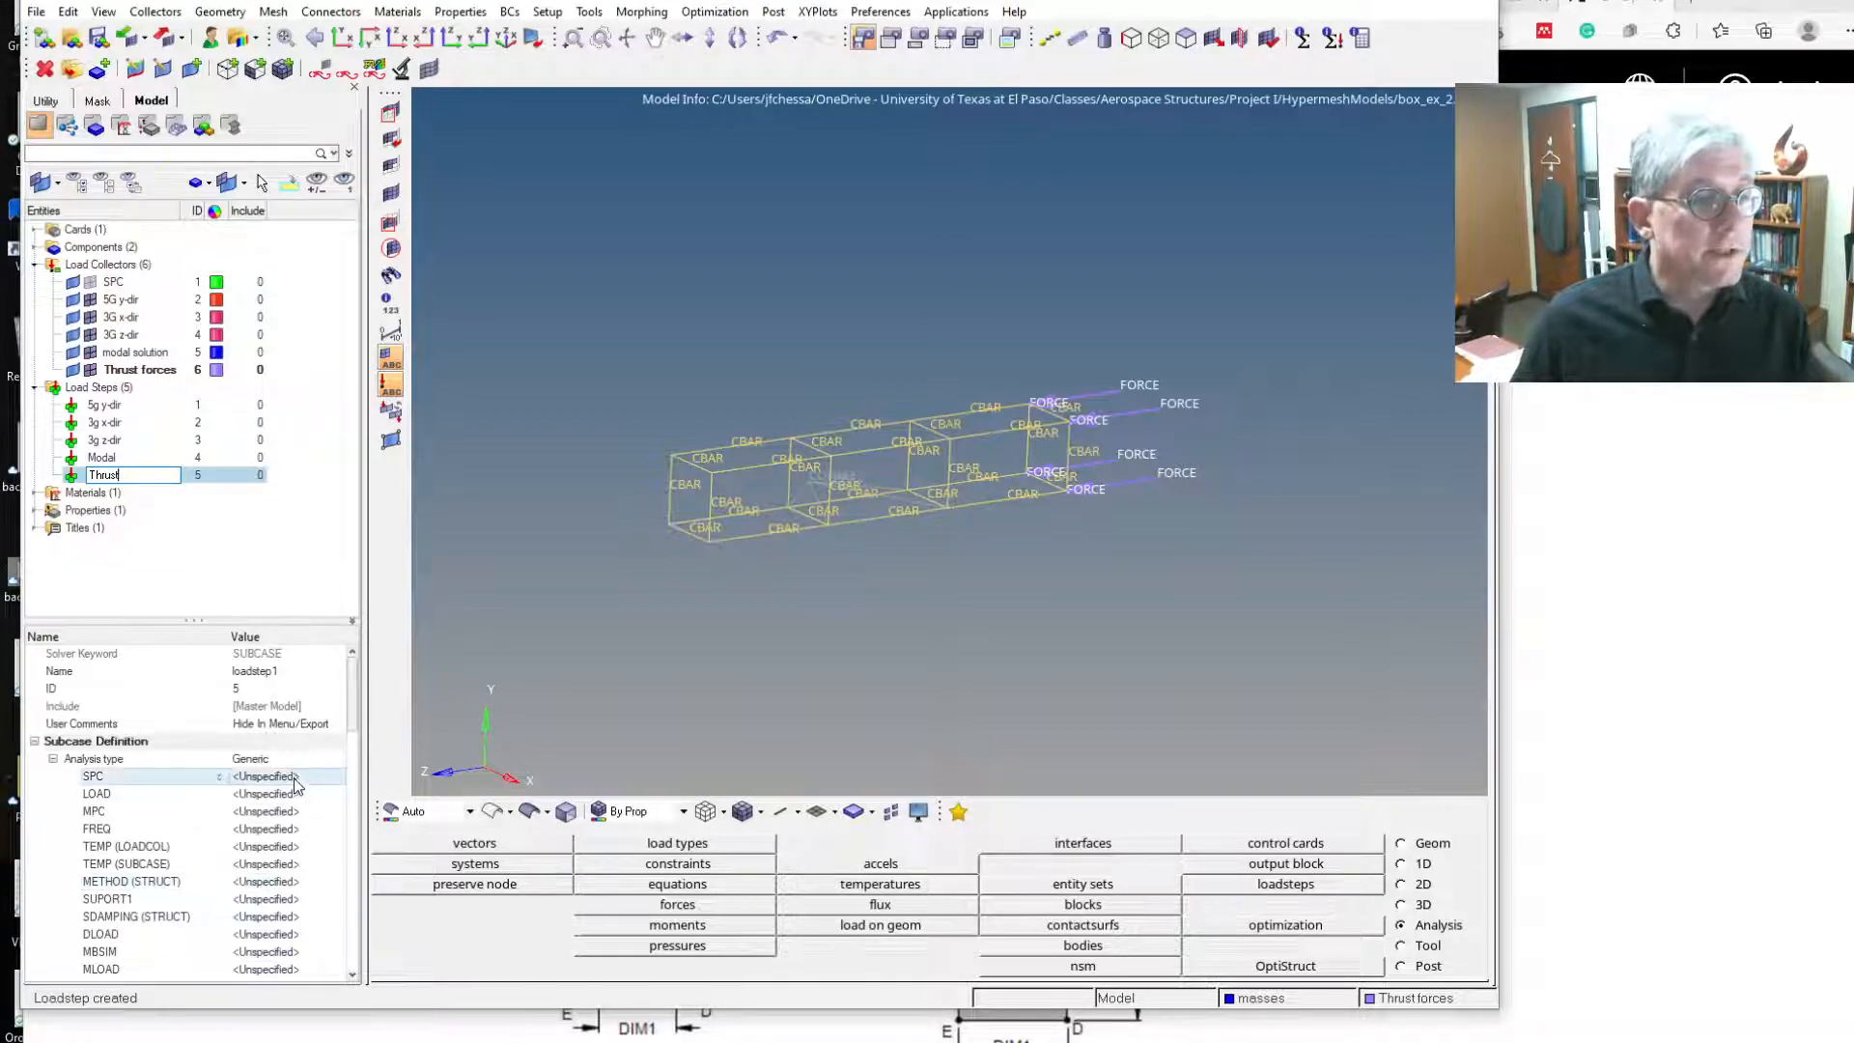
click(338, 758)
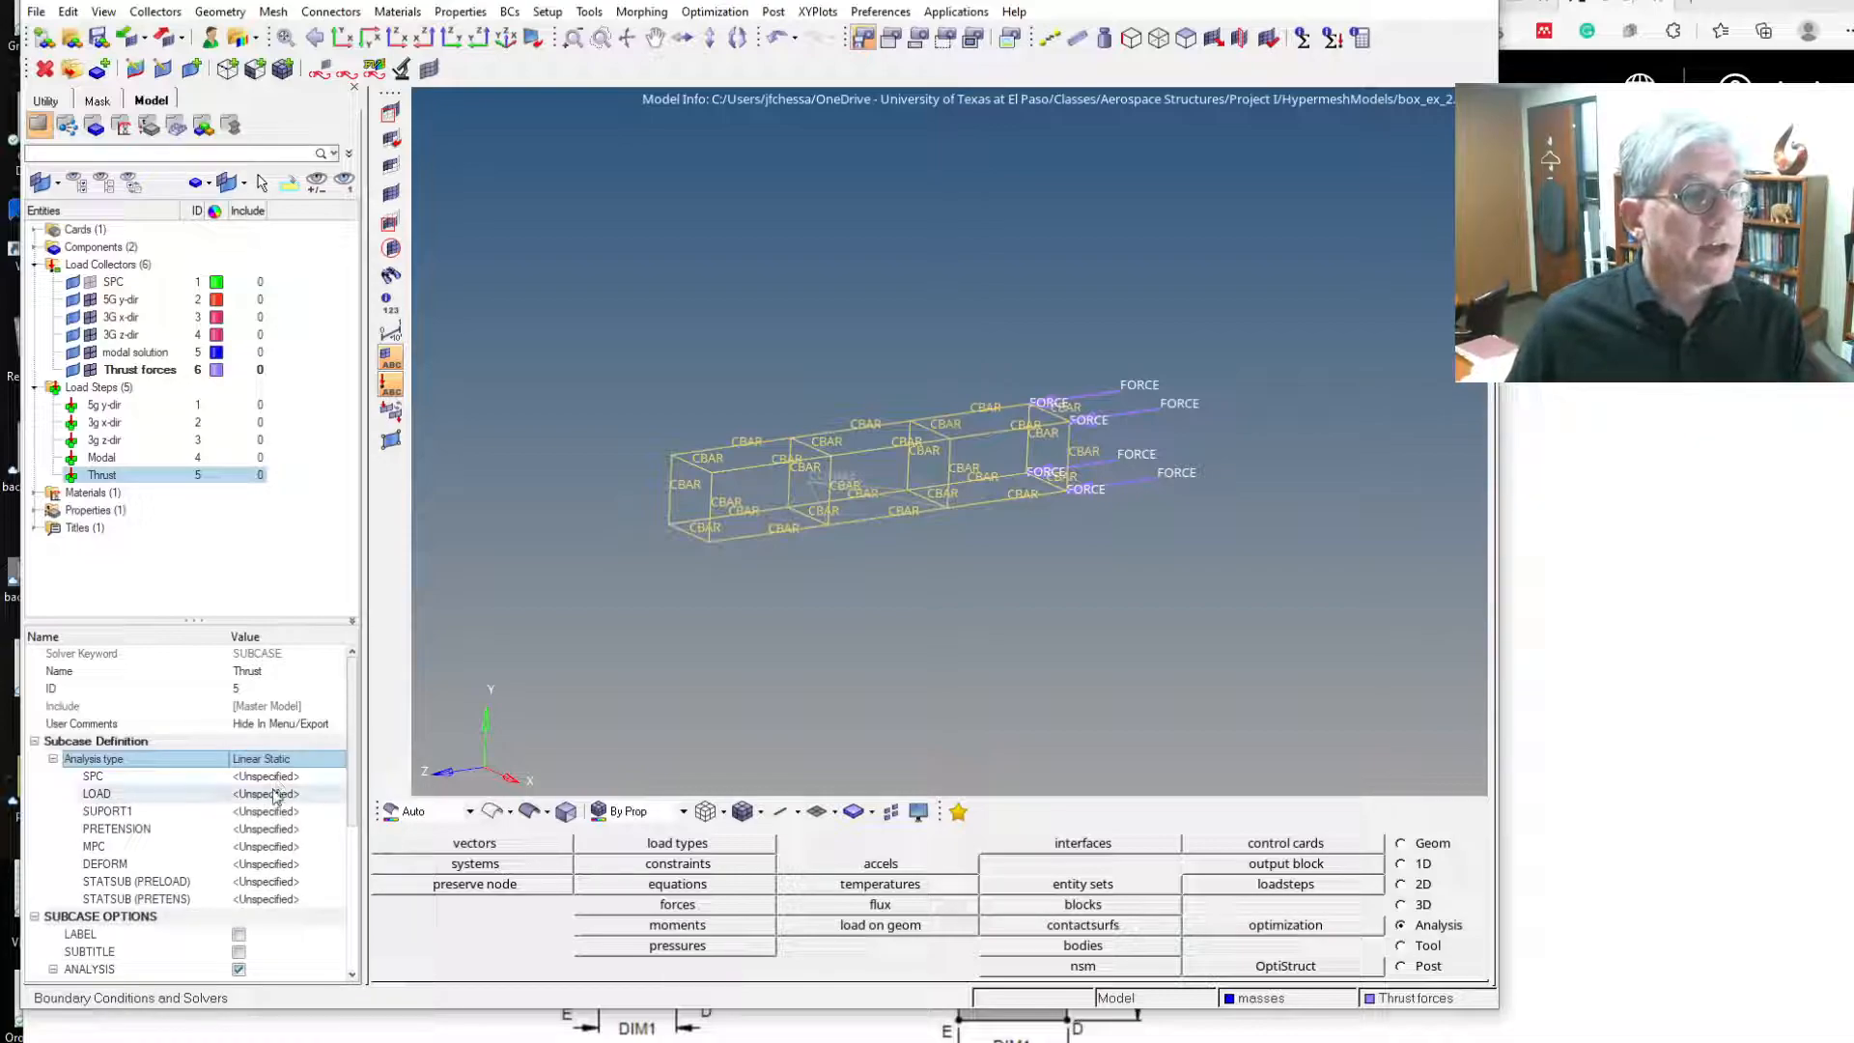
click(97, 794)
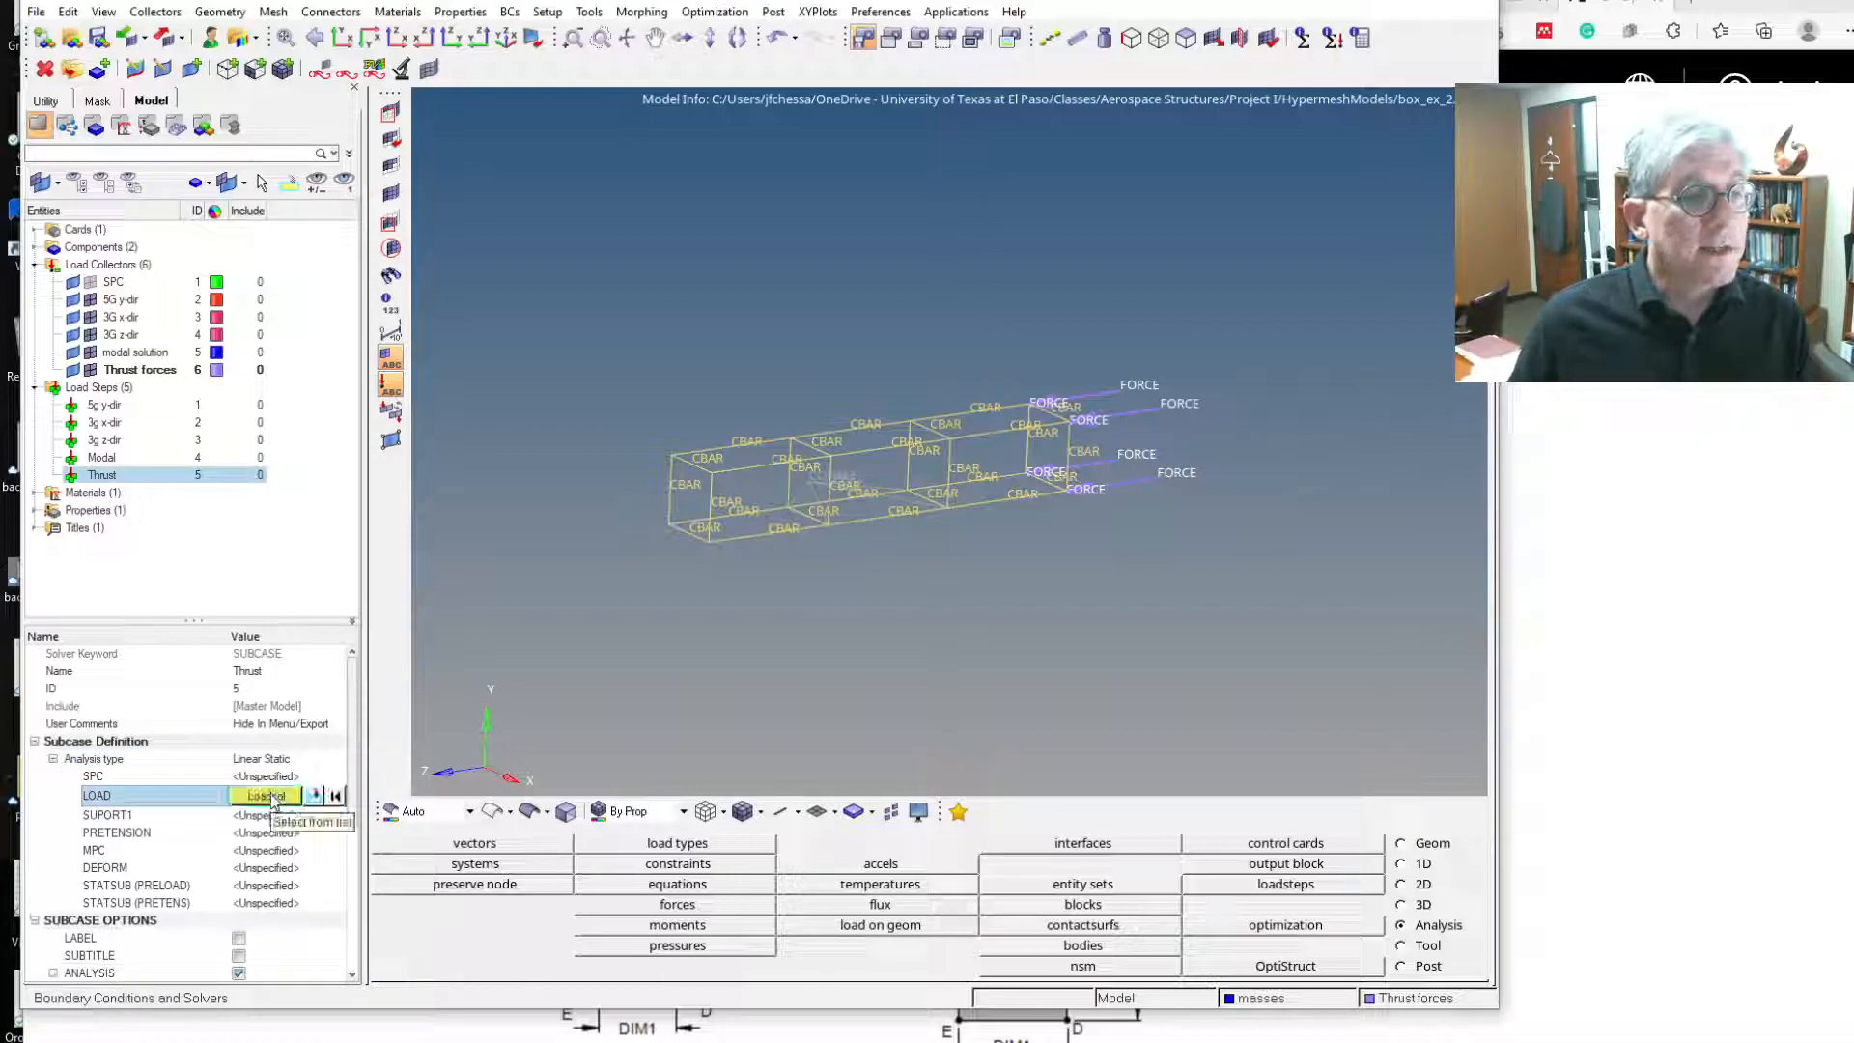
click(267, 795)
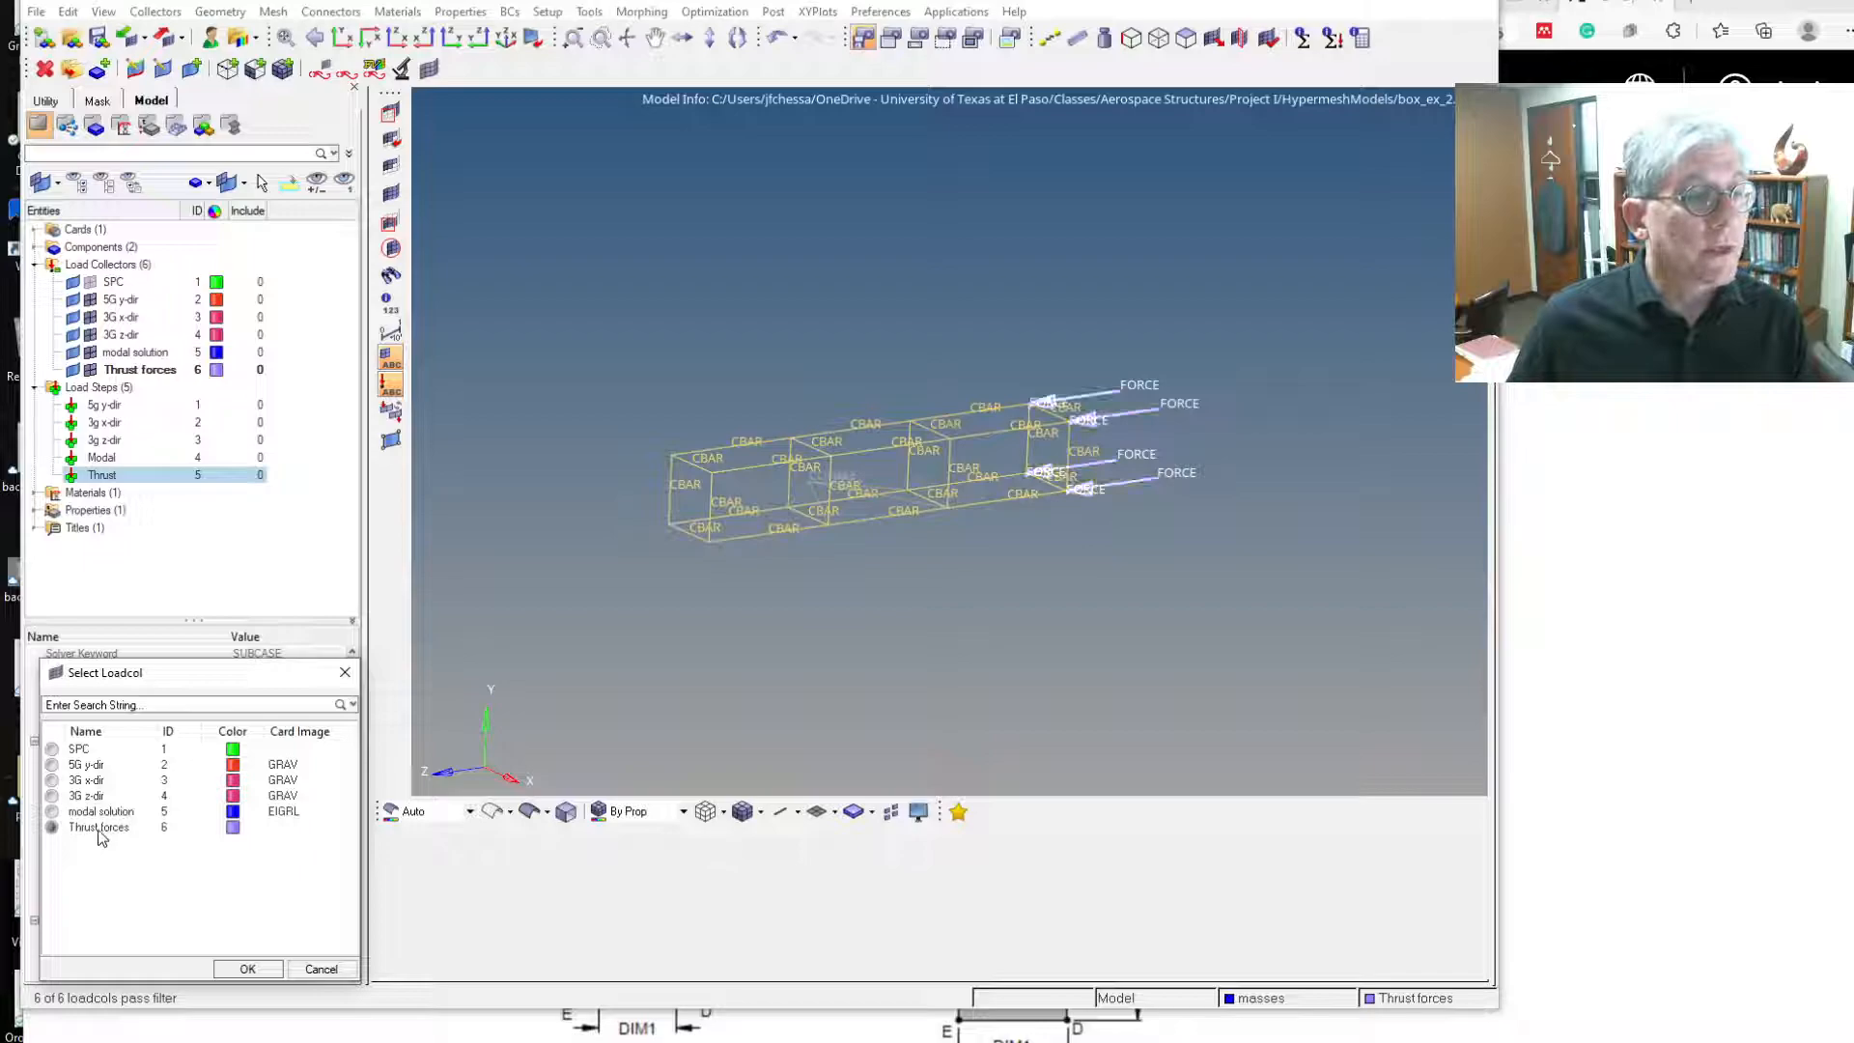
click(247, 969)
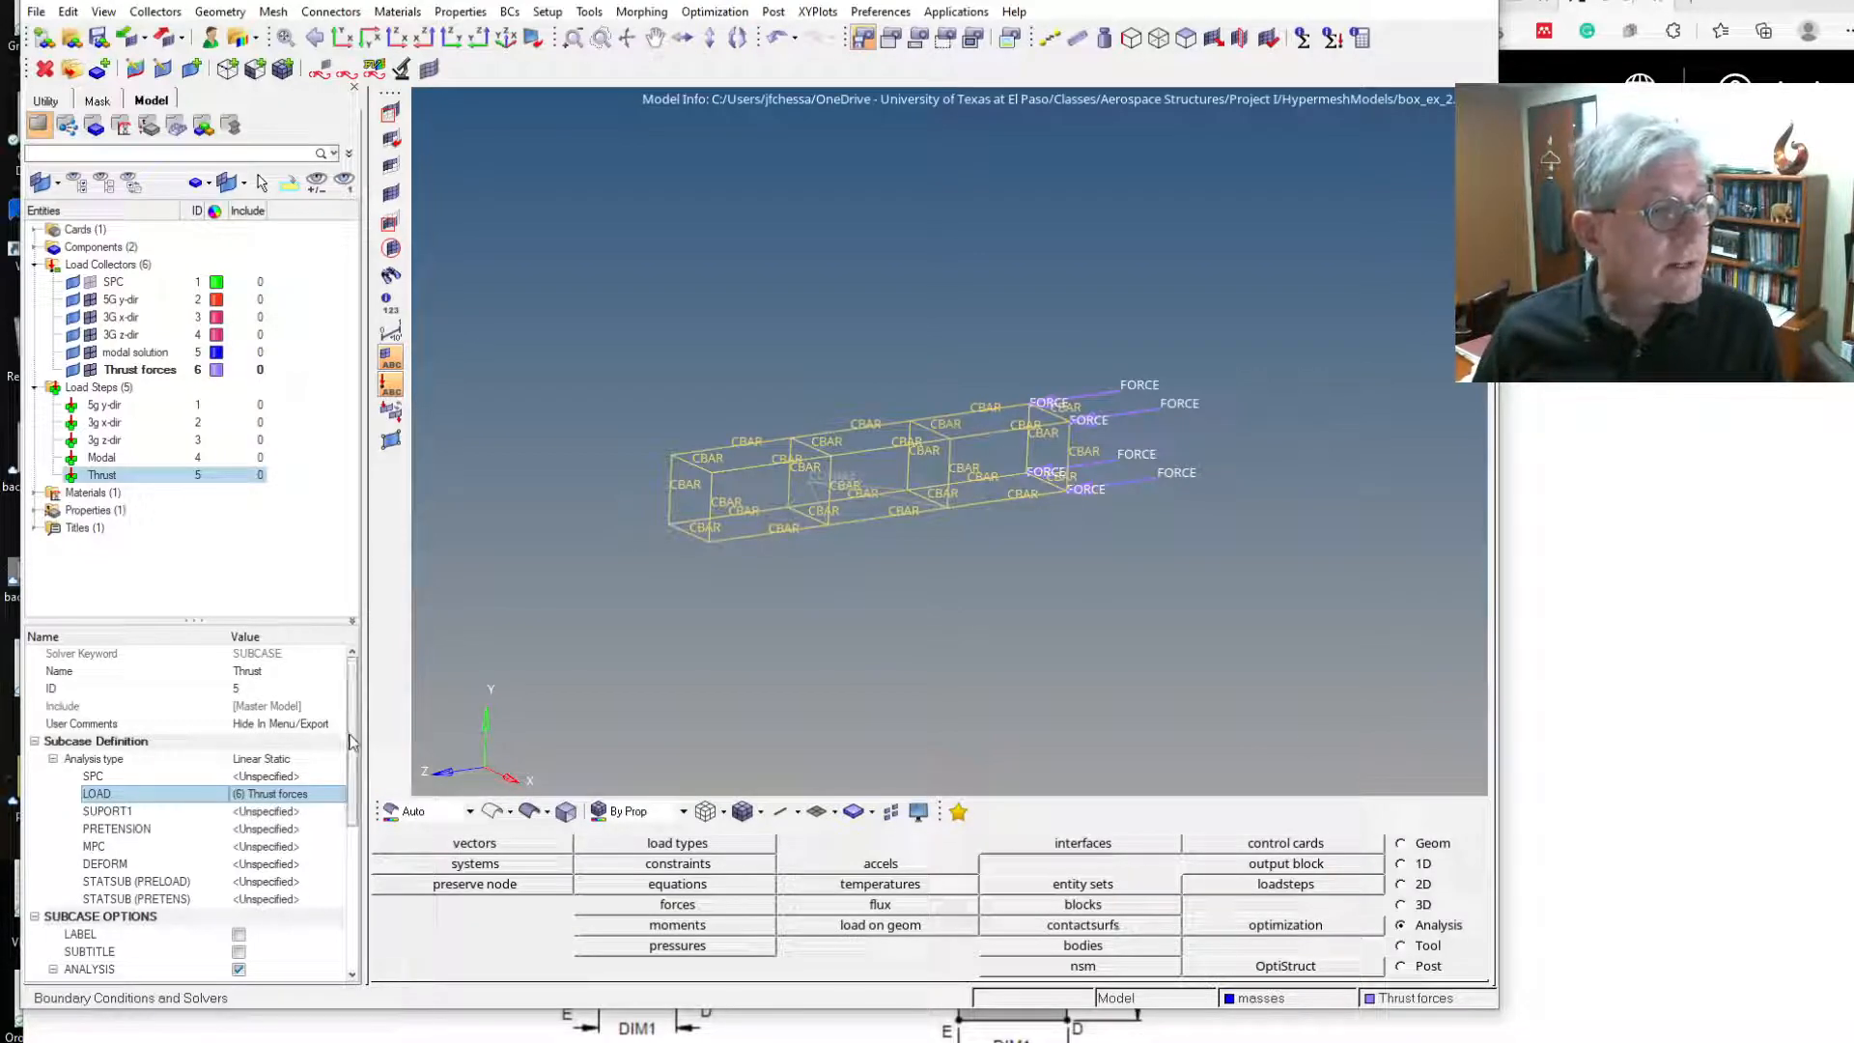
scroll(down, 3)
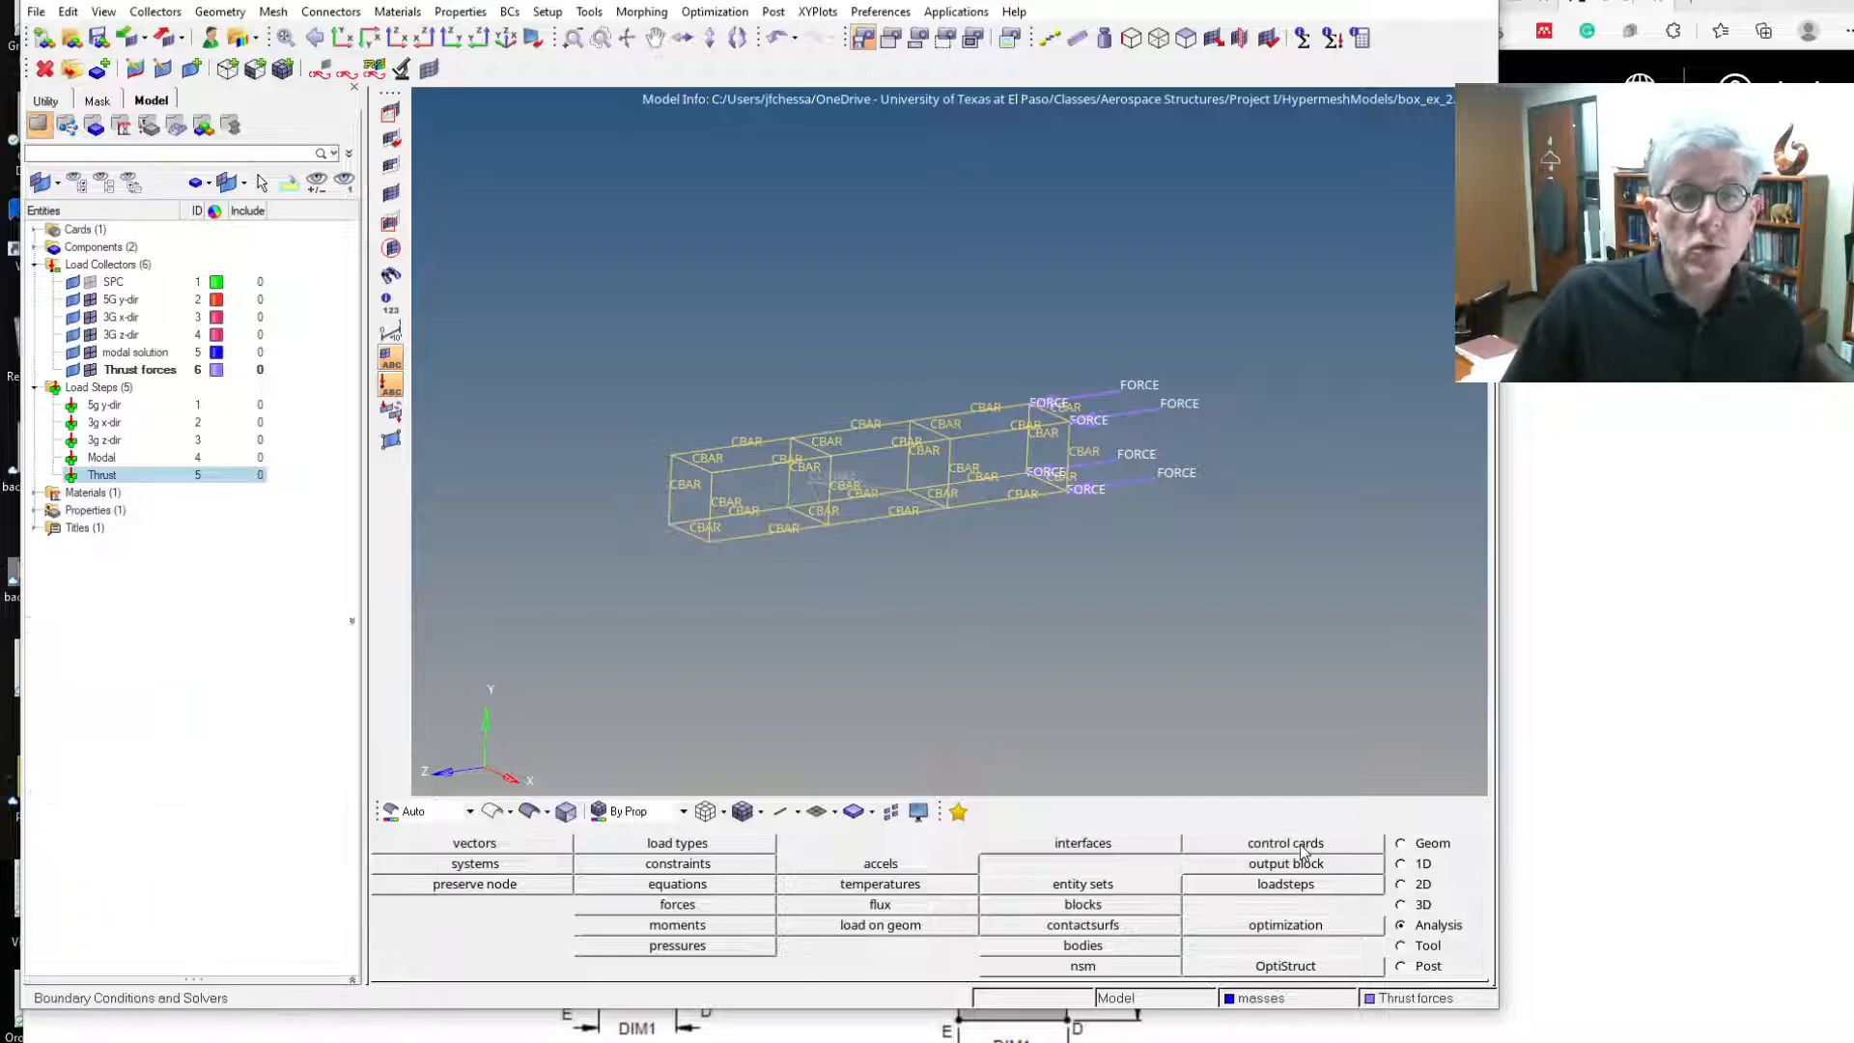
Page through the control cards and disable the existing PARAM card.
click(1284, 842)
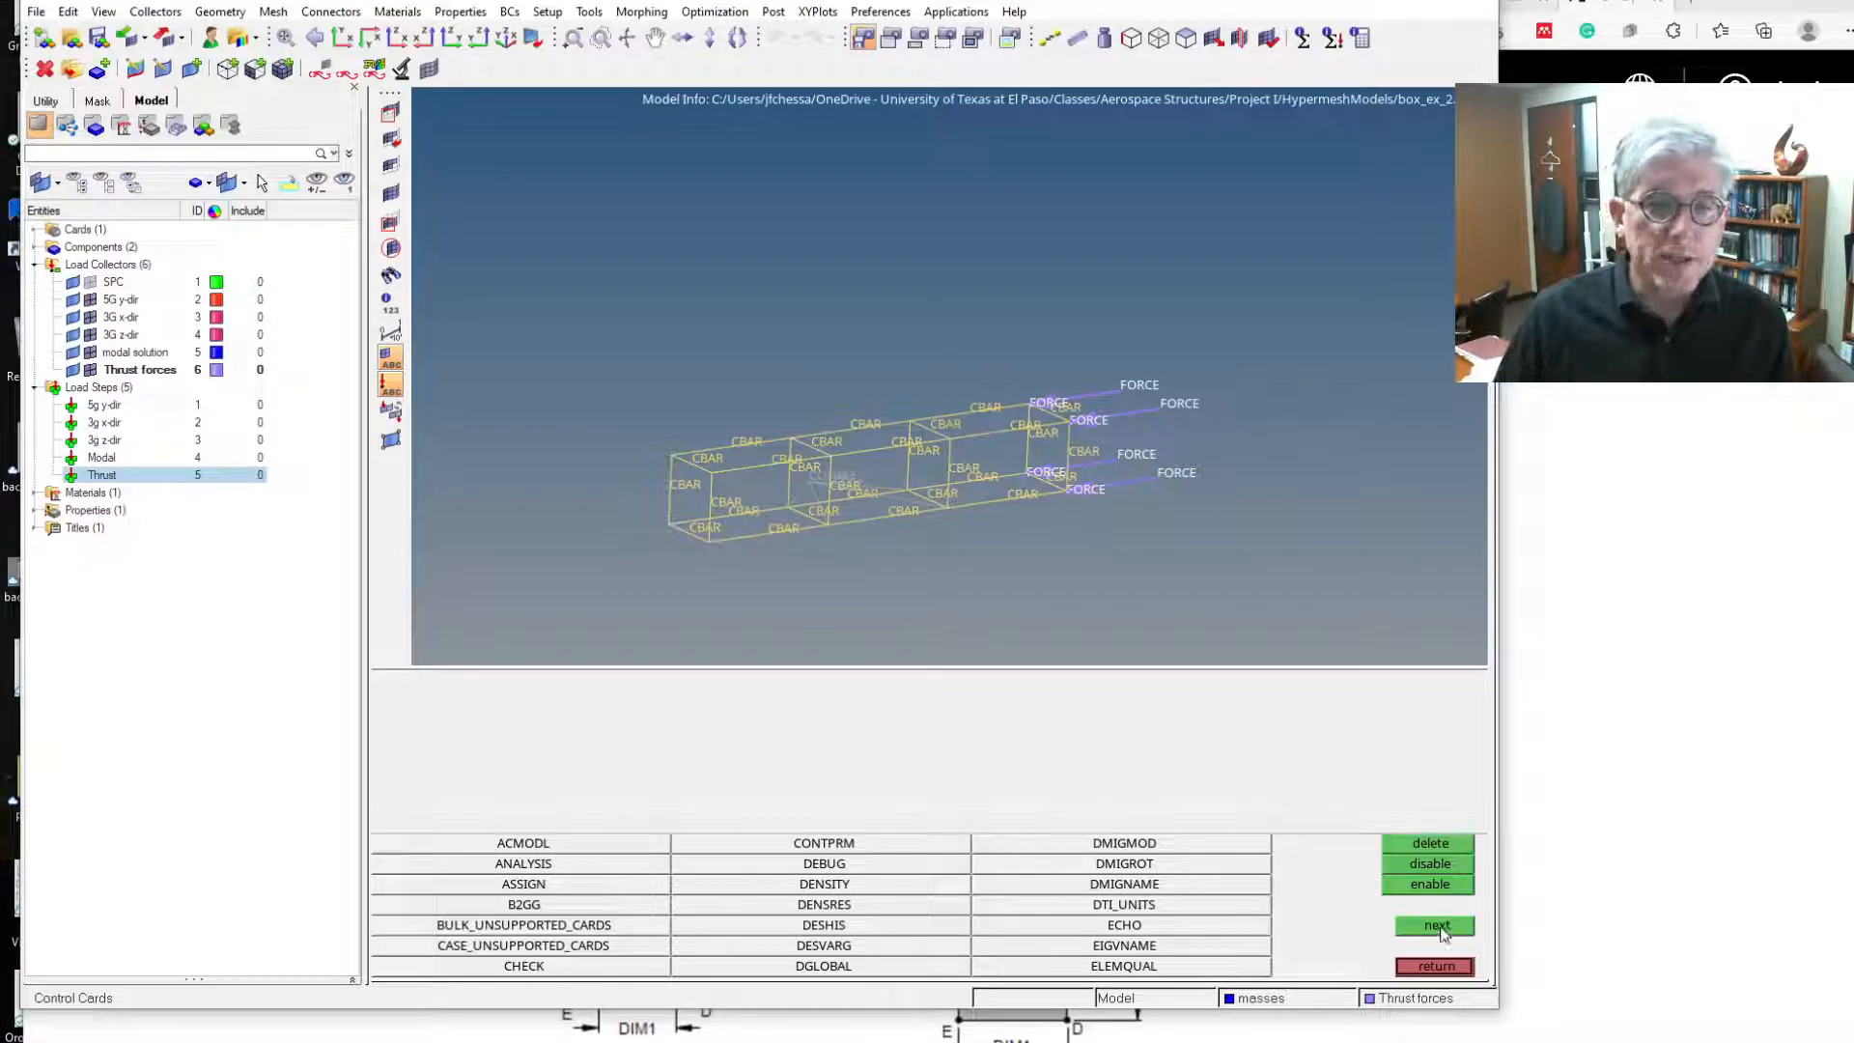
click(1434, 926)
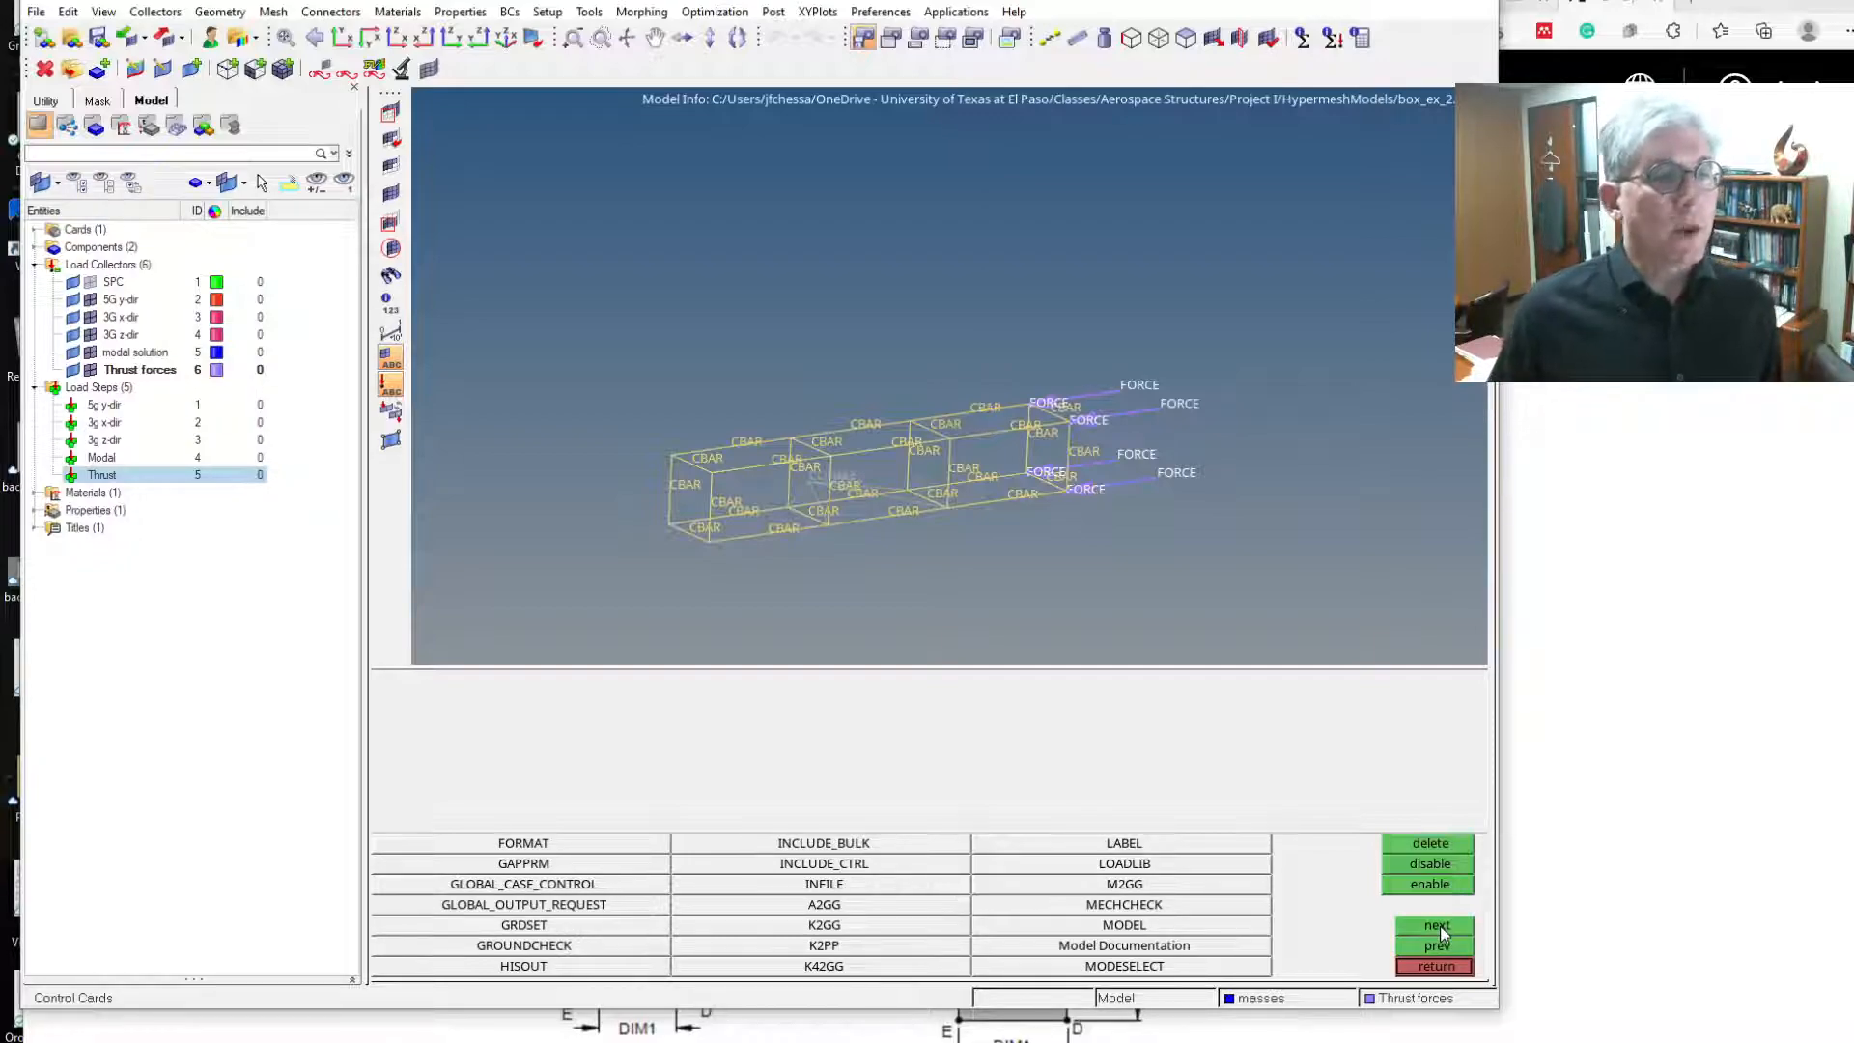
click(1434, 925)
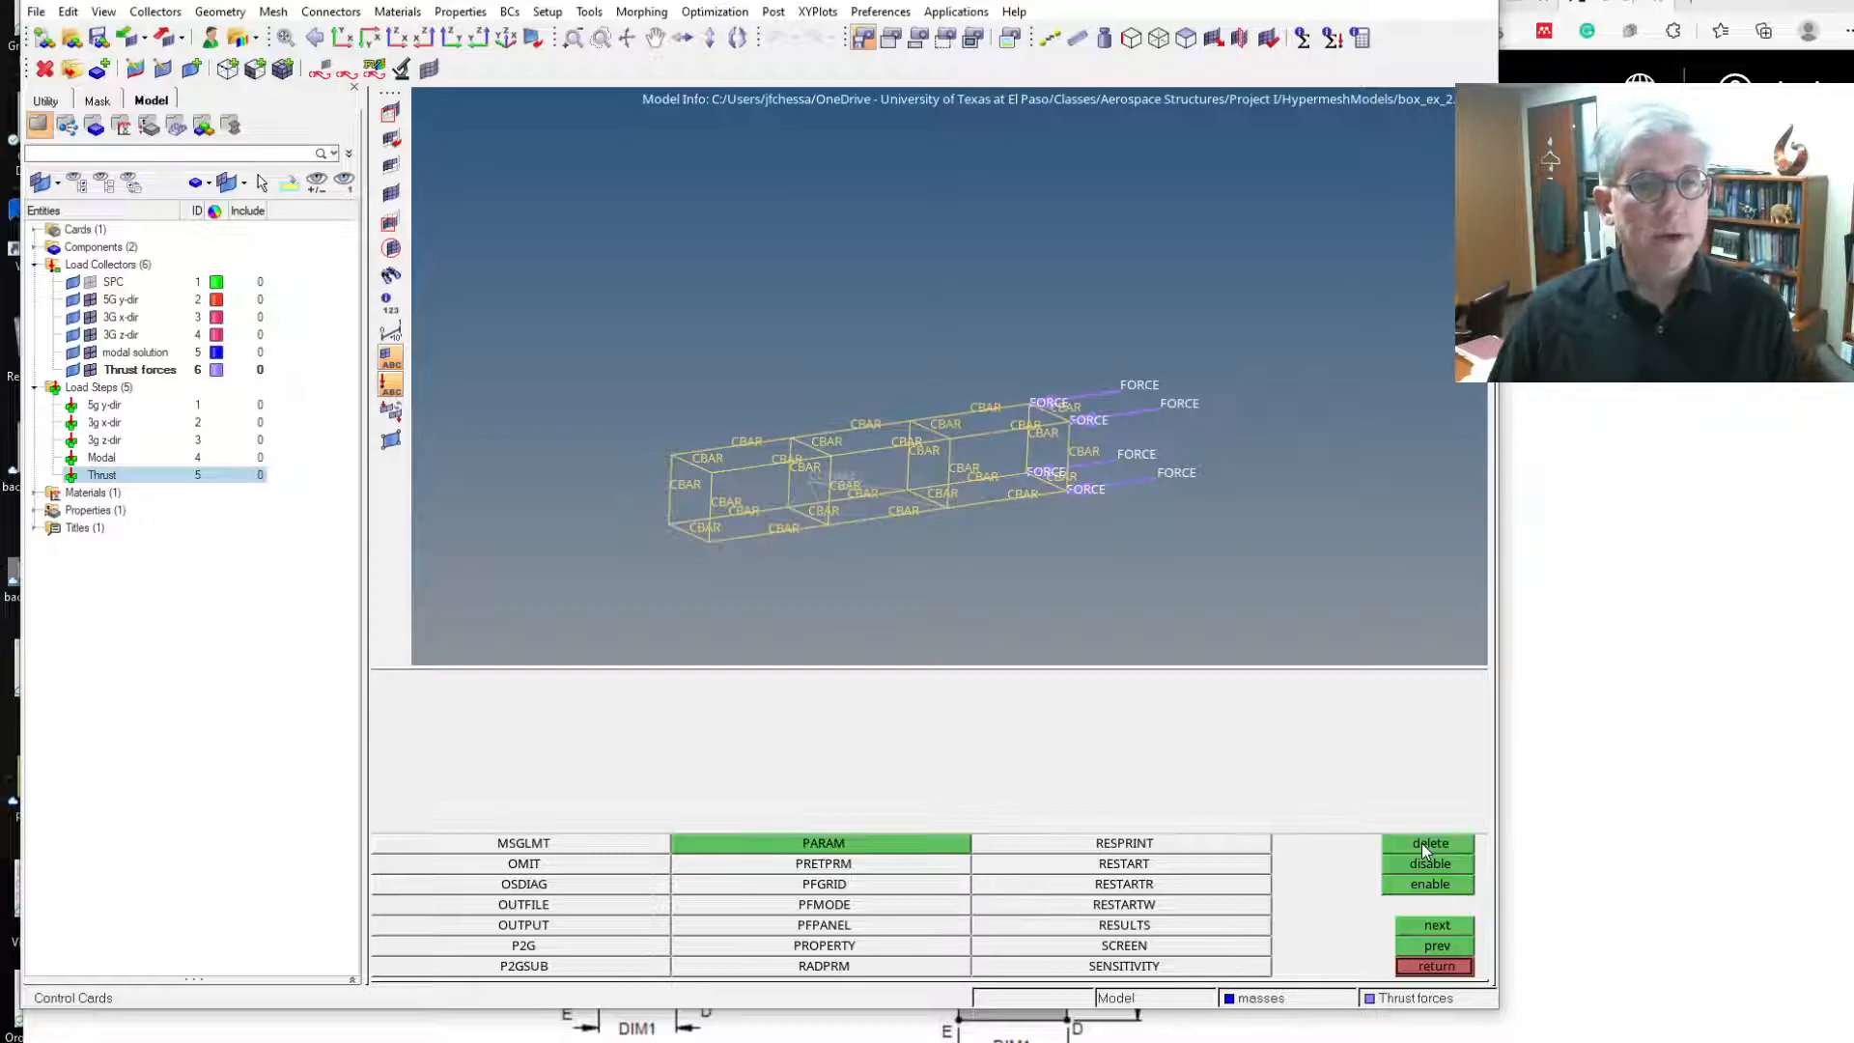
click(1428, 863)
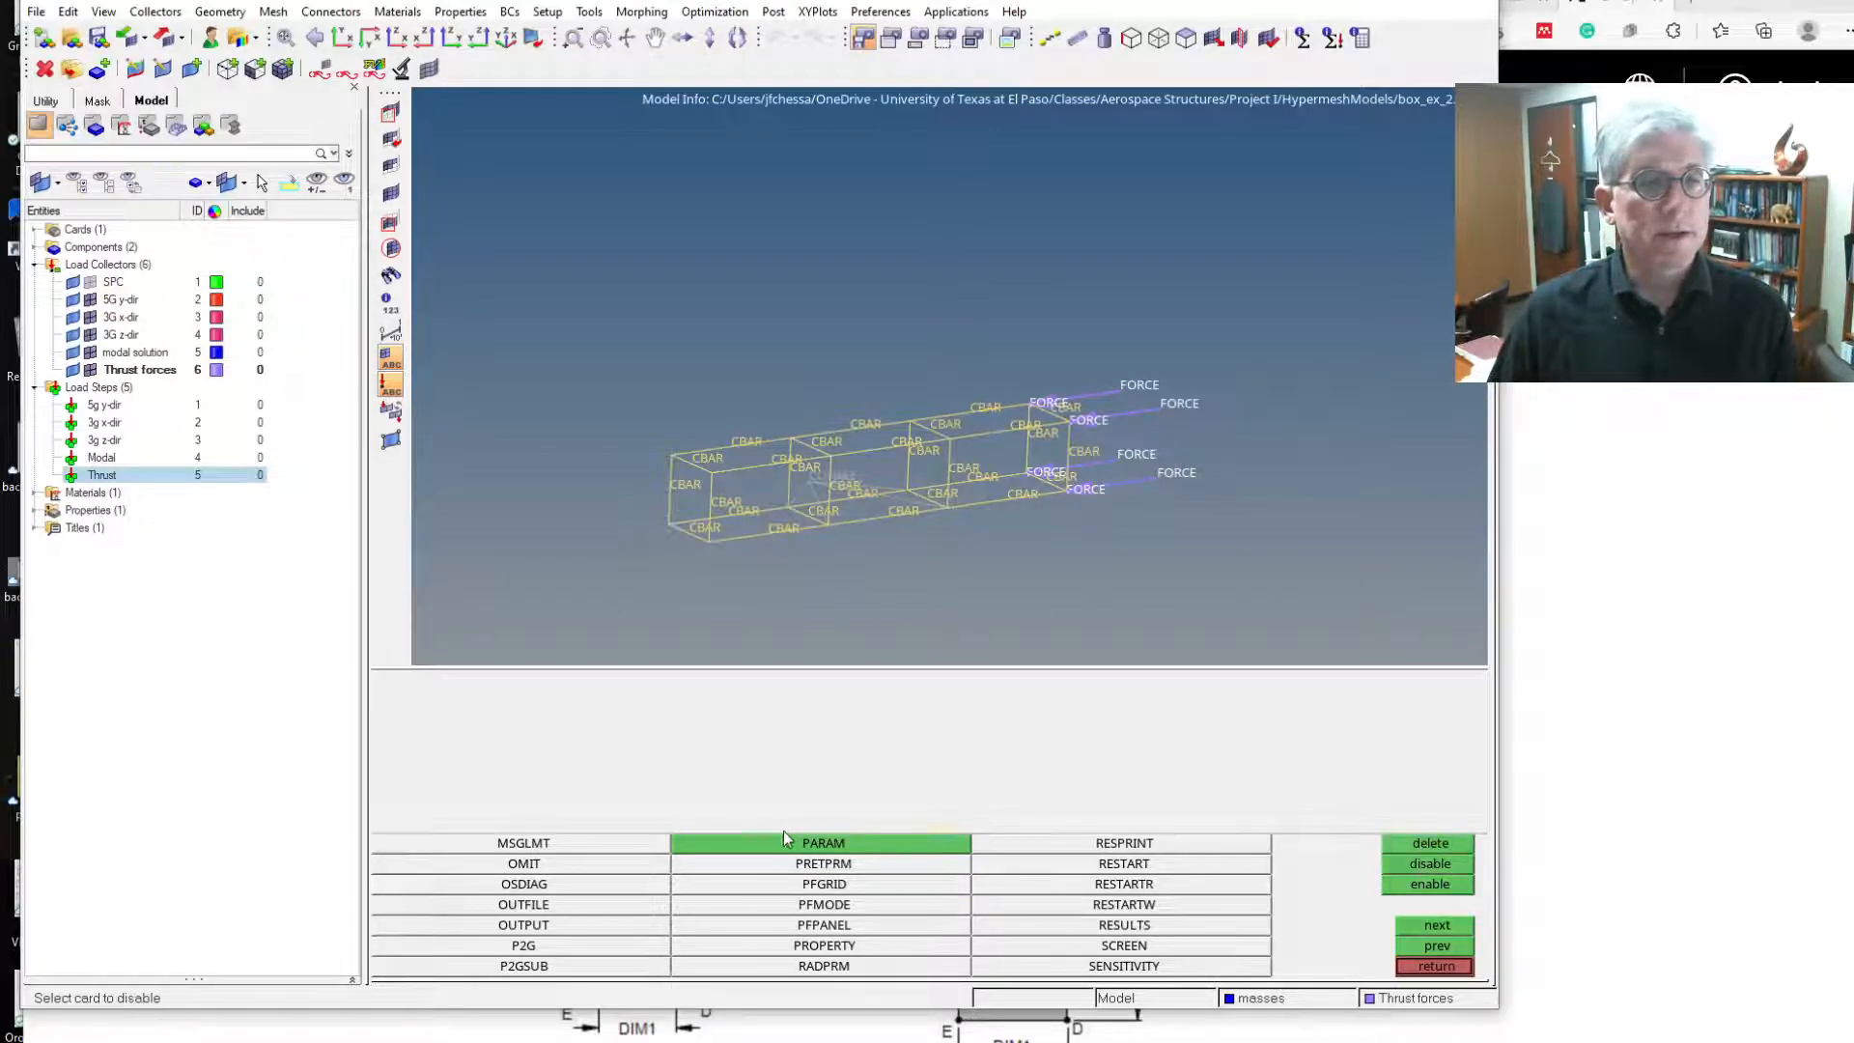
click(1427, 864)
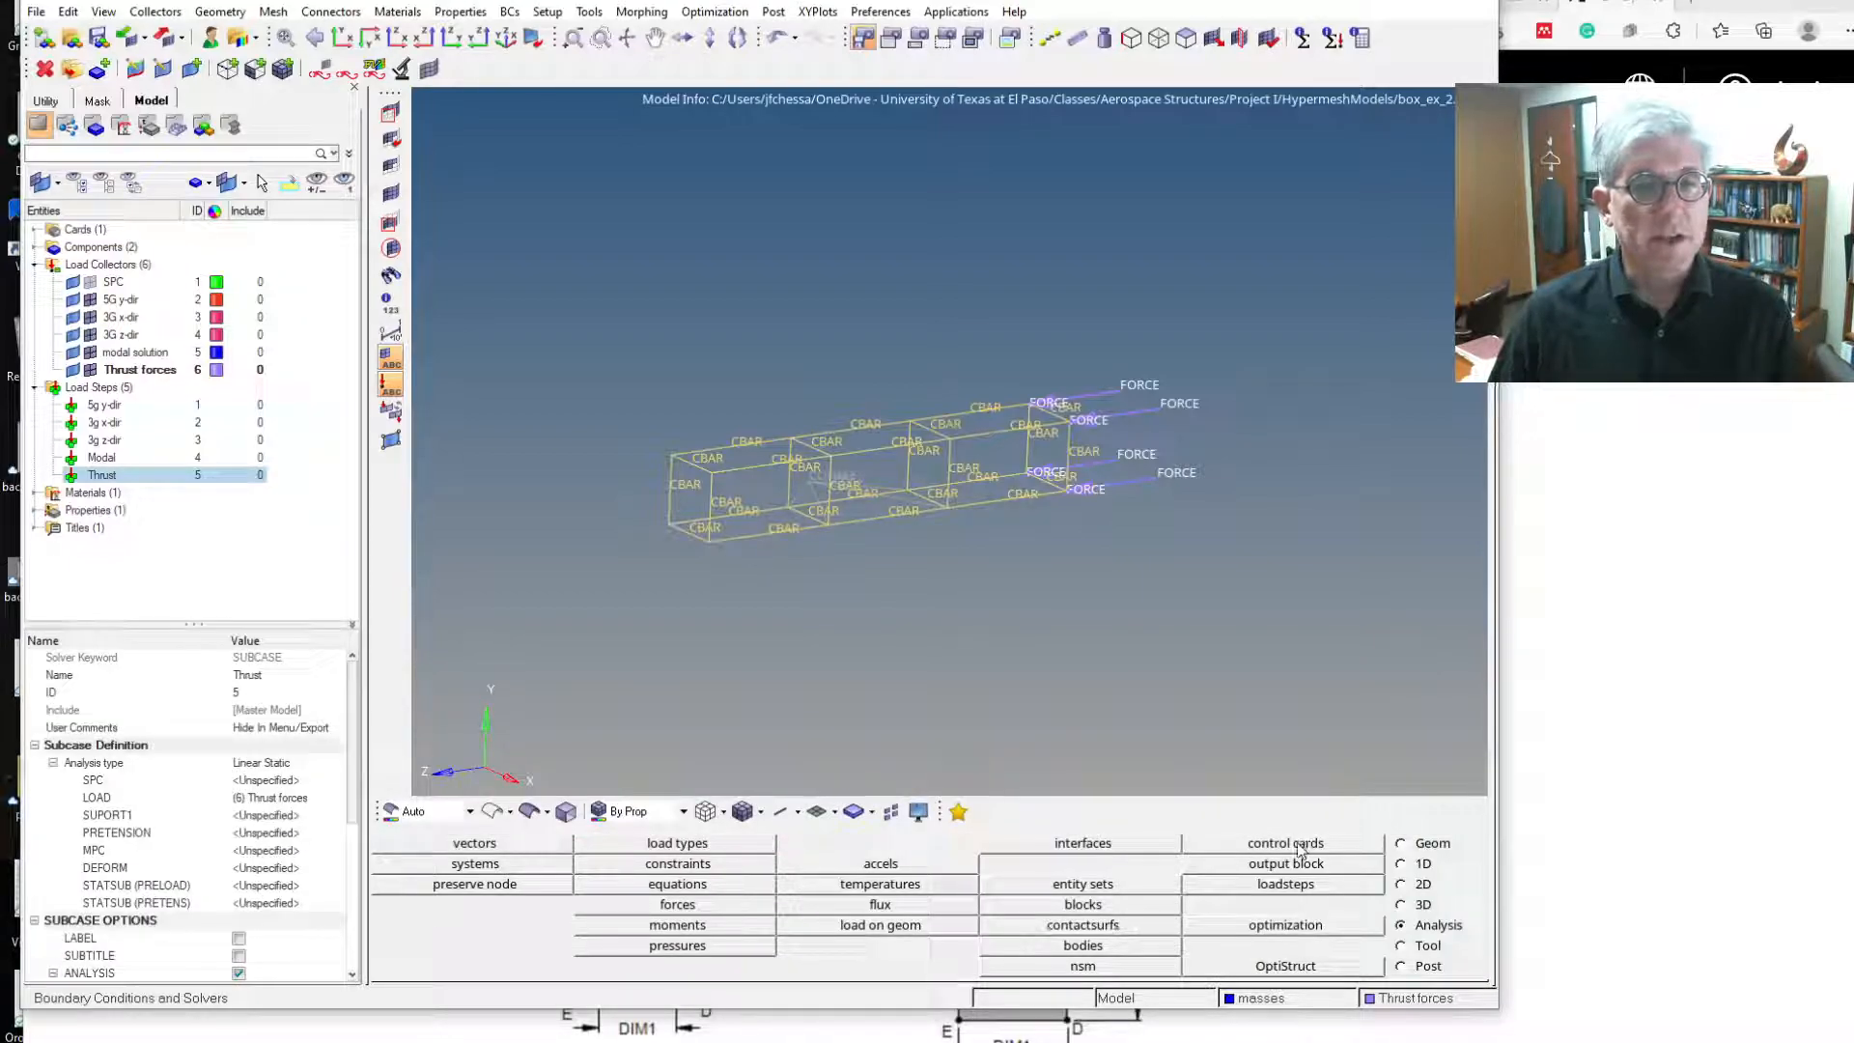
Re-enable the PARAM card with INREL set to -1 for inertia relief.
click(1285, 841)
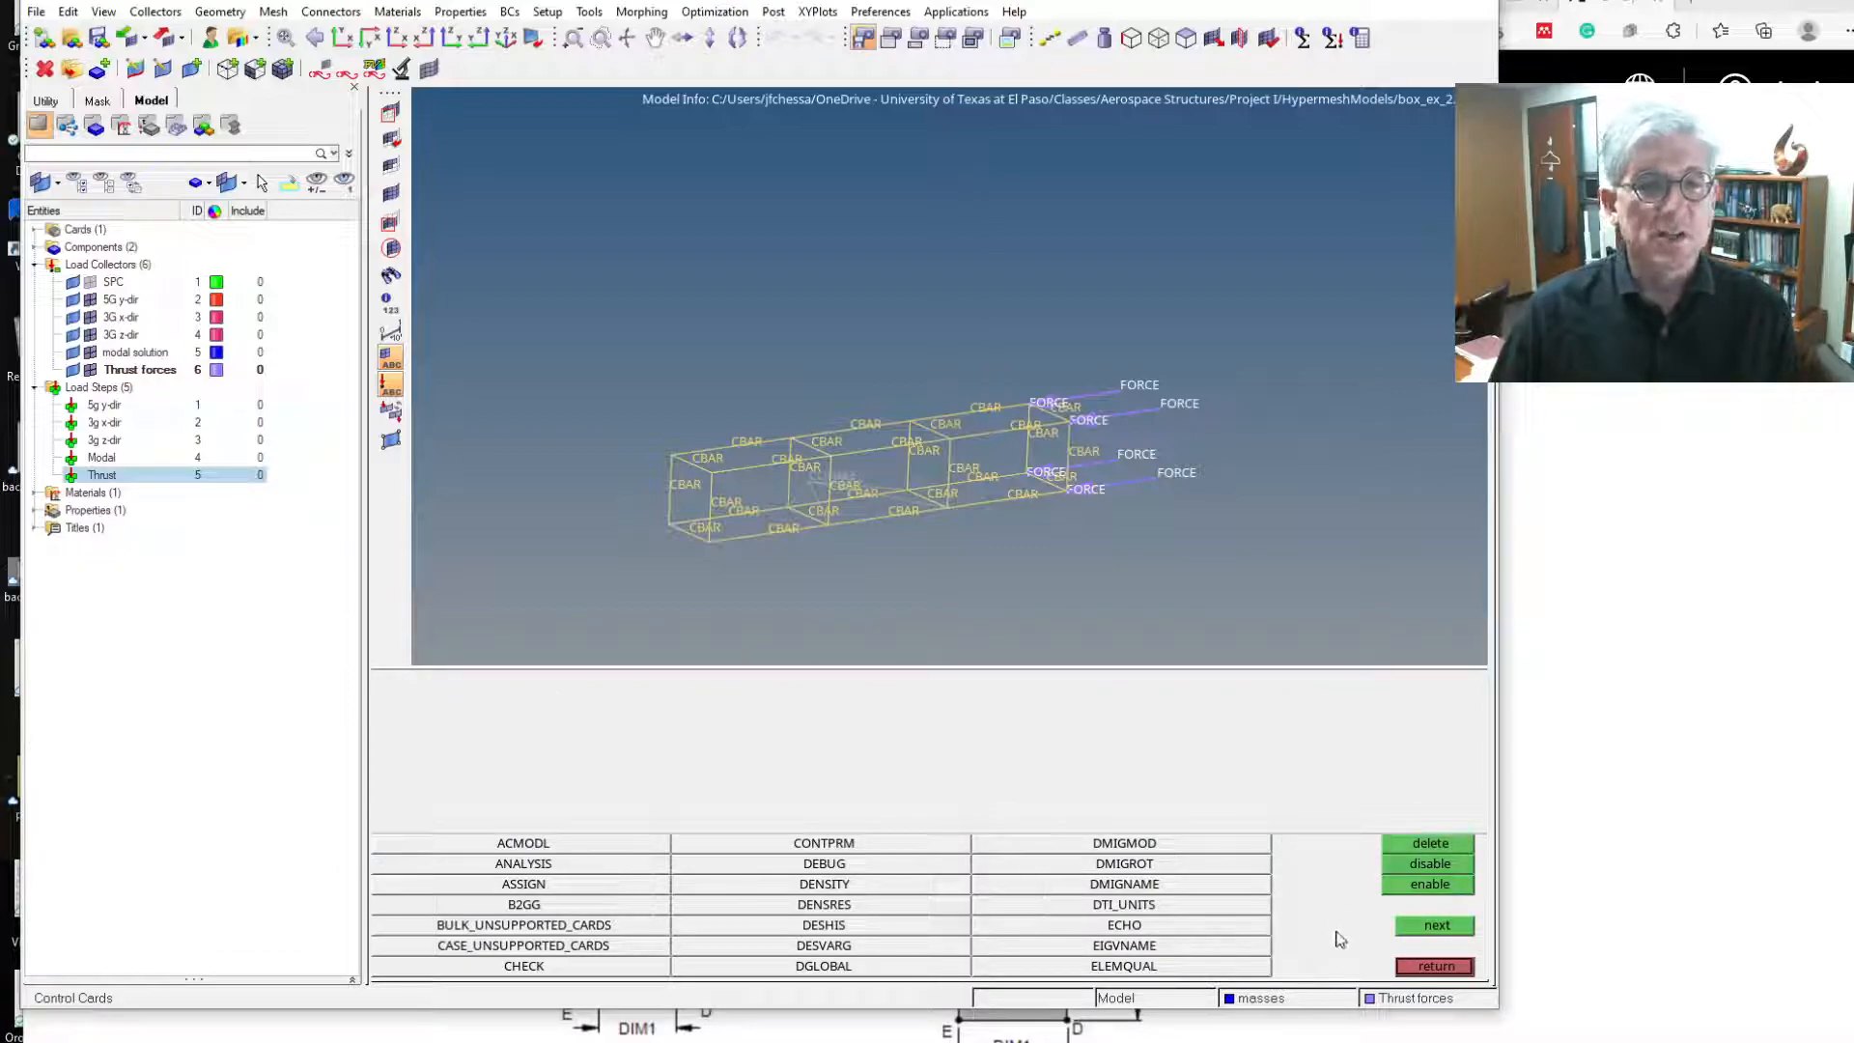
click(1434, 925)
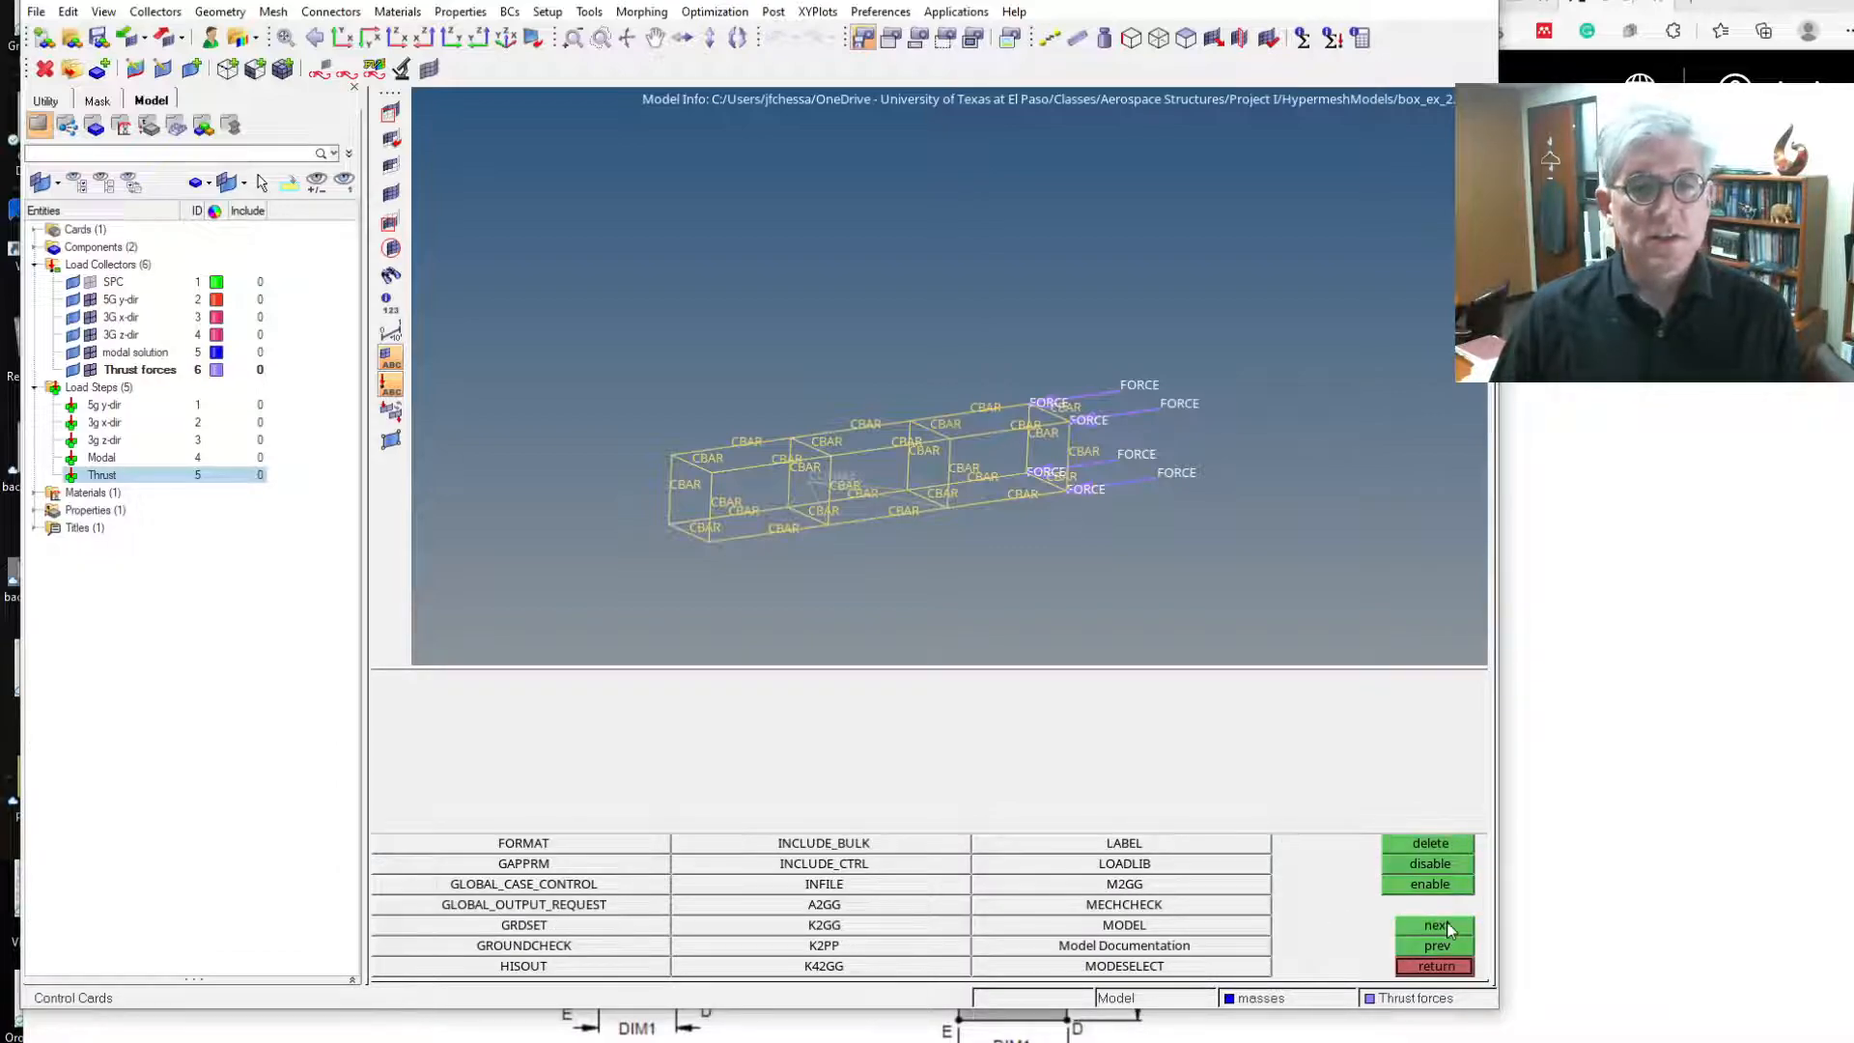
click(1436, 925)
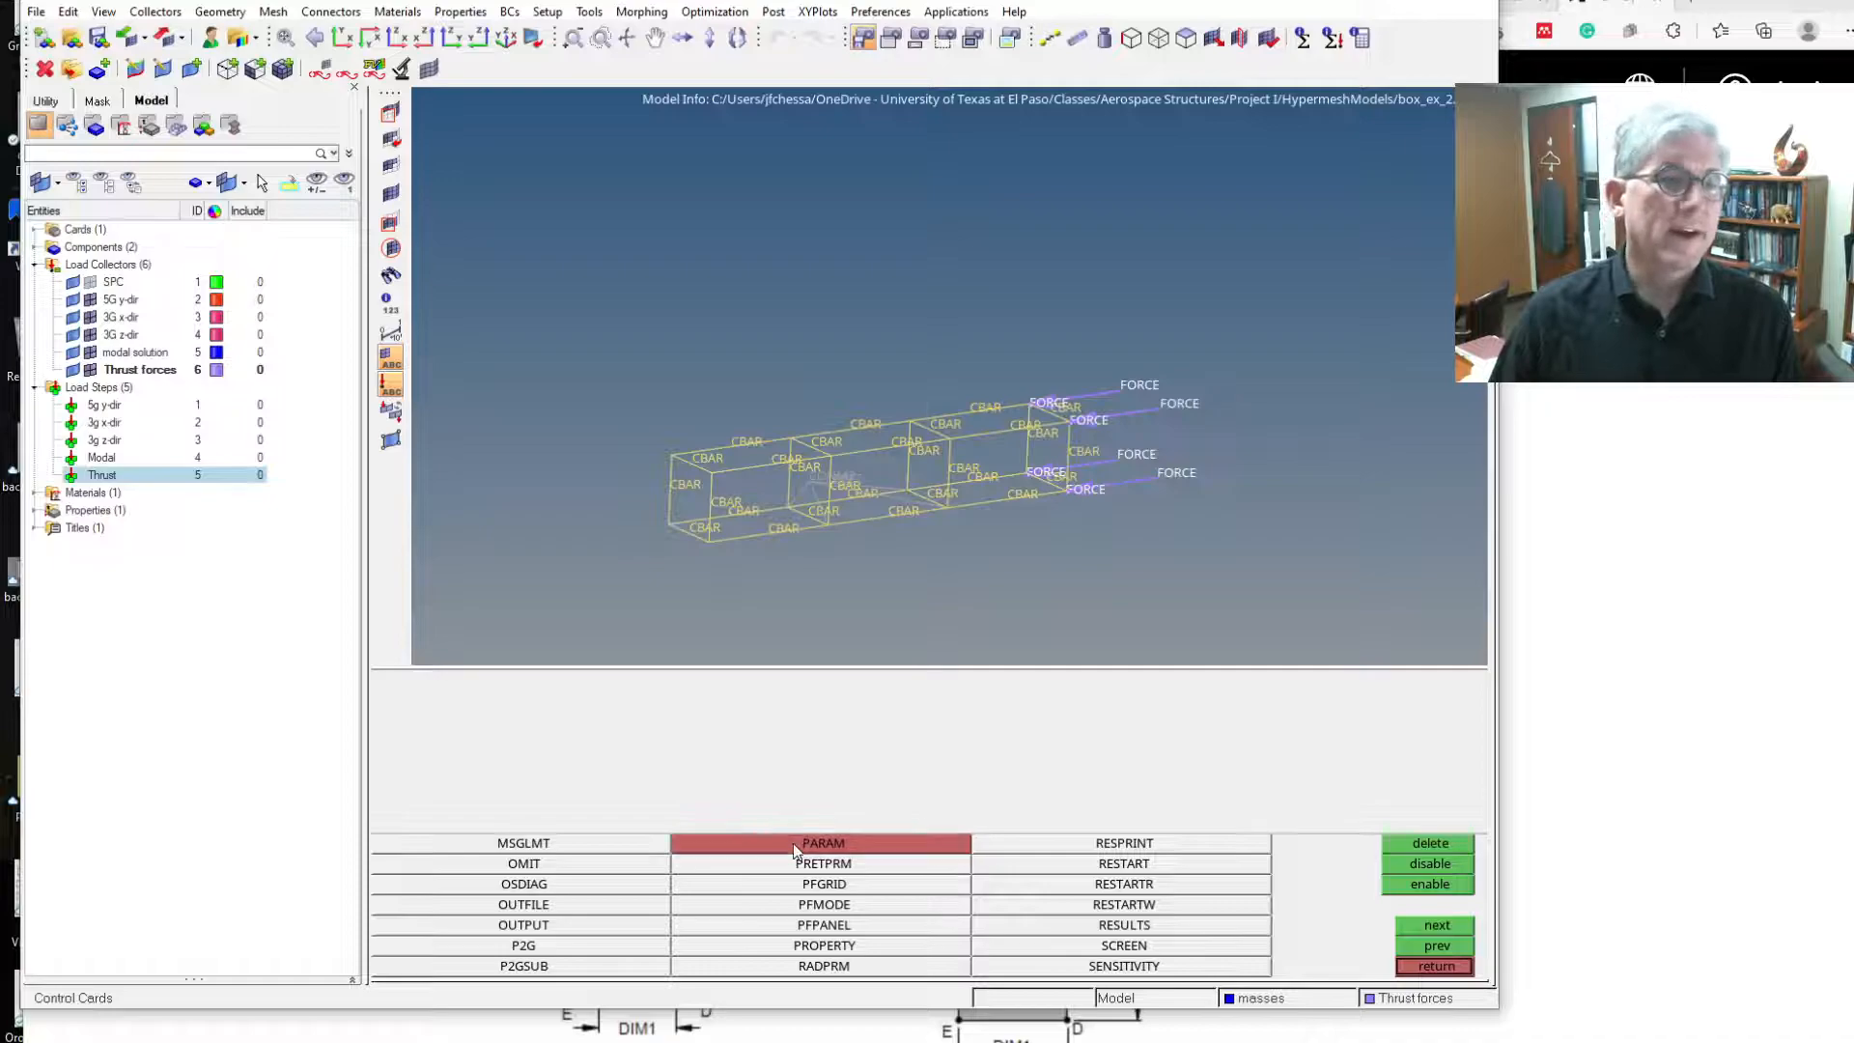
click(822, 842)
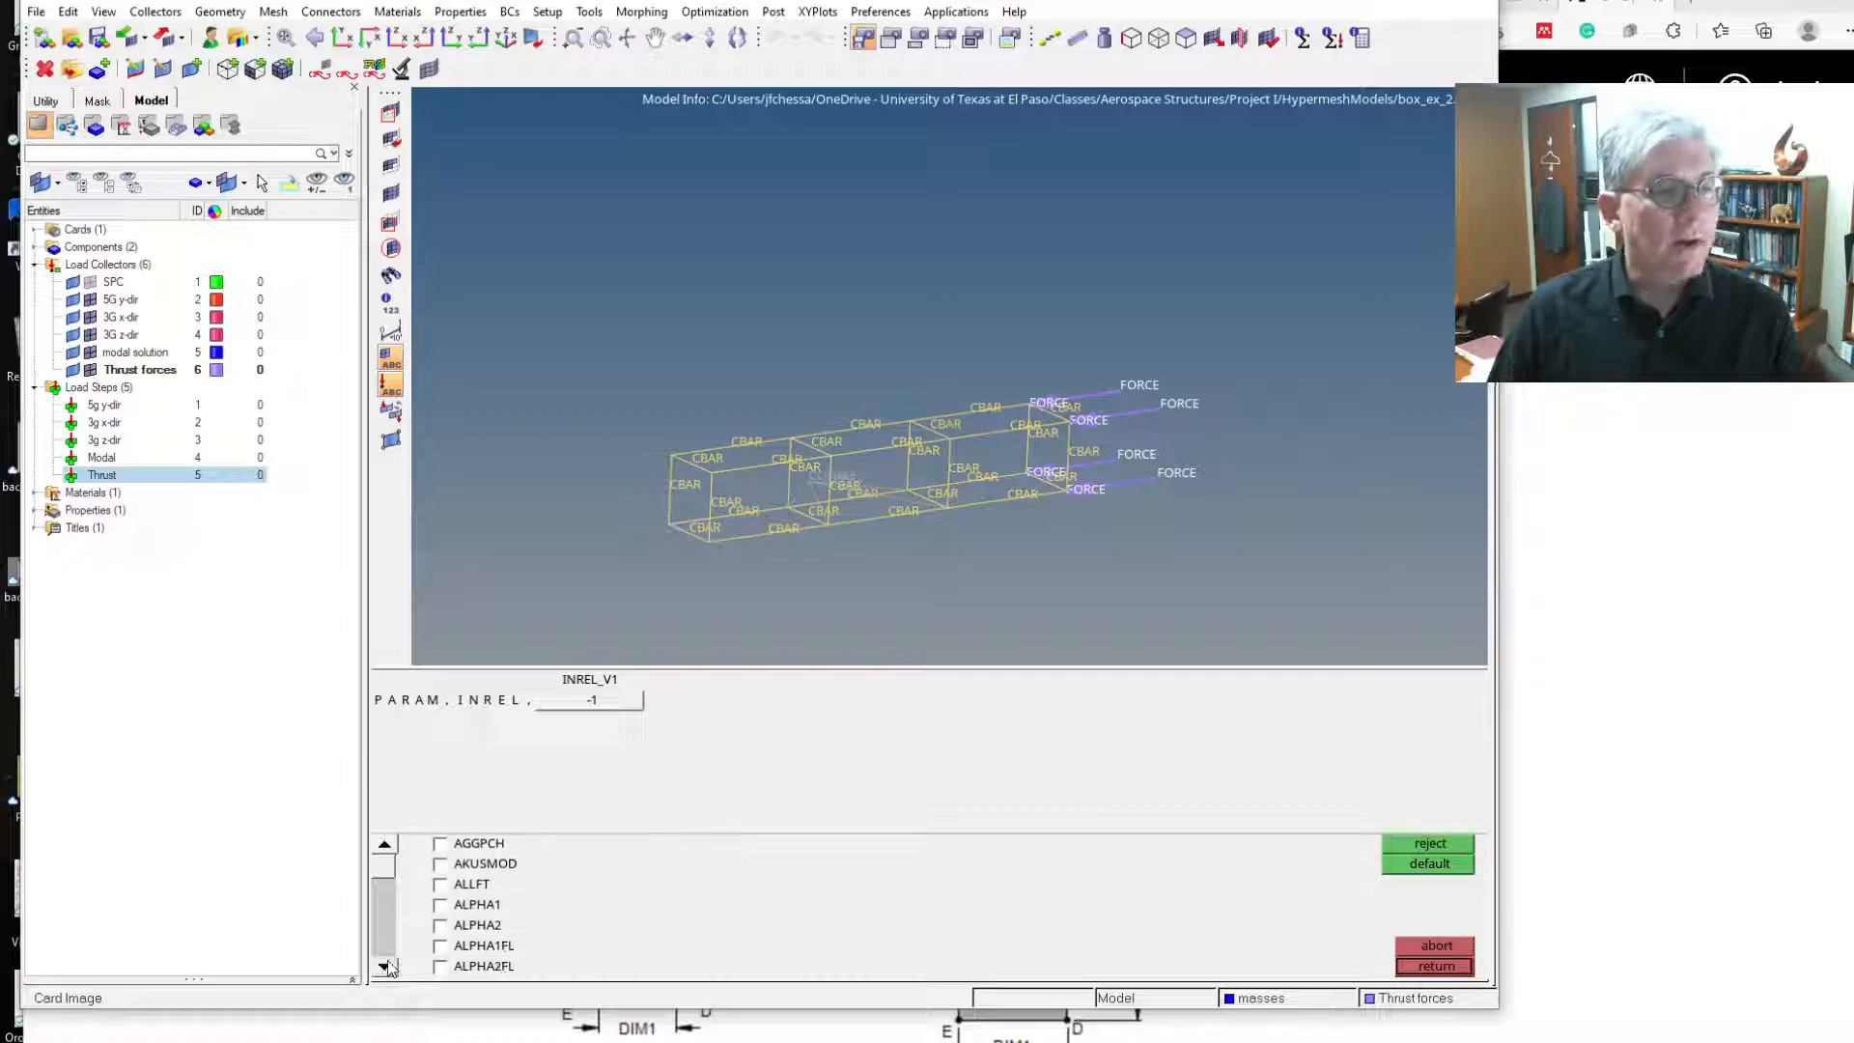
click(384, 966)
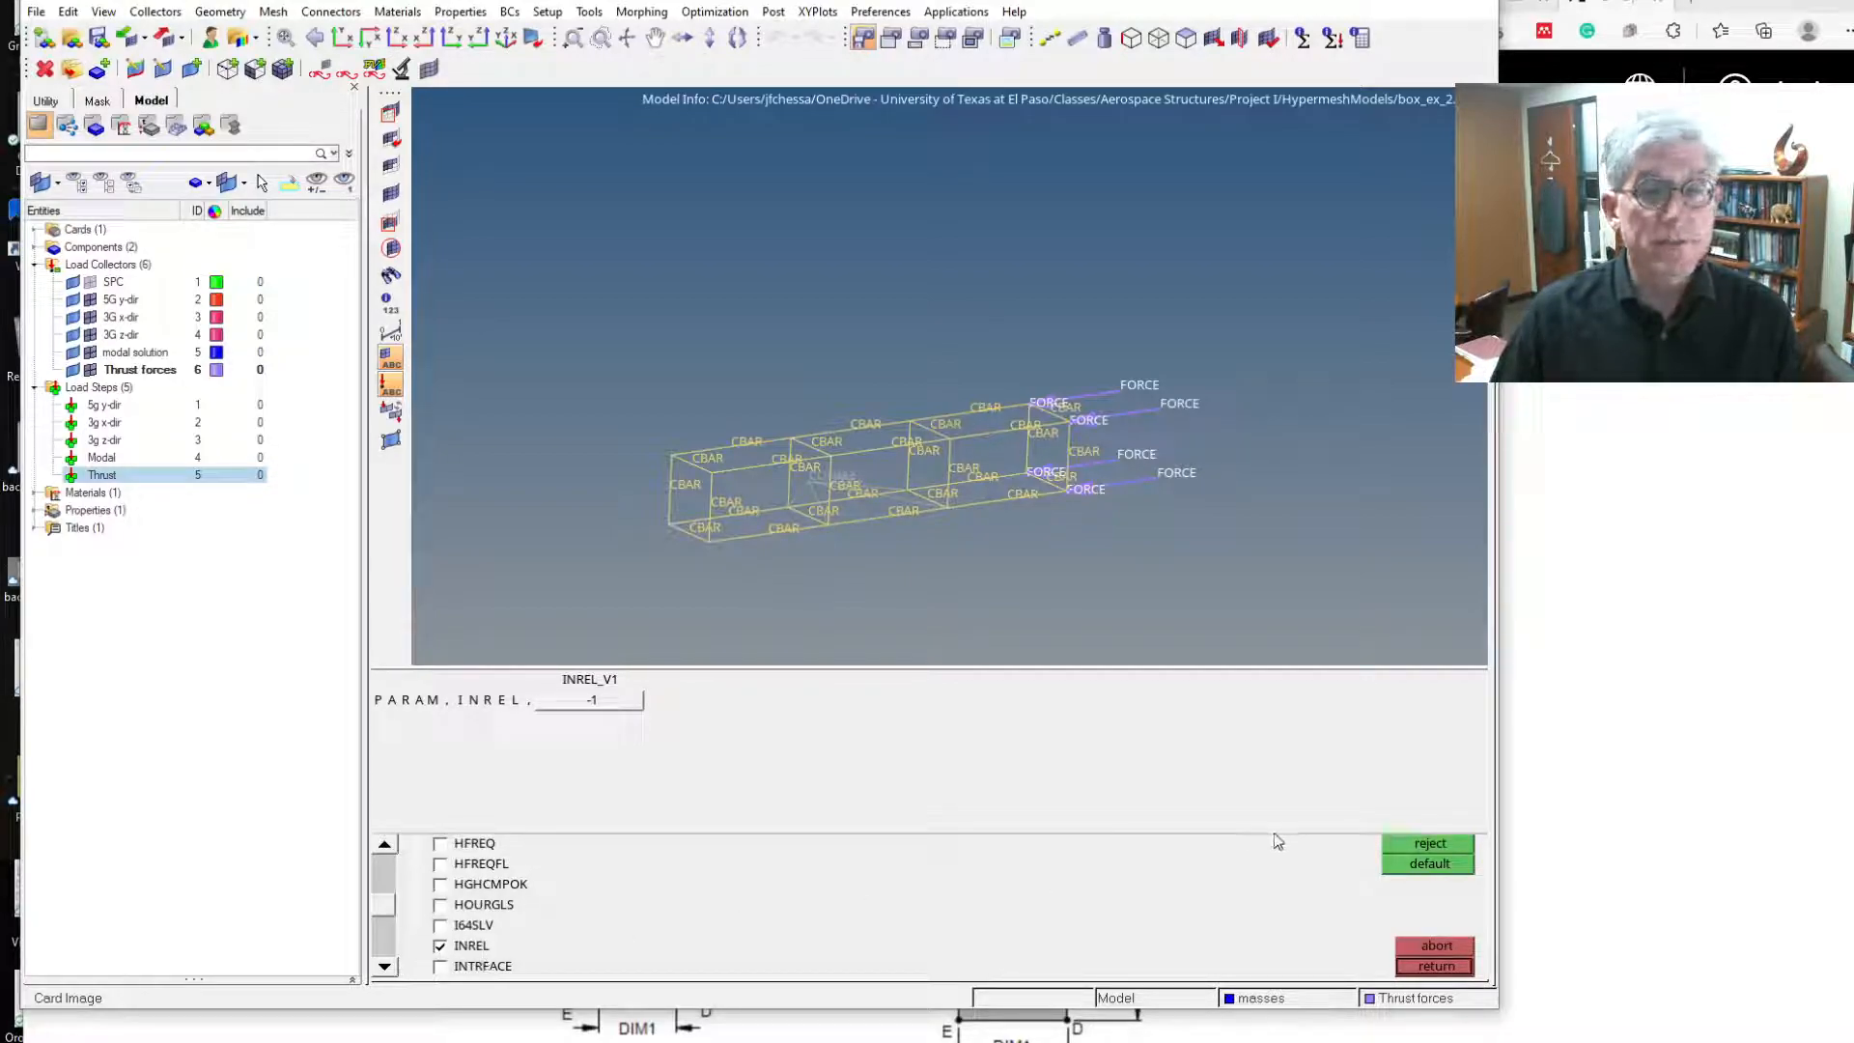
click(441, 945)
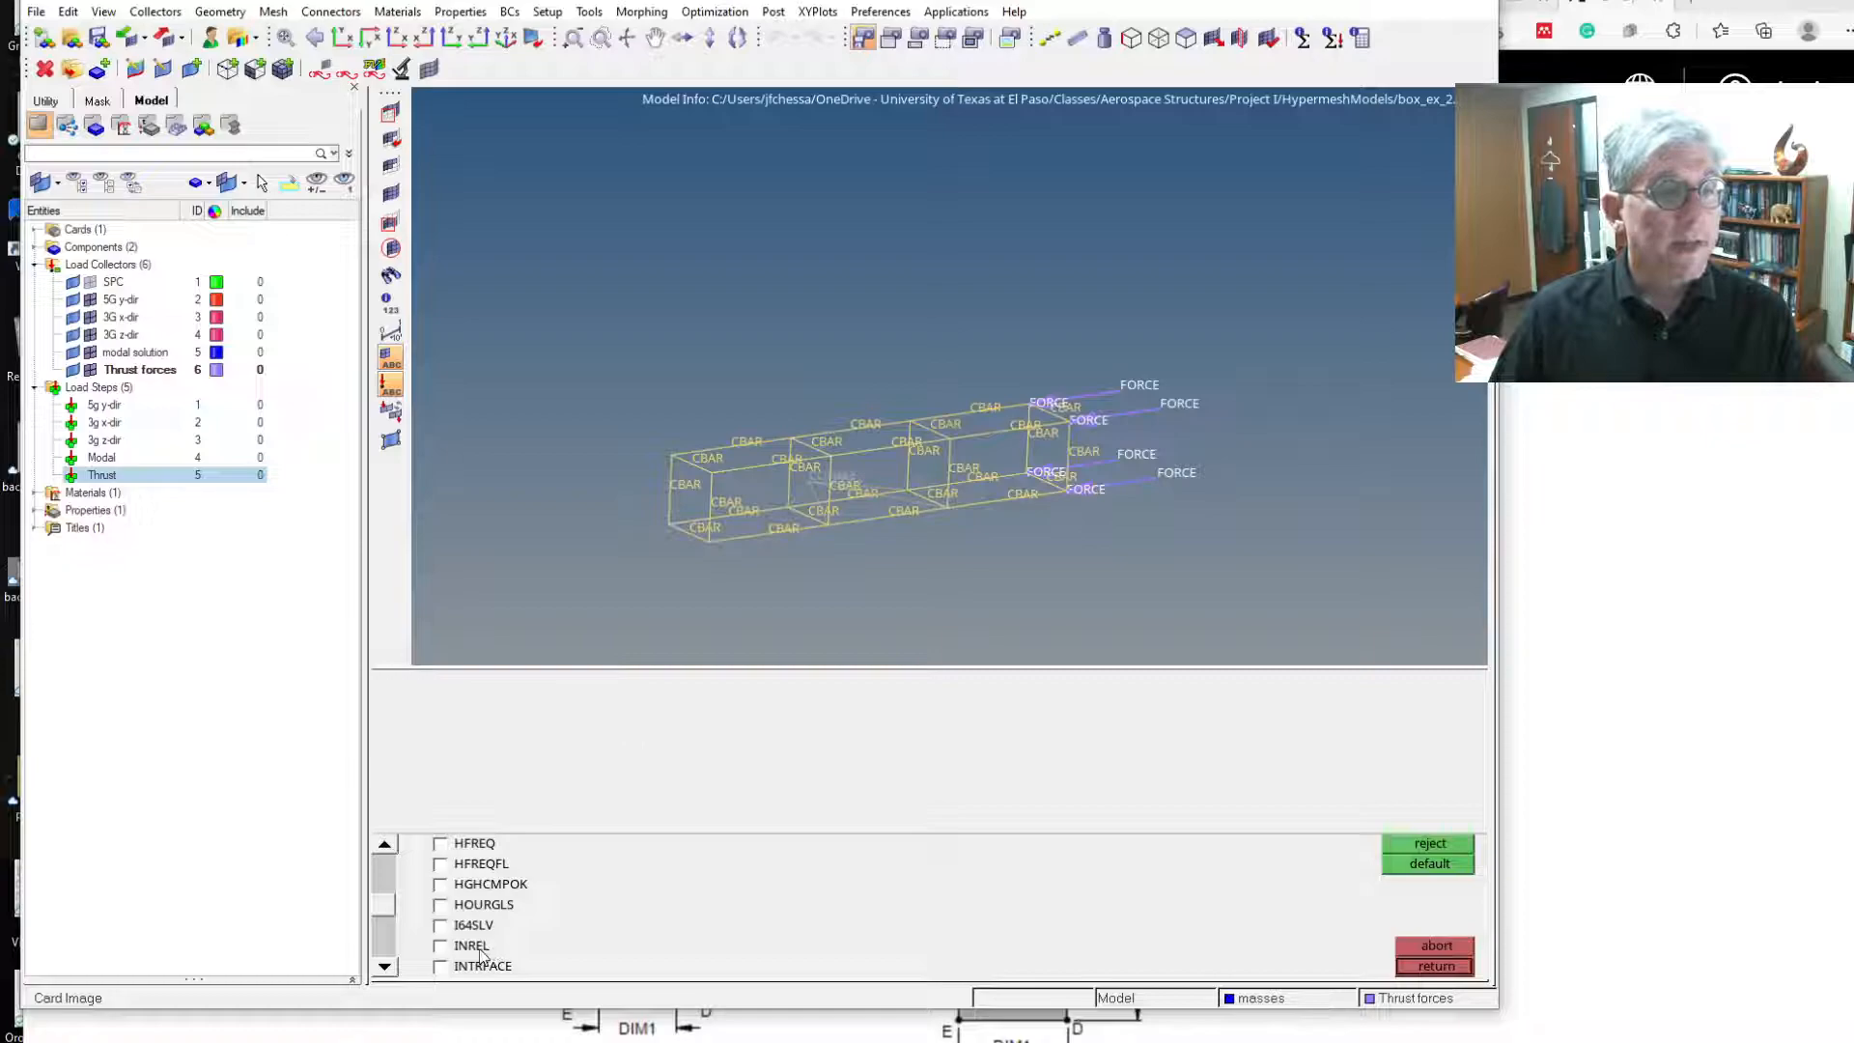
click(441, 945)
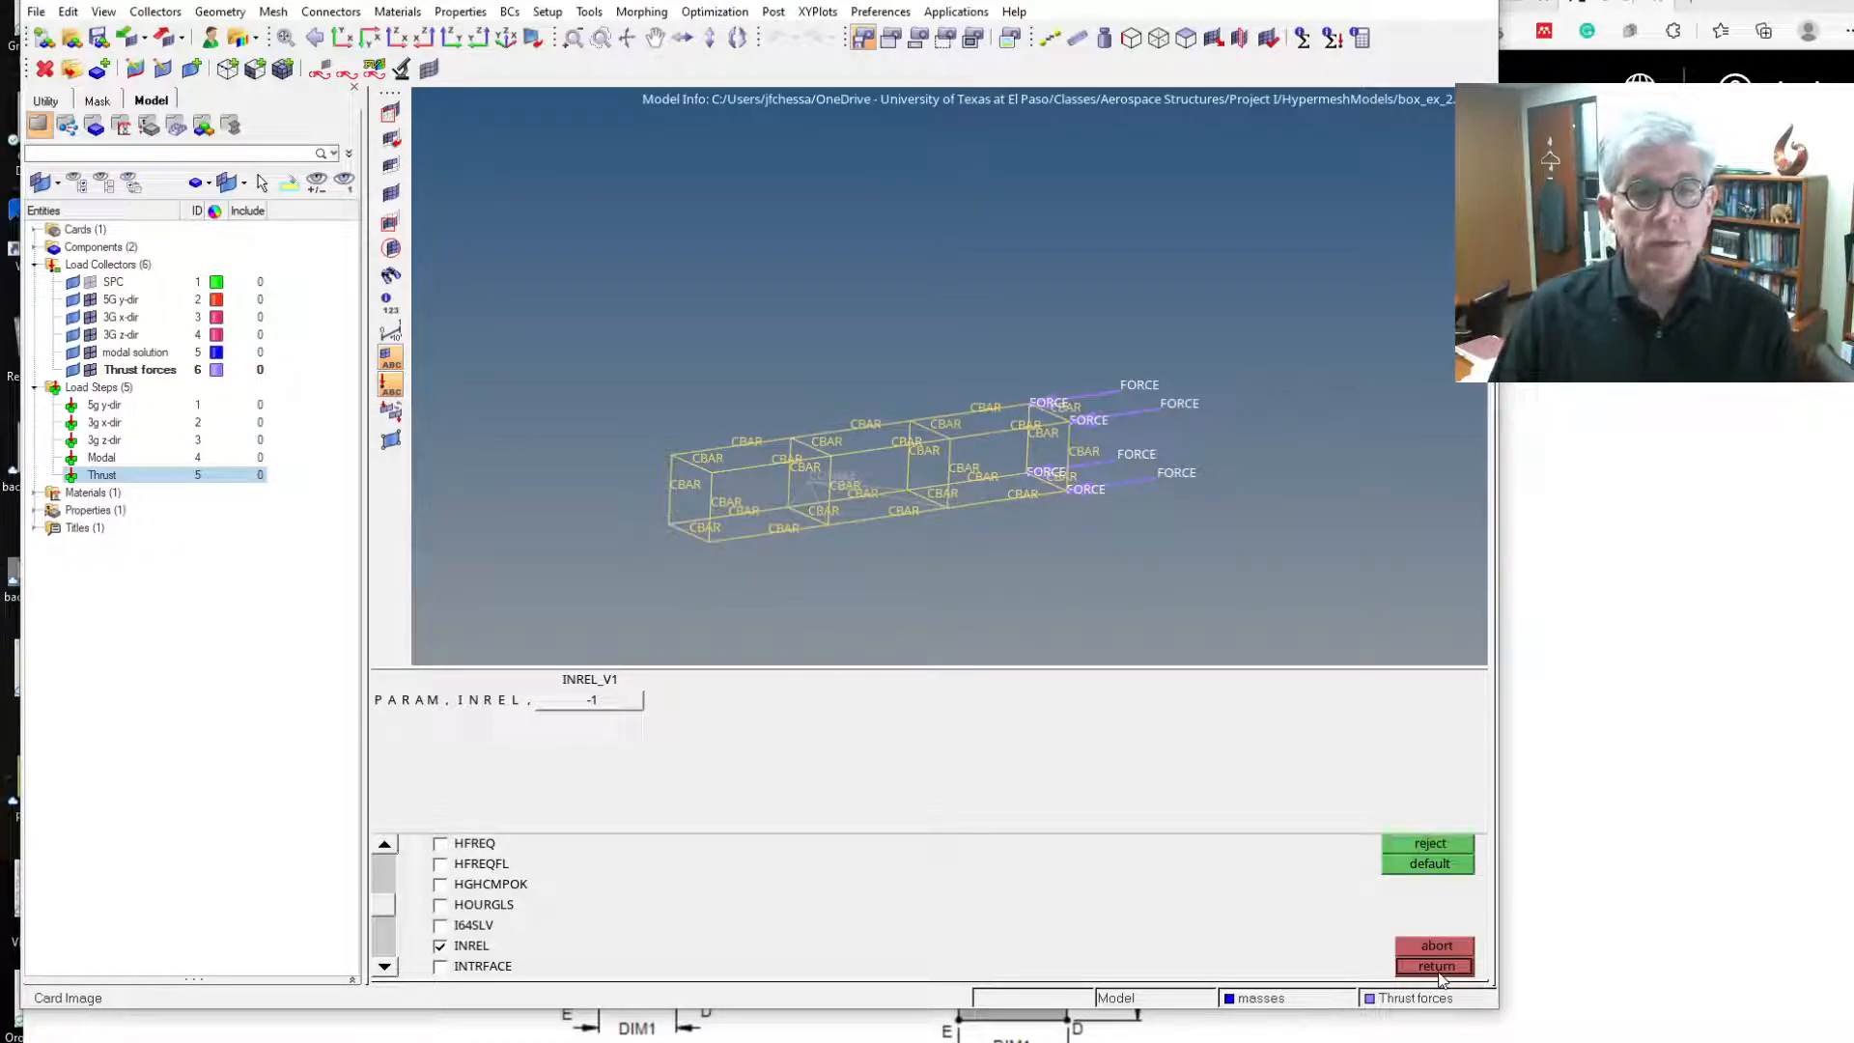
click(1434, 964)
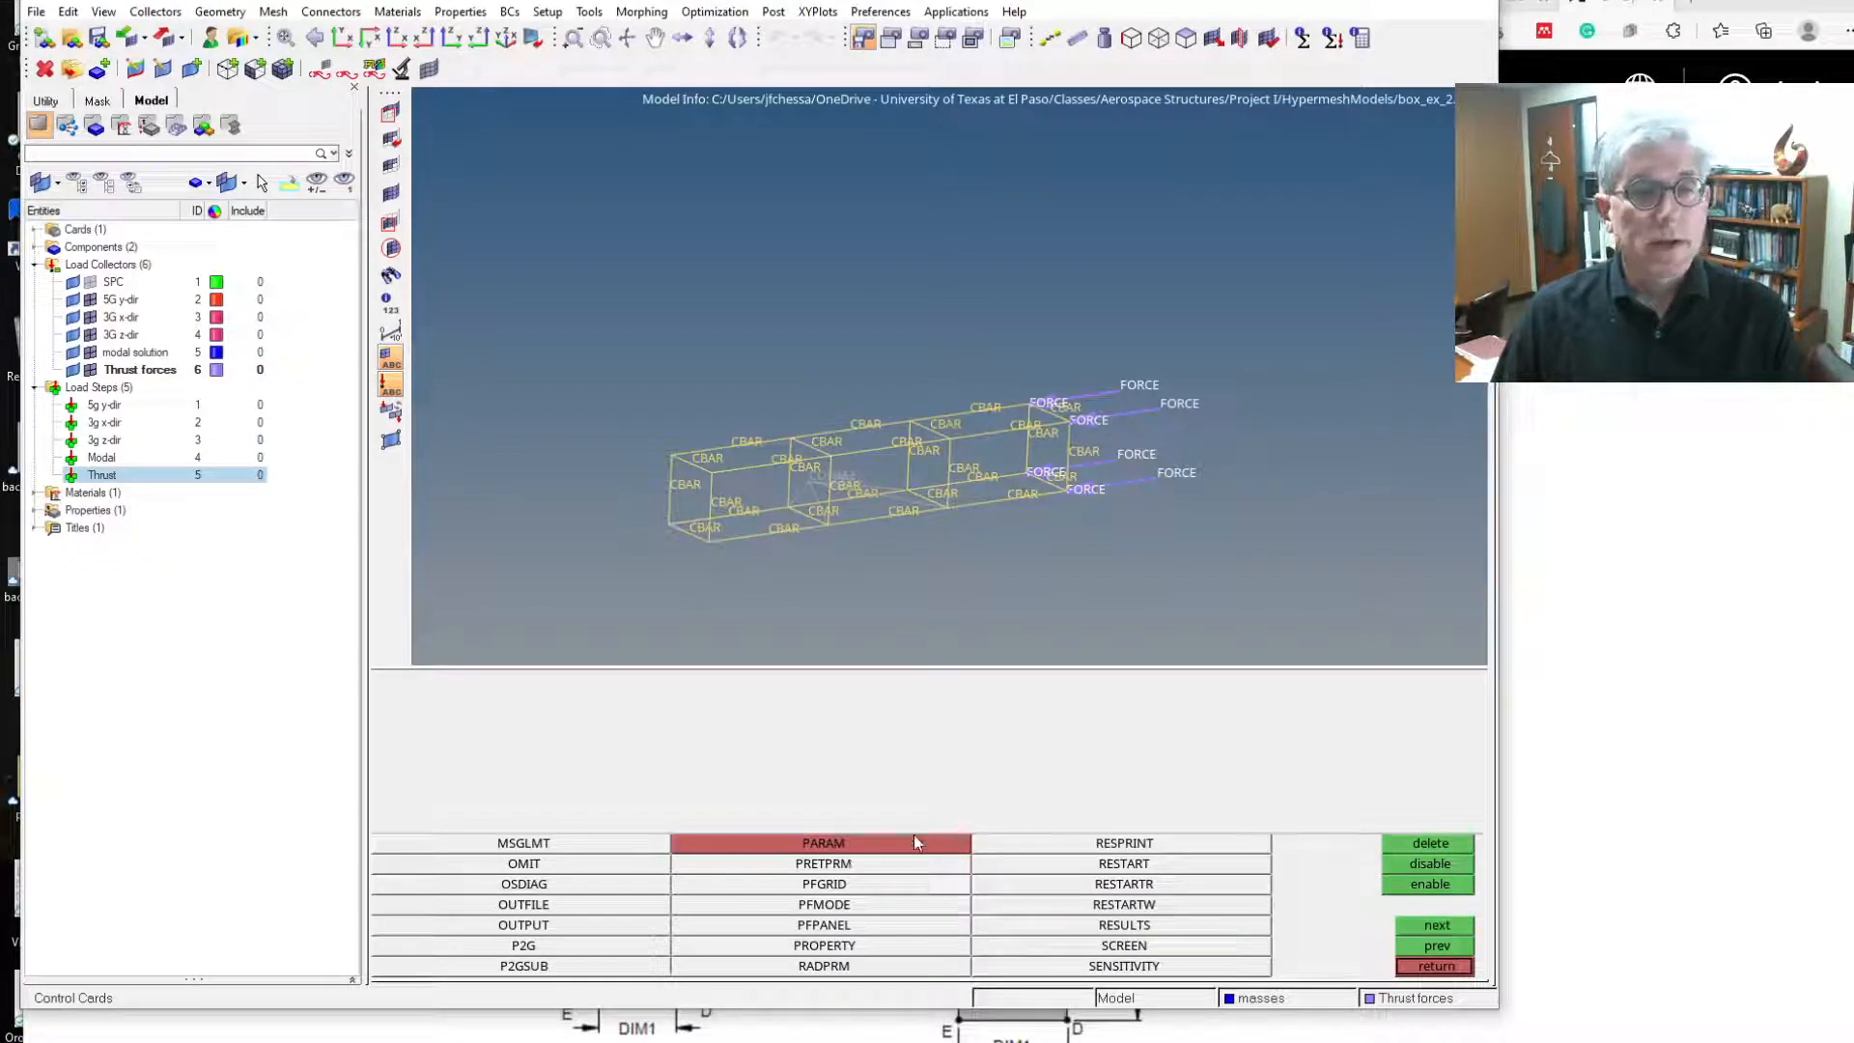
click(822, 841)
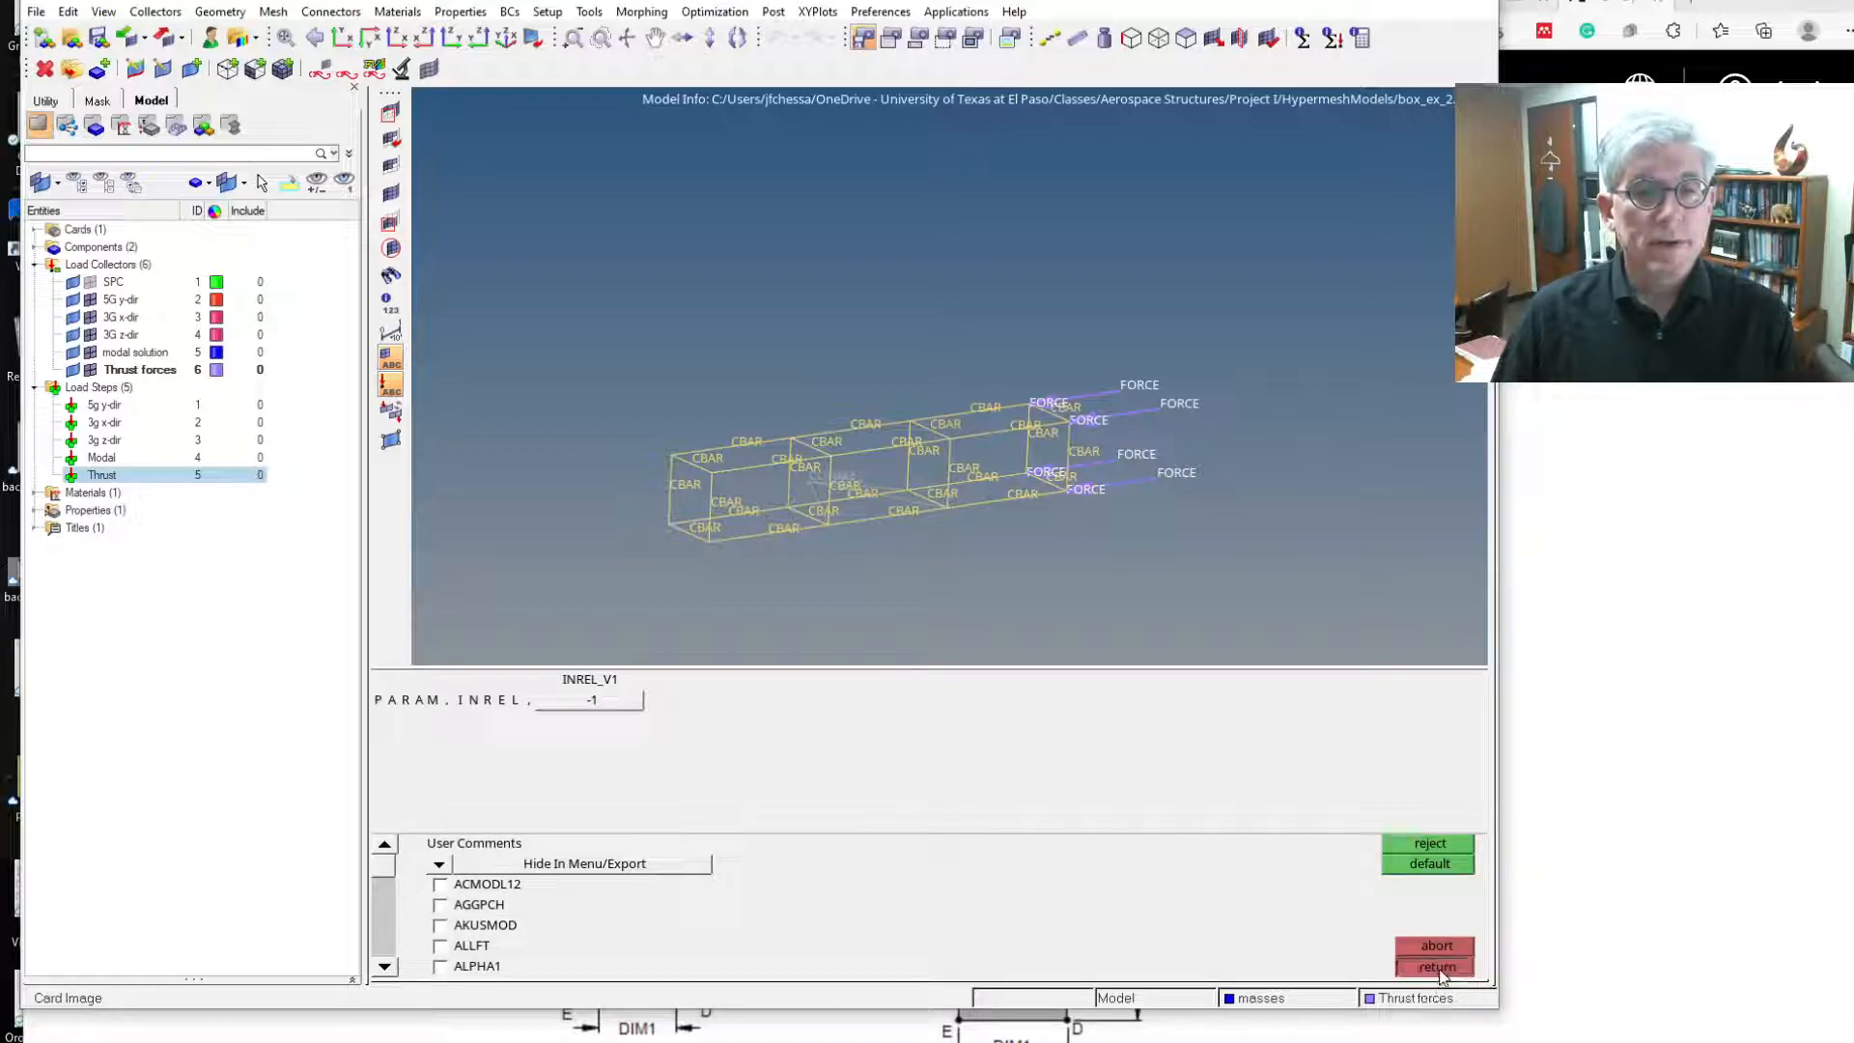
click(1434, 965)
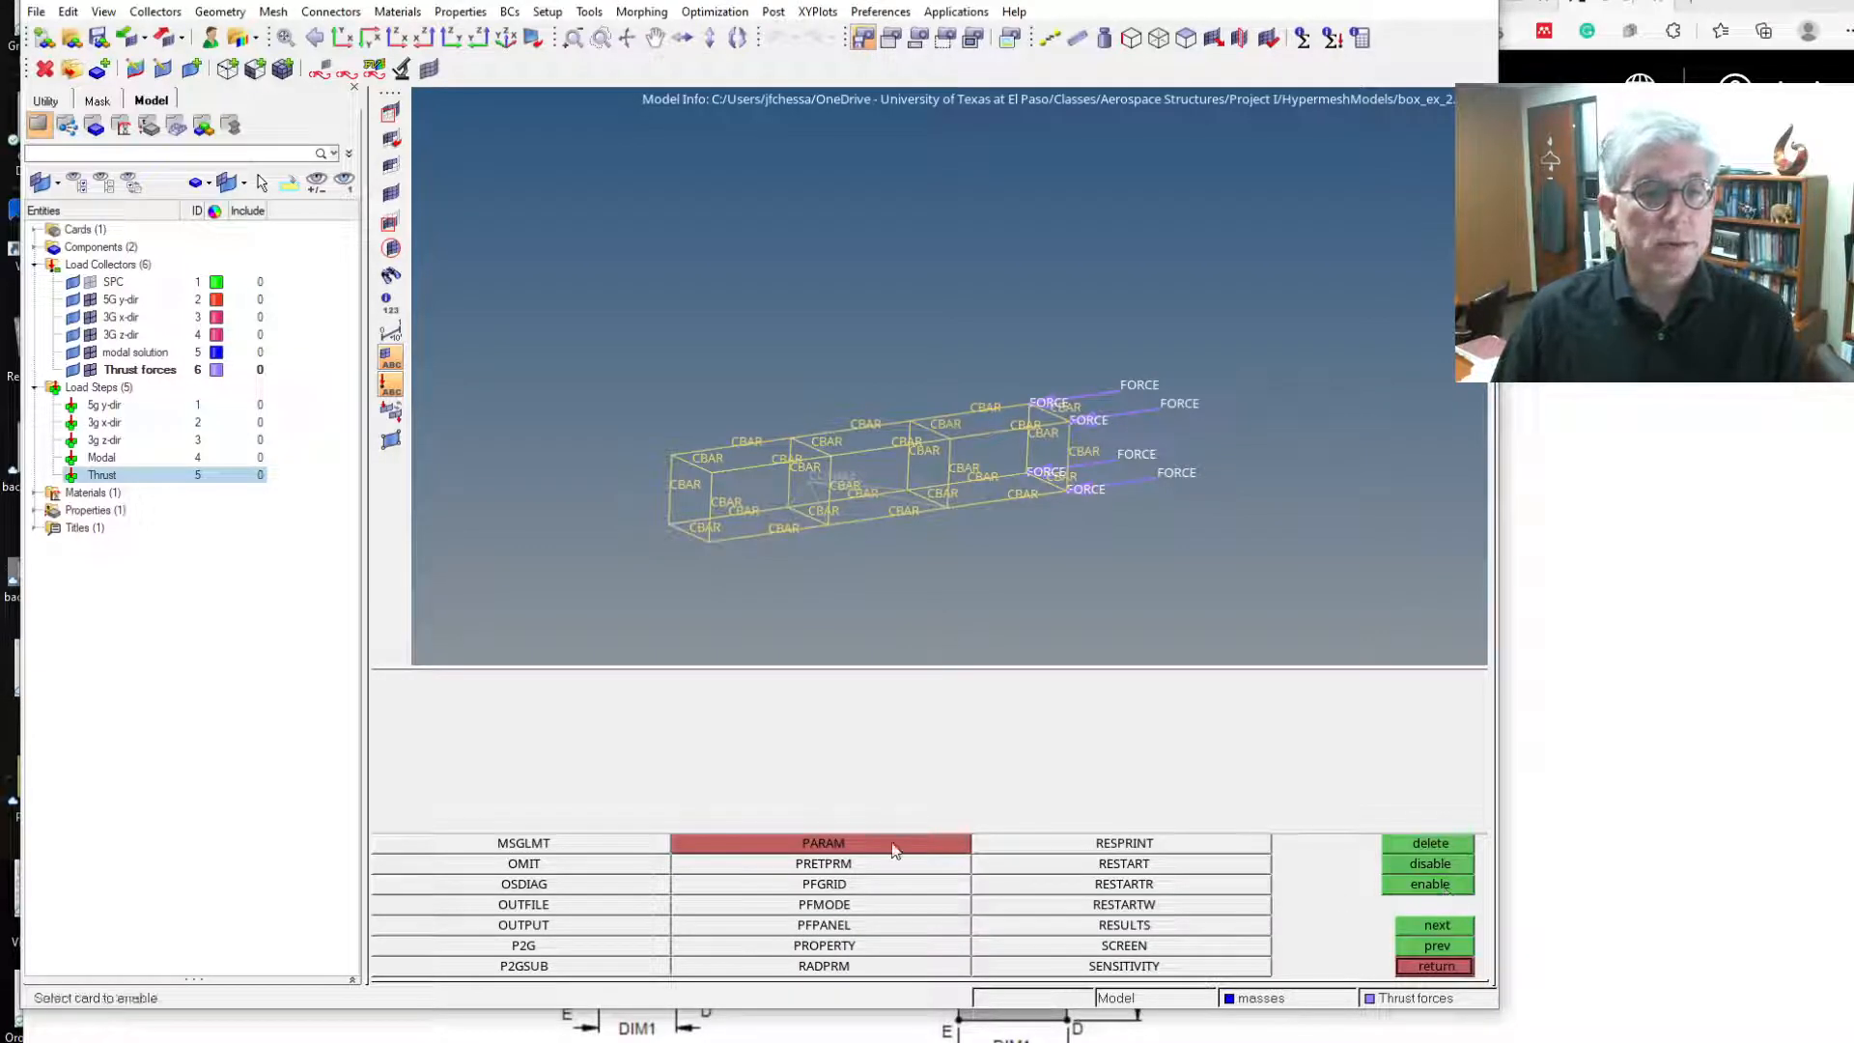
click(823, 842)
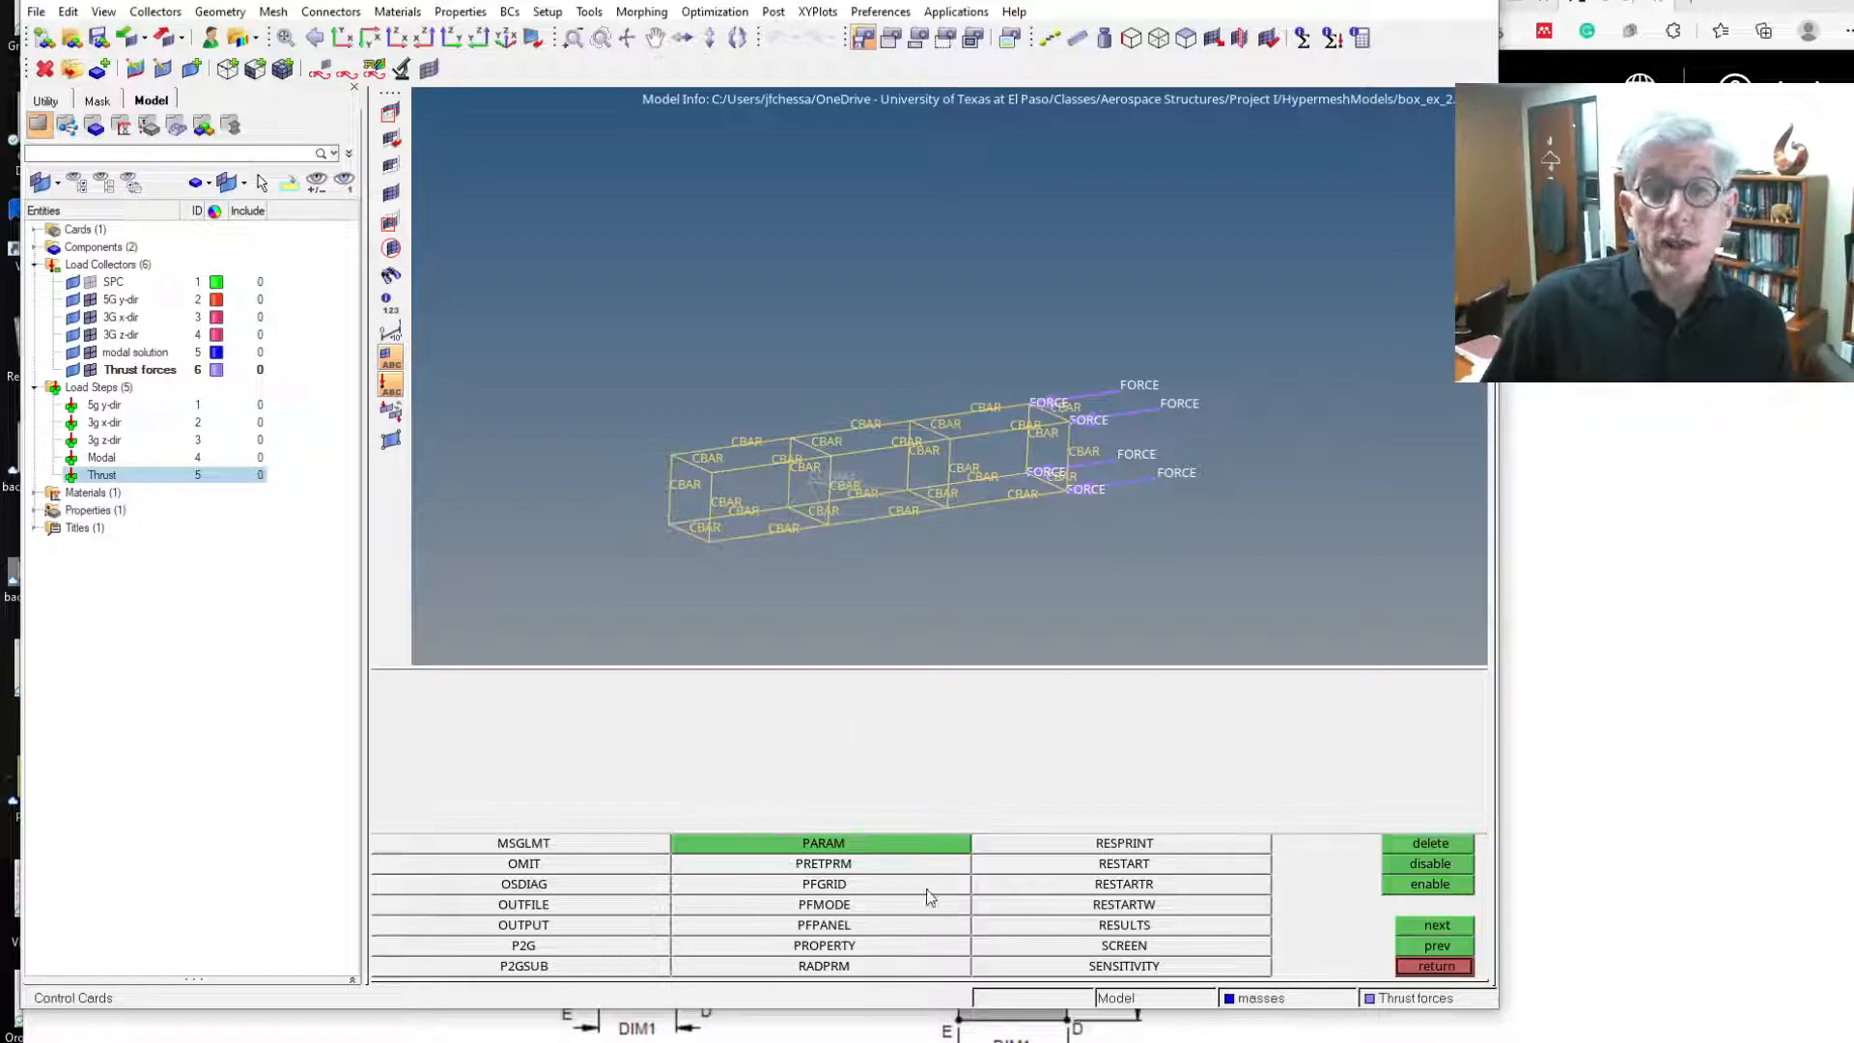
Recheck the PARAM card's INREL inertia-relief value of -1 and close the editor.
click(822, 843)
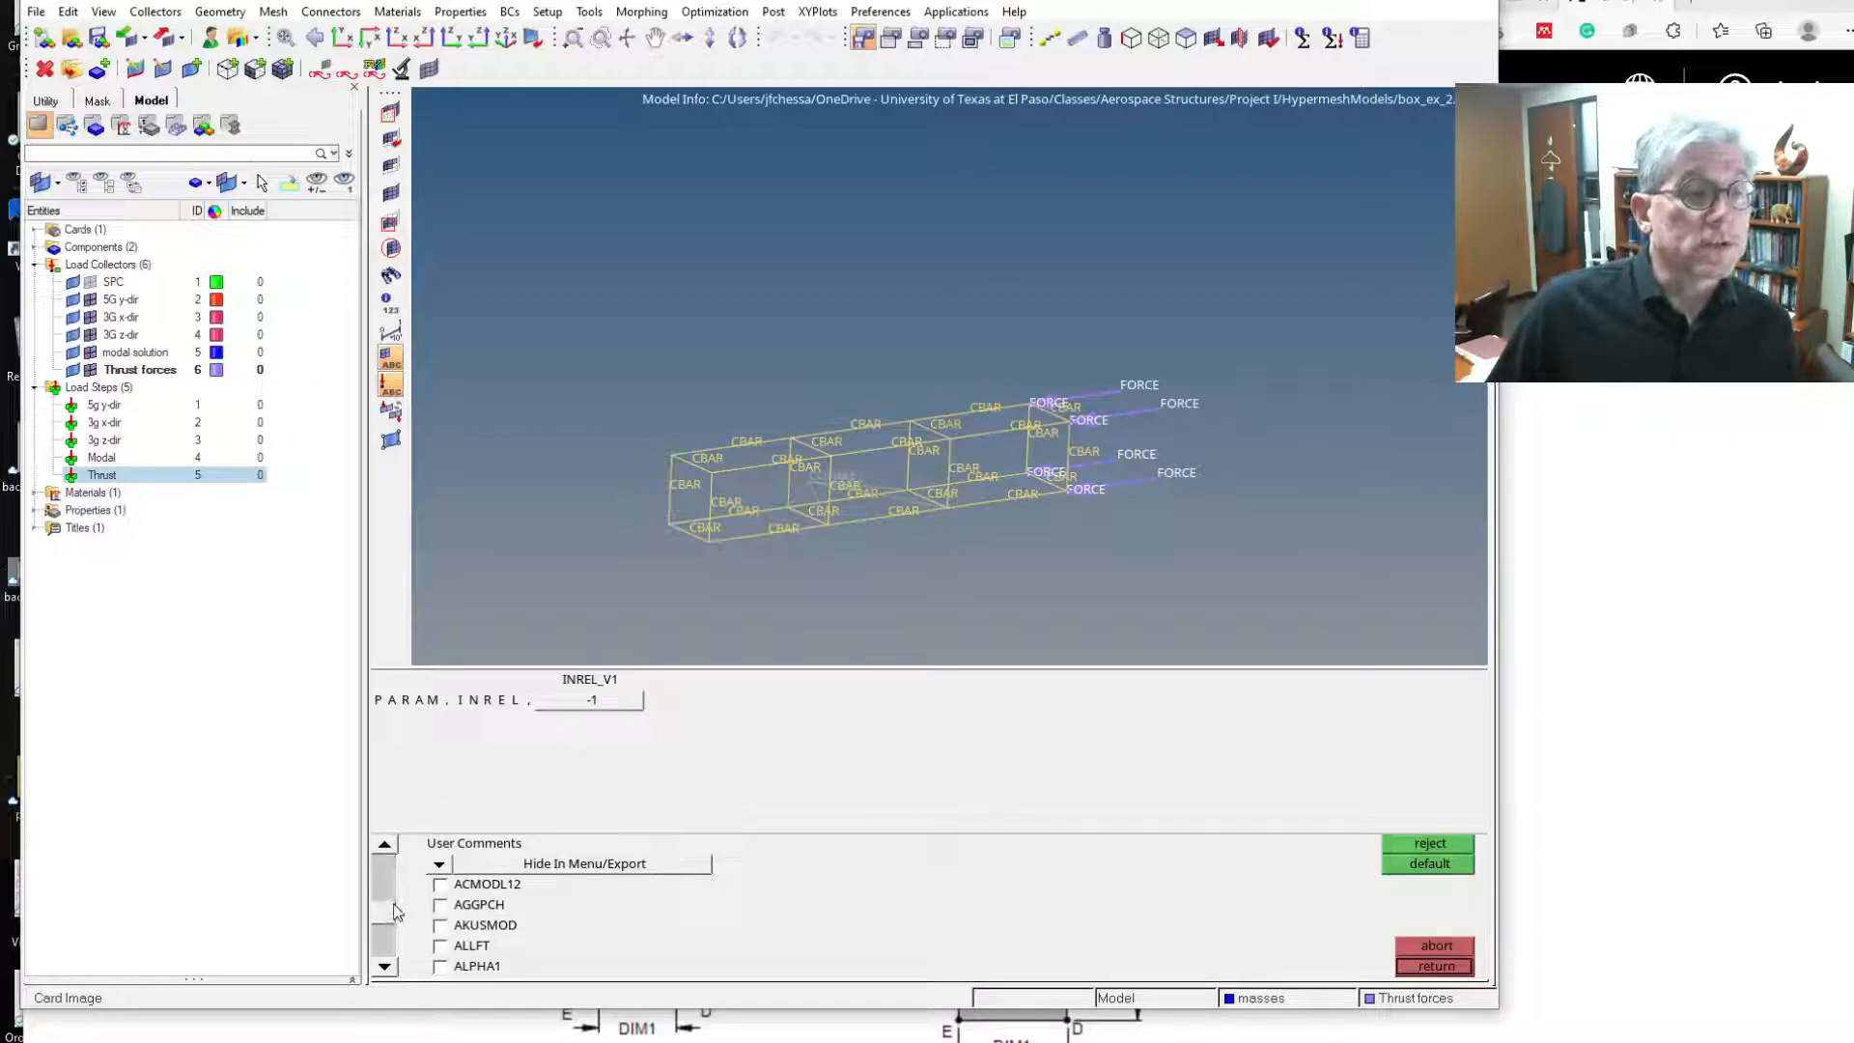
scroll(down, 3)
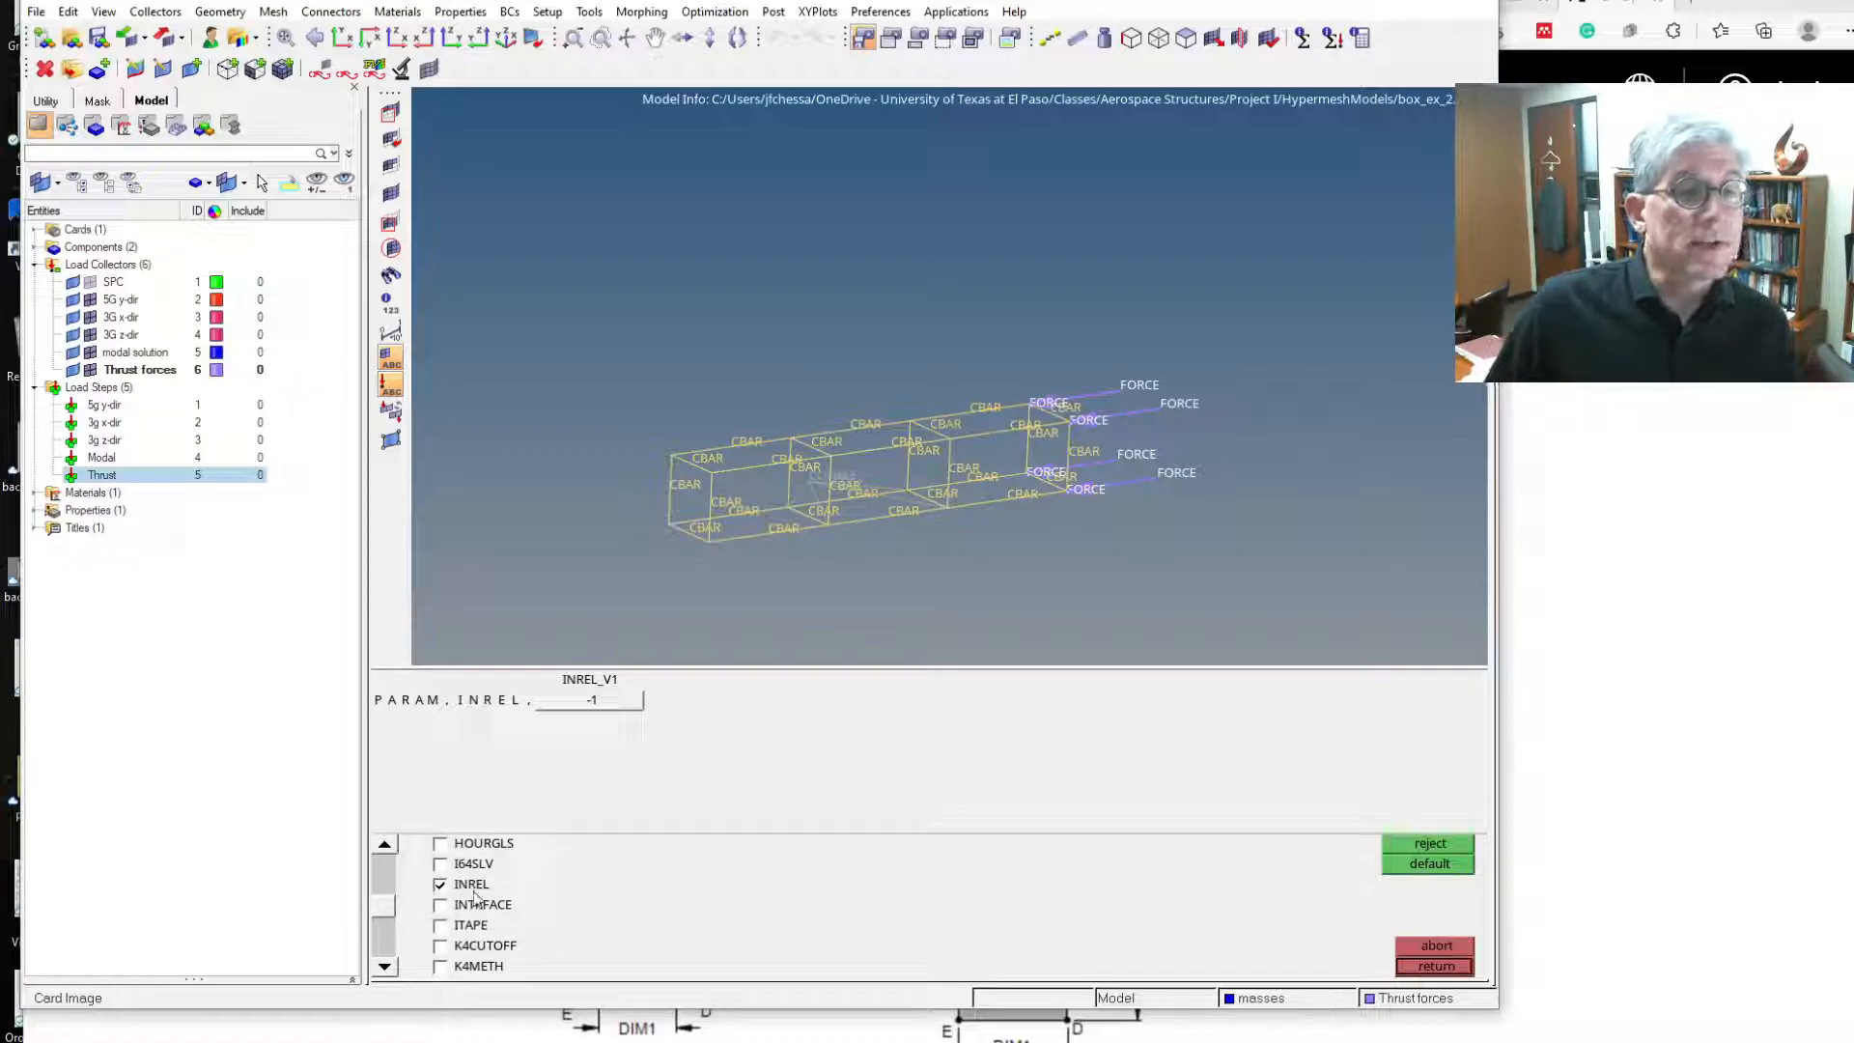
click(440, 883)
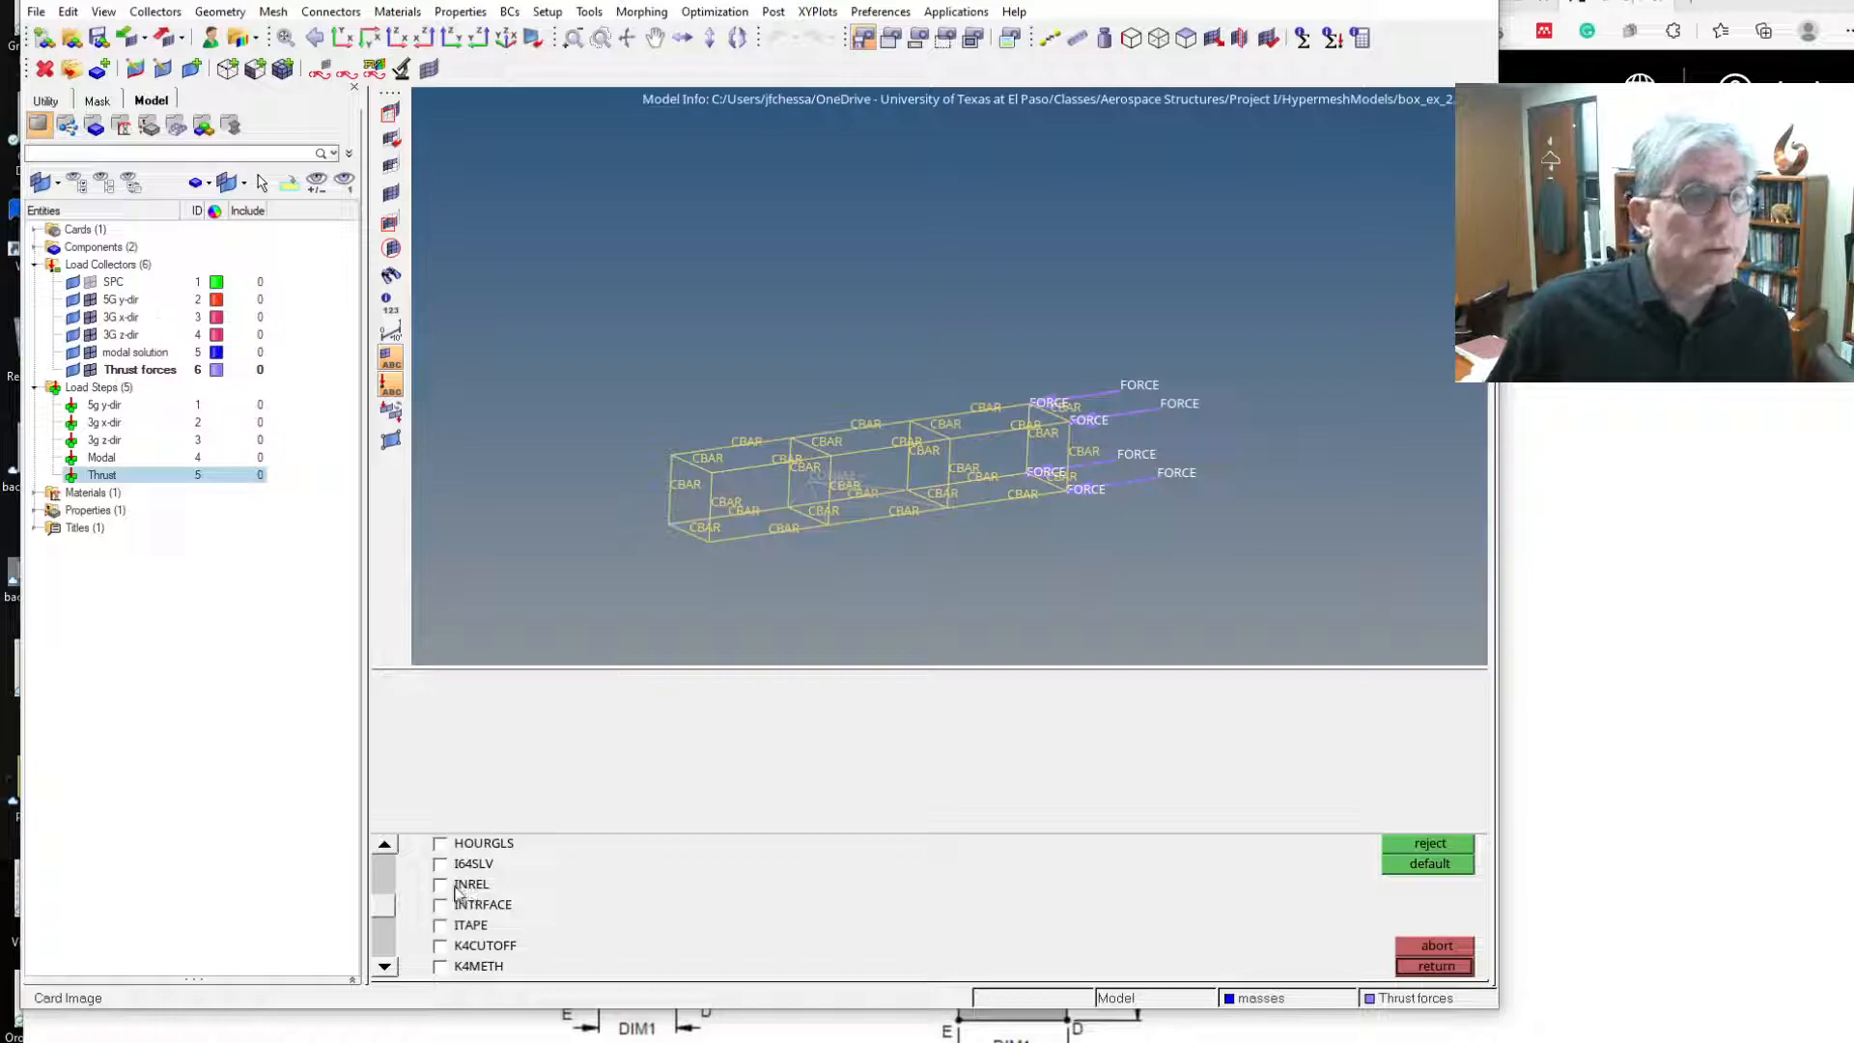
click(440, 883)
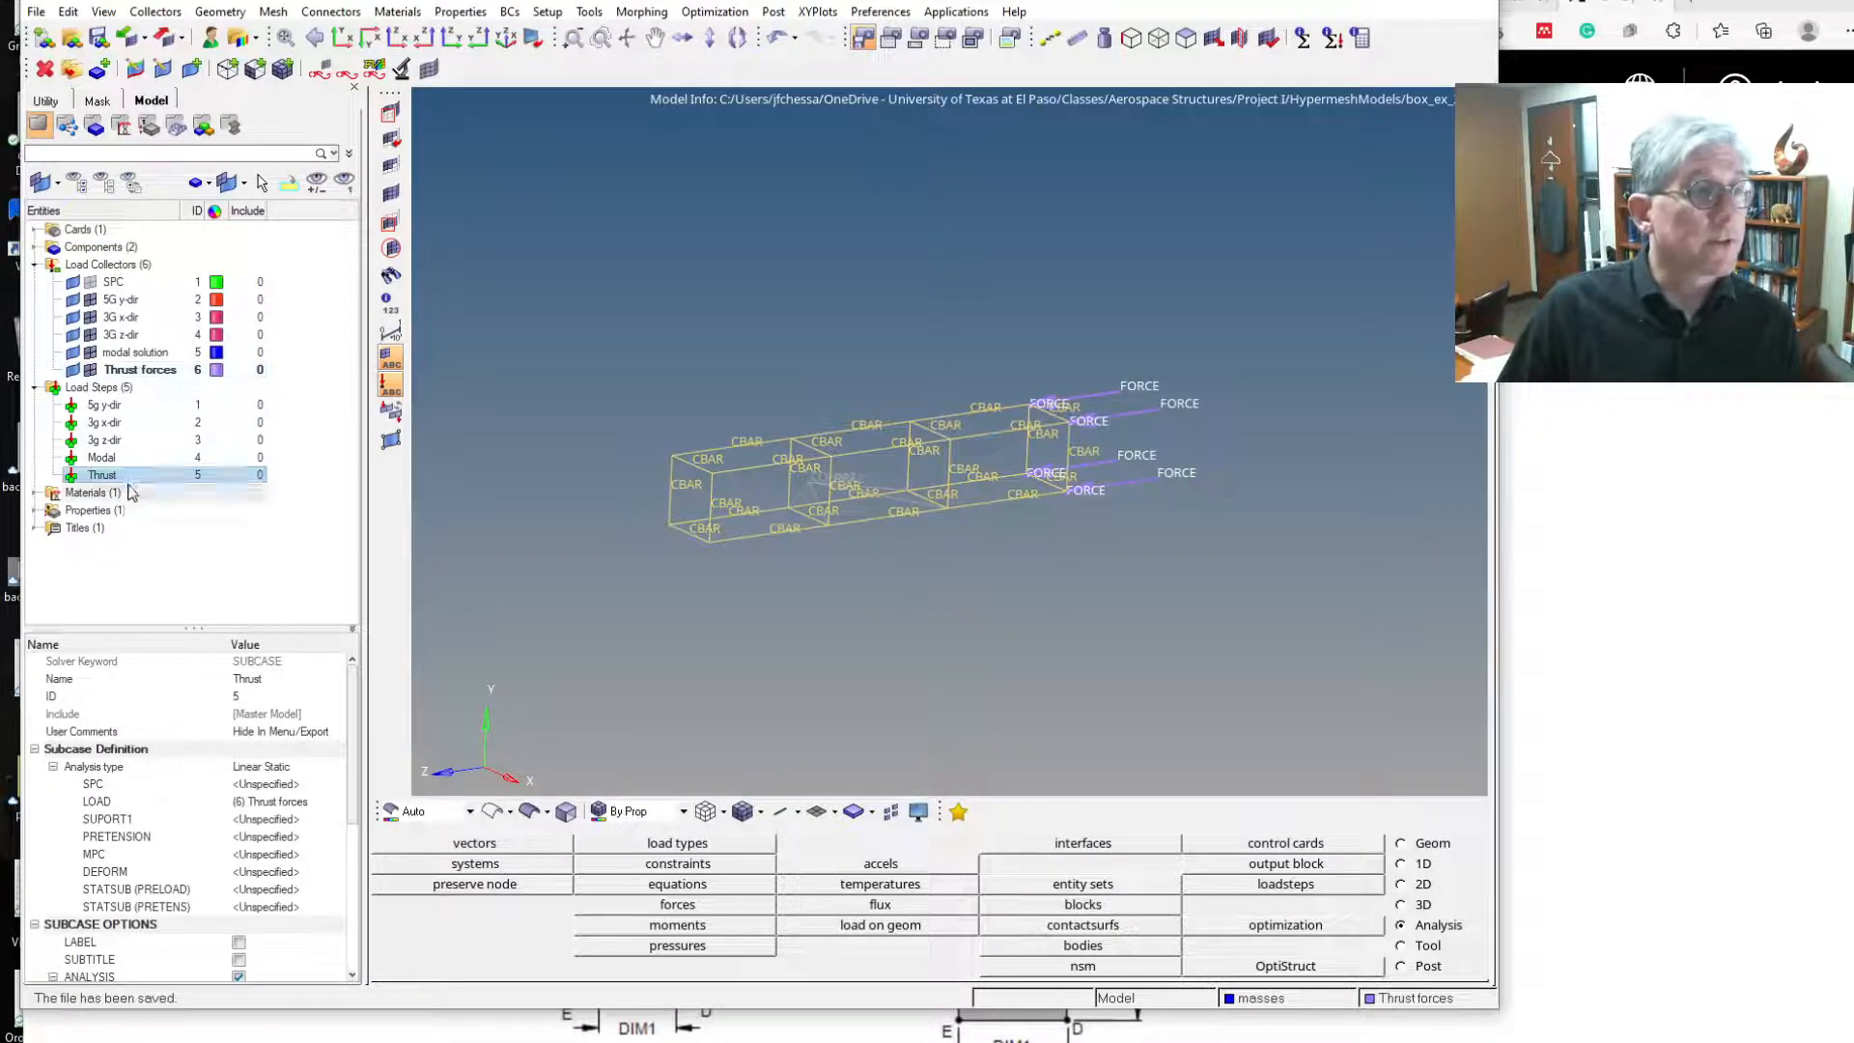
Run OptiStruct on box_ex_2.fem, overwriting the input file, and open the results.
click(101, 475)
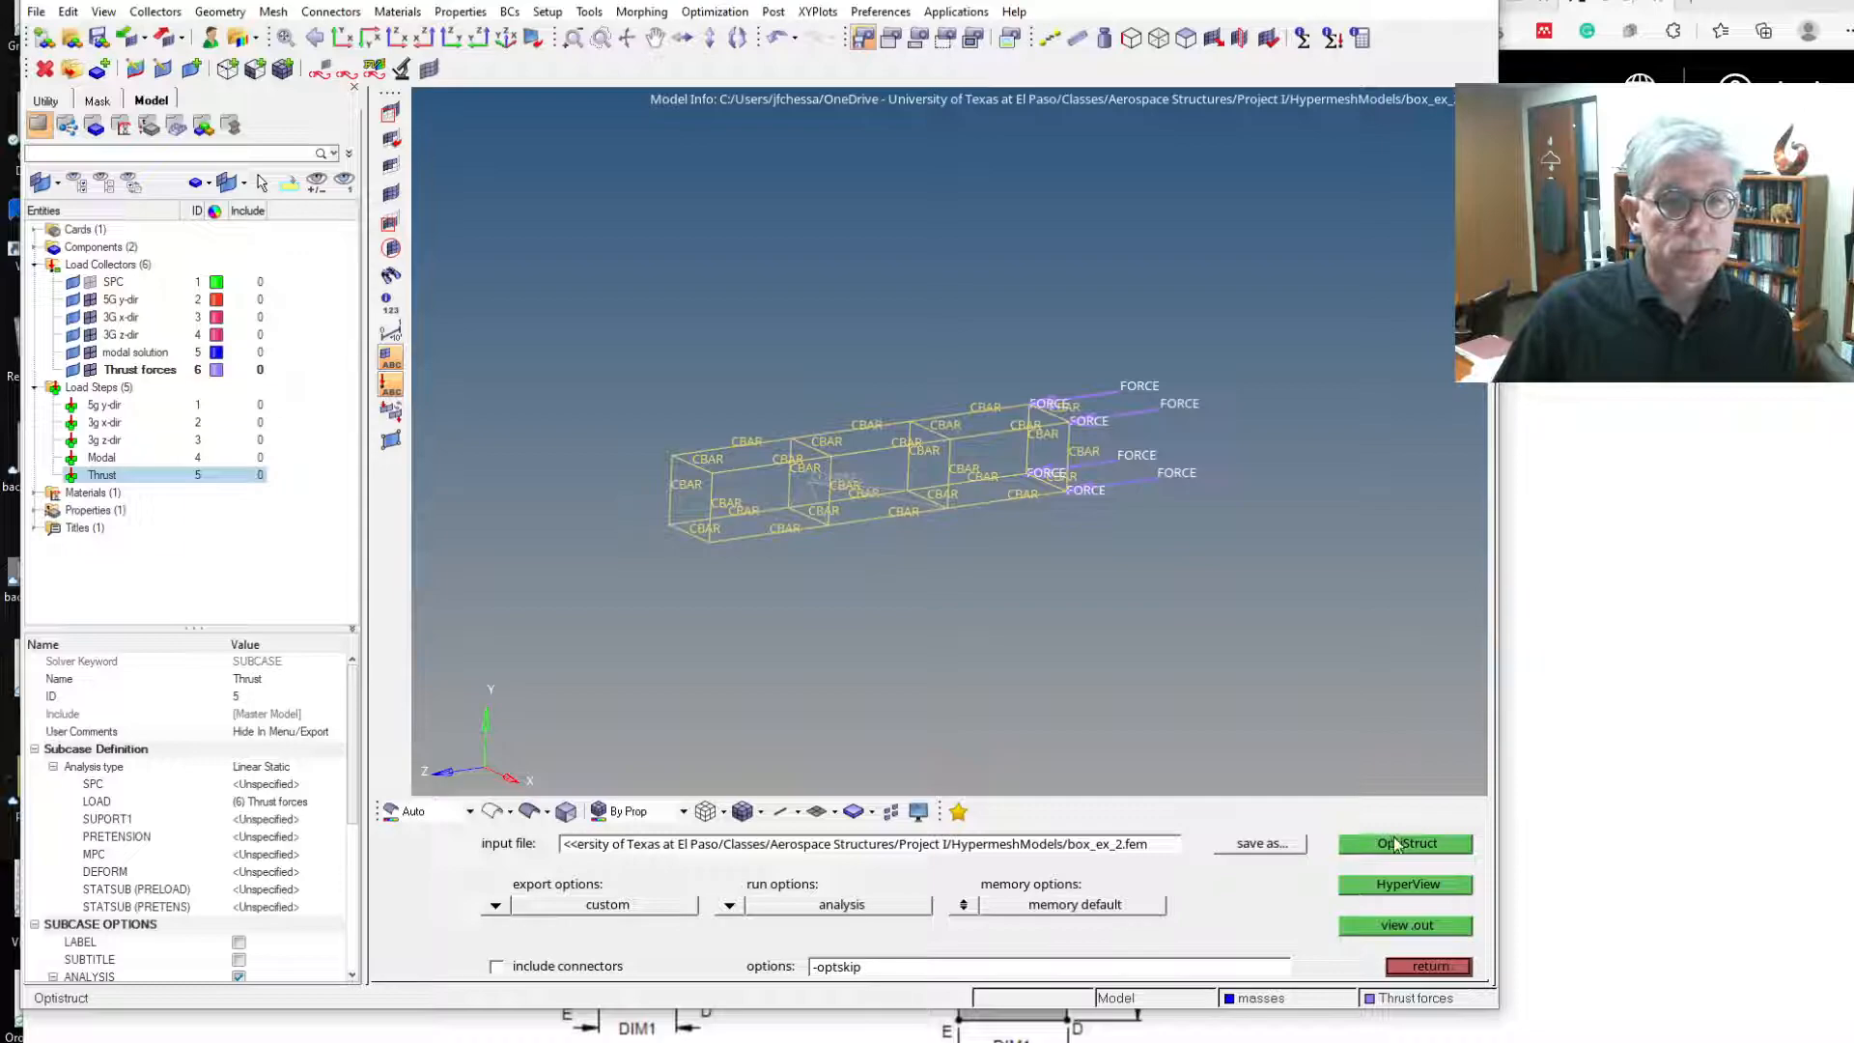
click(1405, 842)
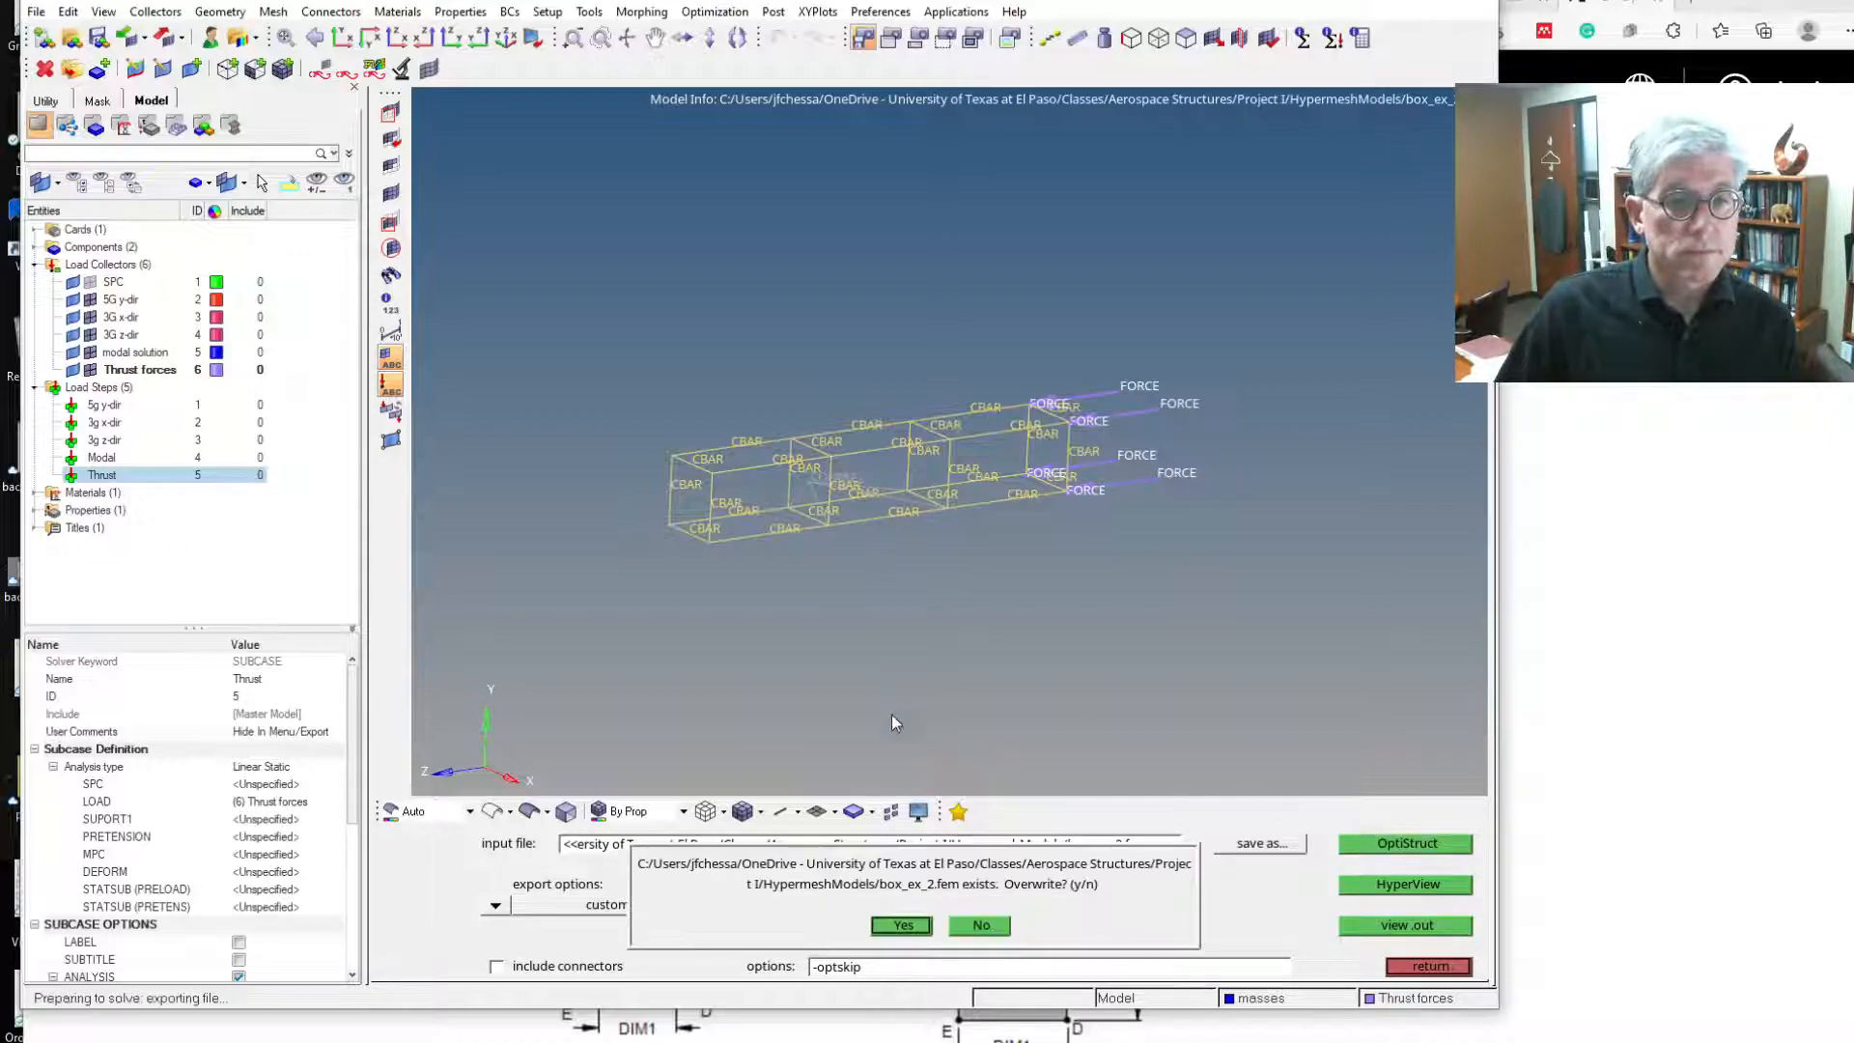
click(901, 925)
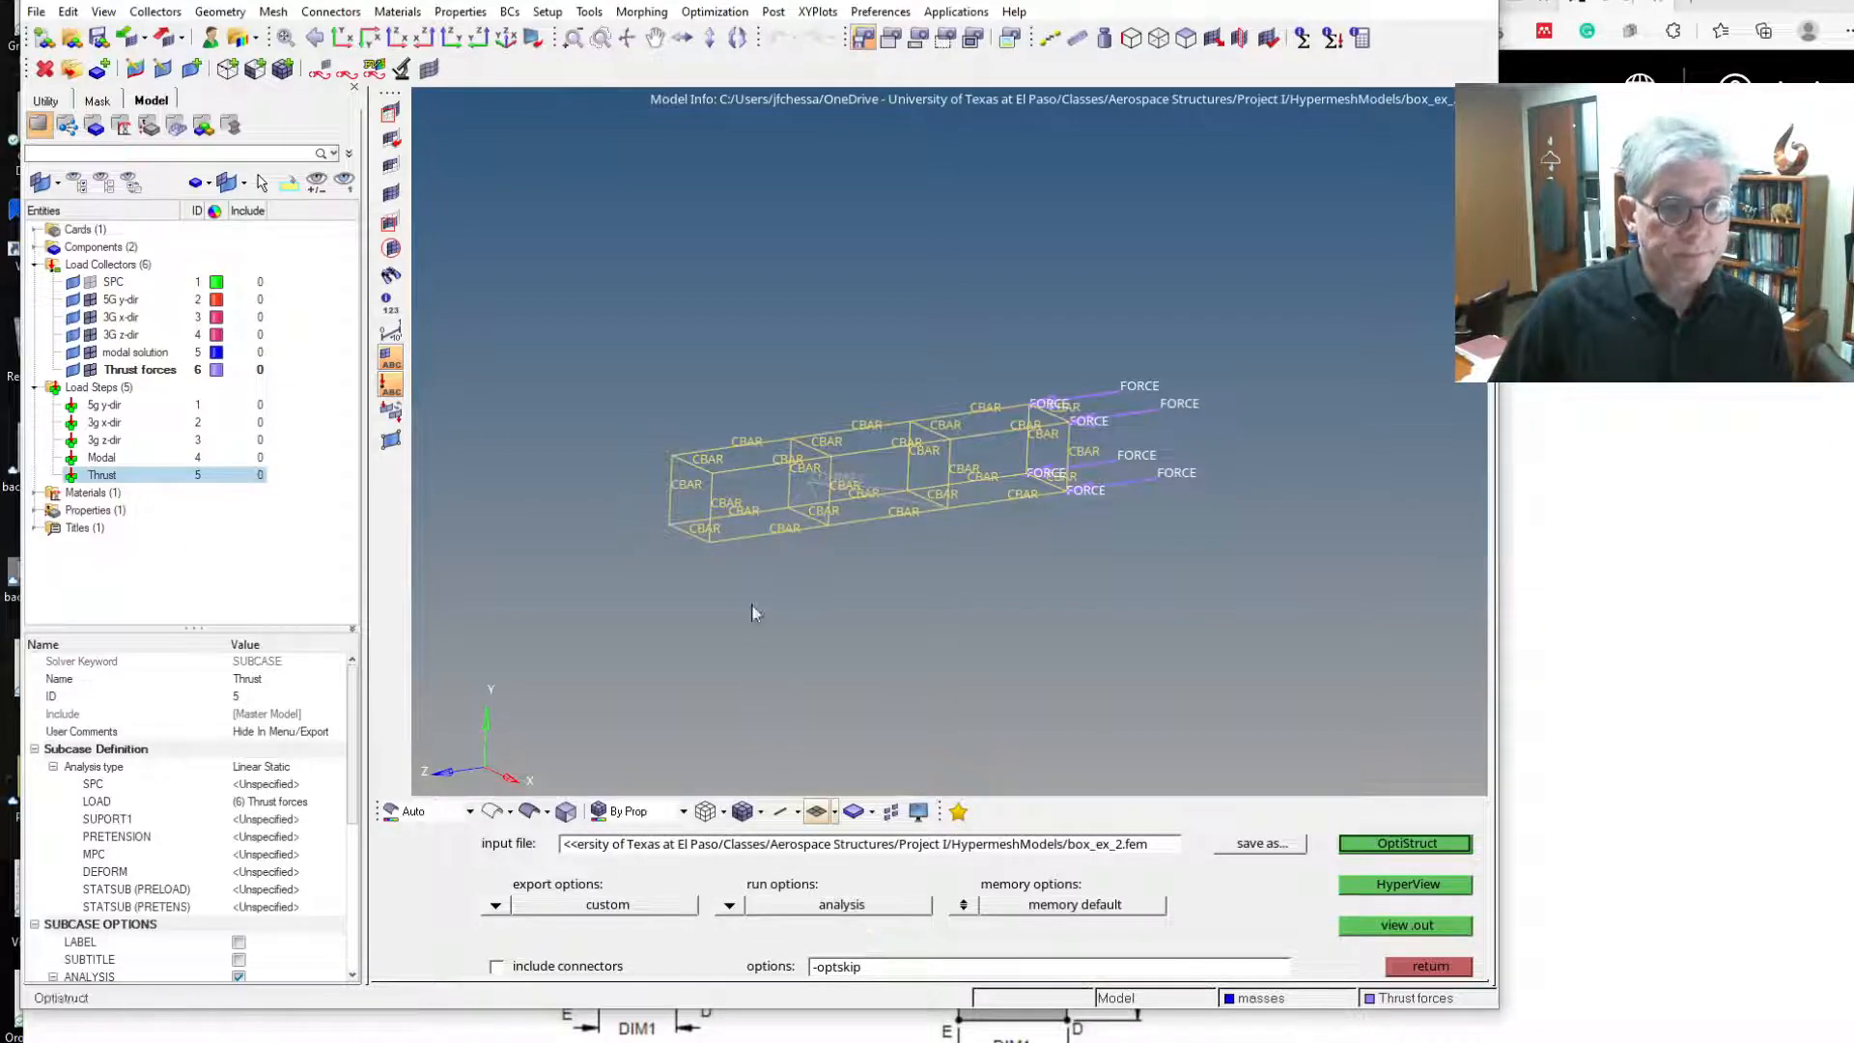
click(1405, 843)
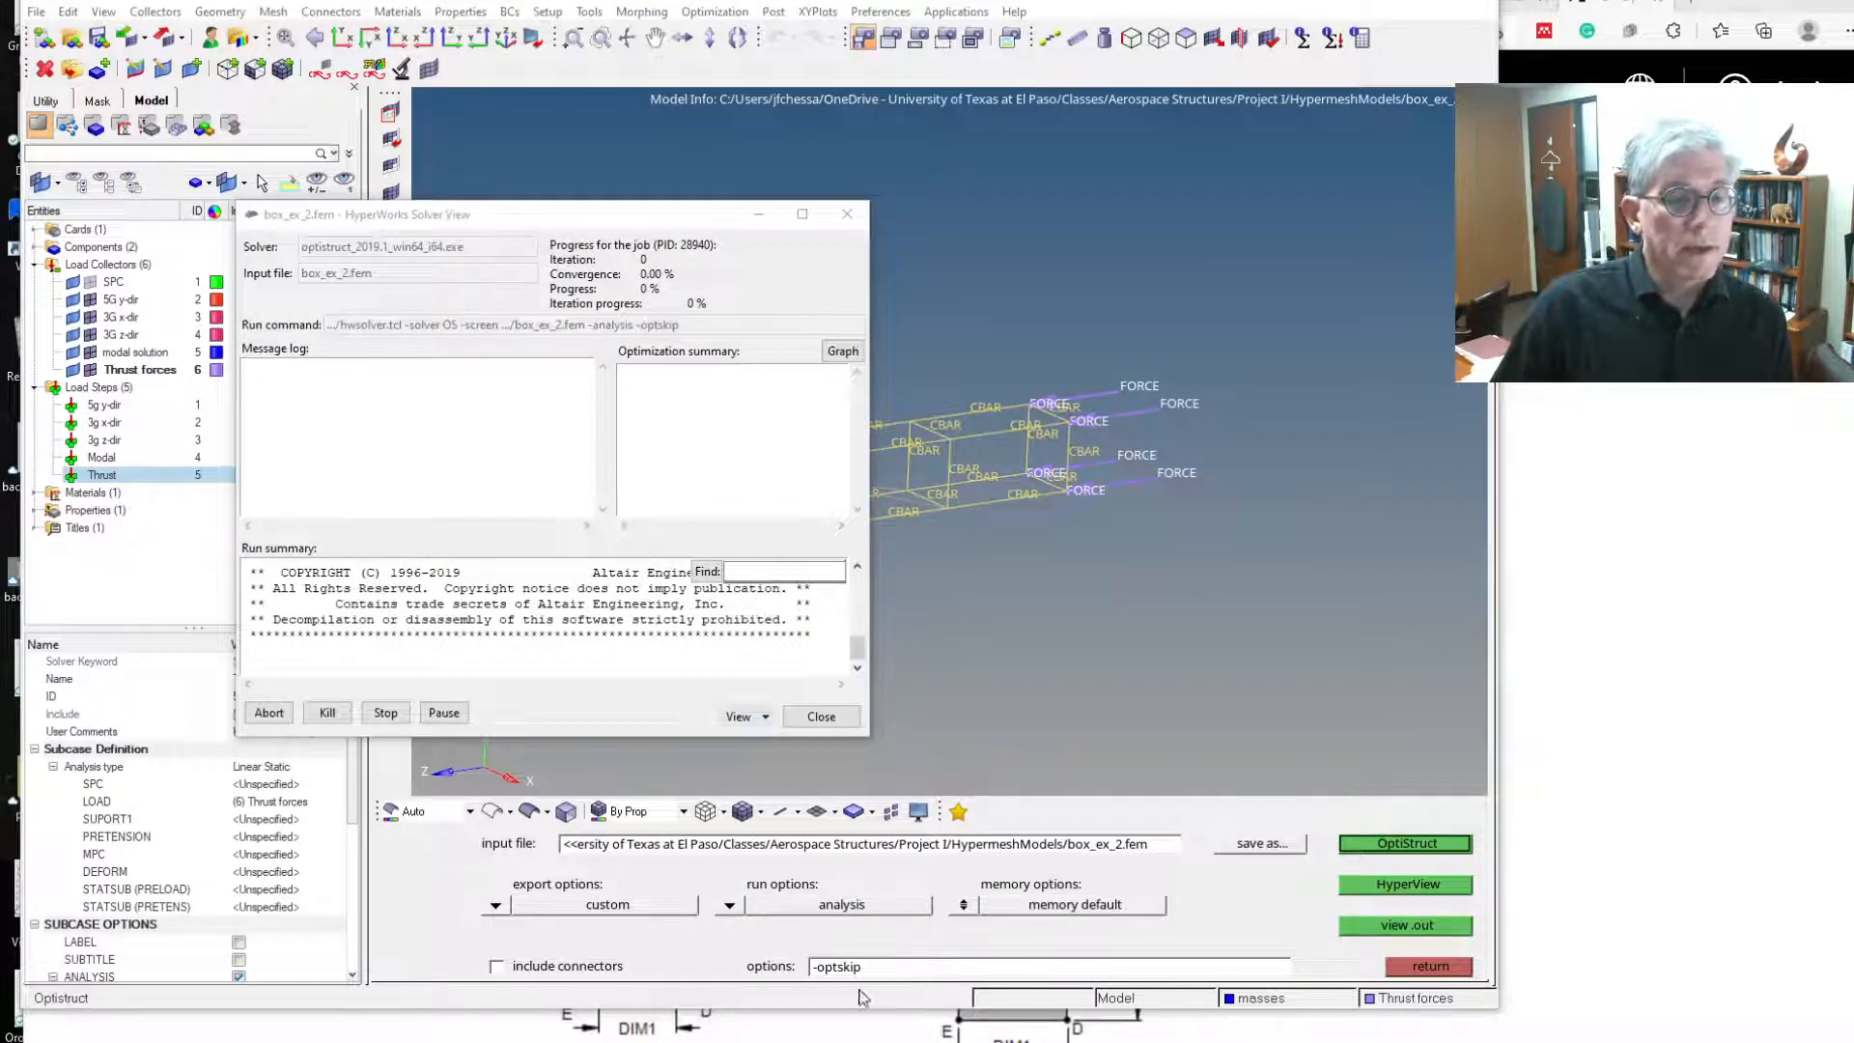
mouse_move(1115, 647)
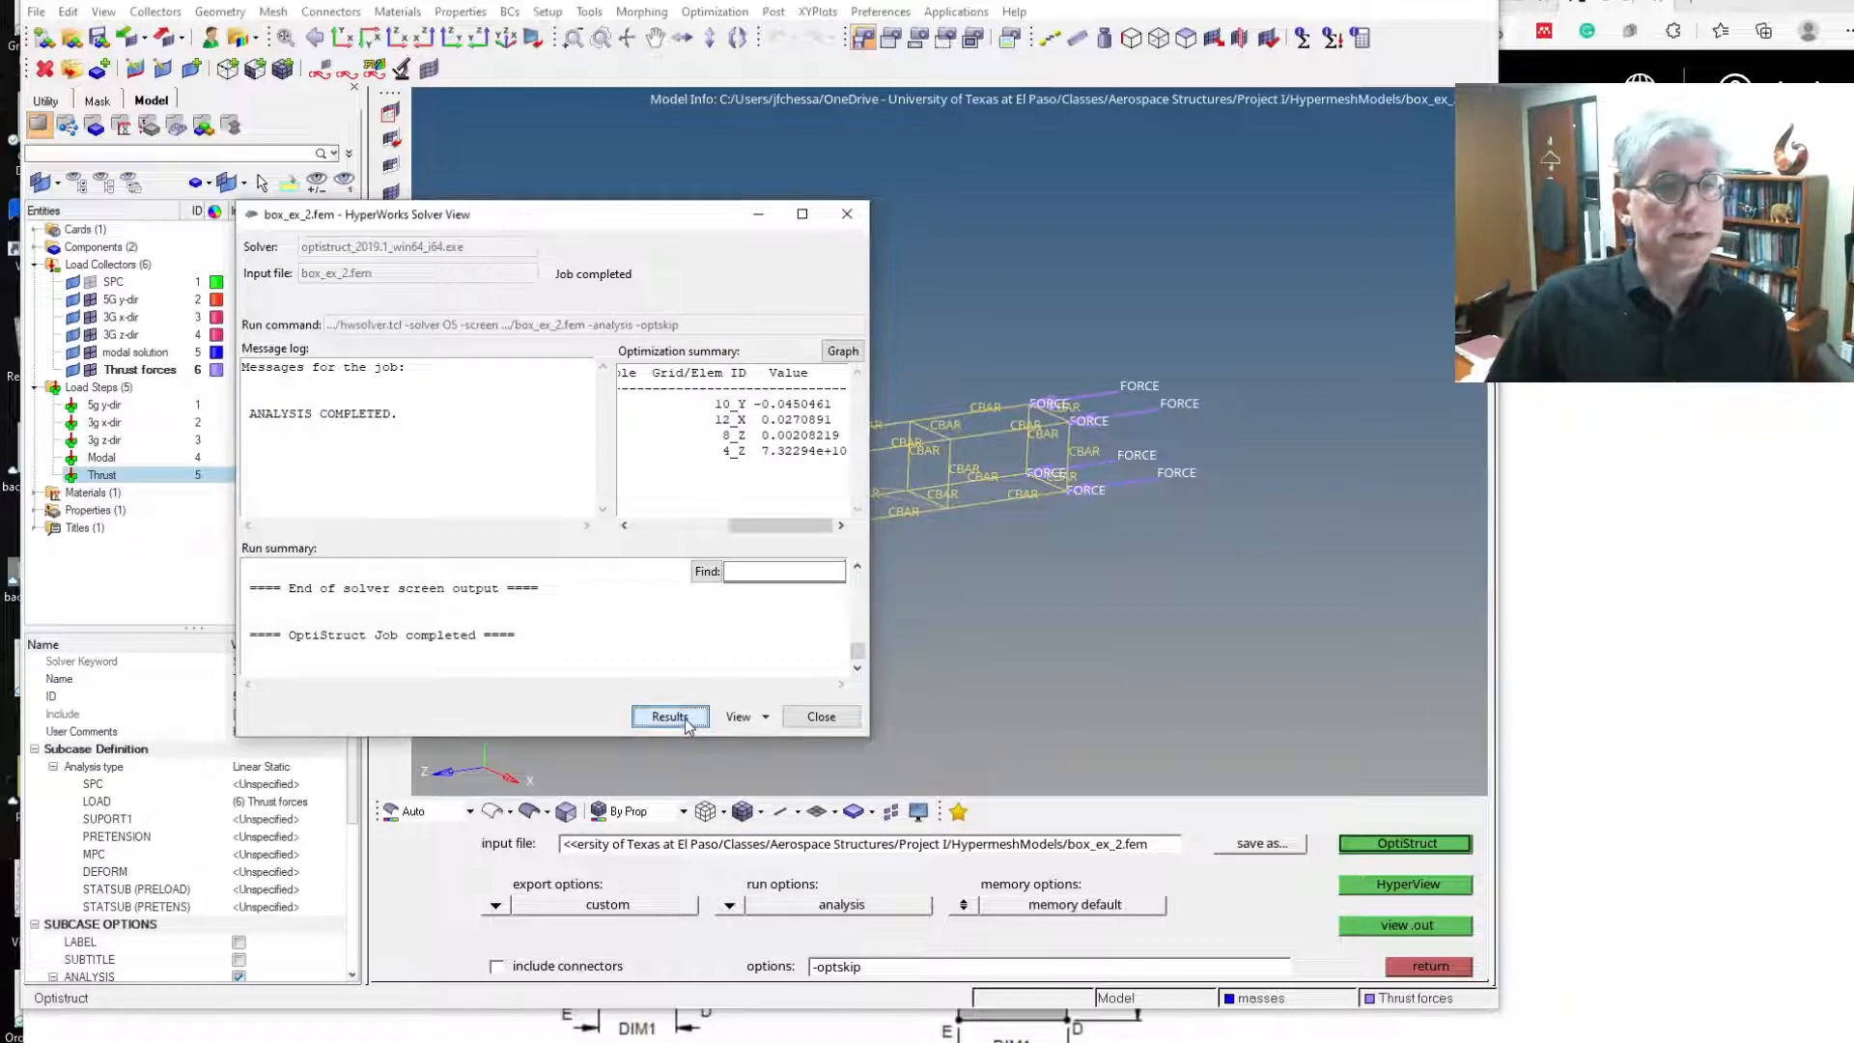
click(669, 716)
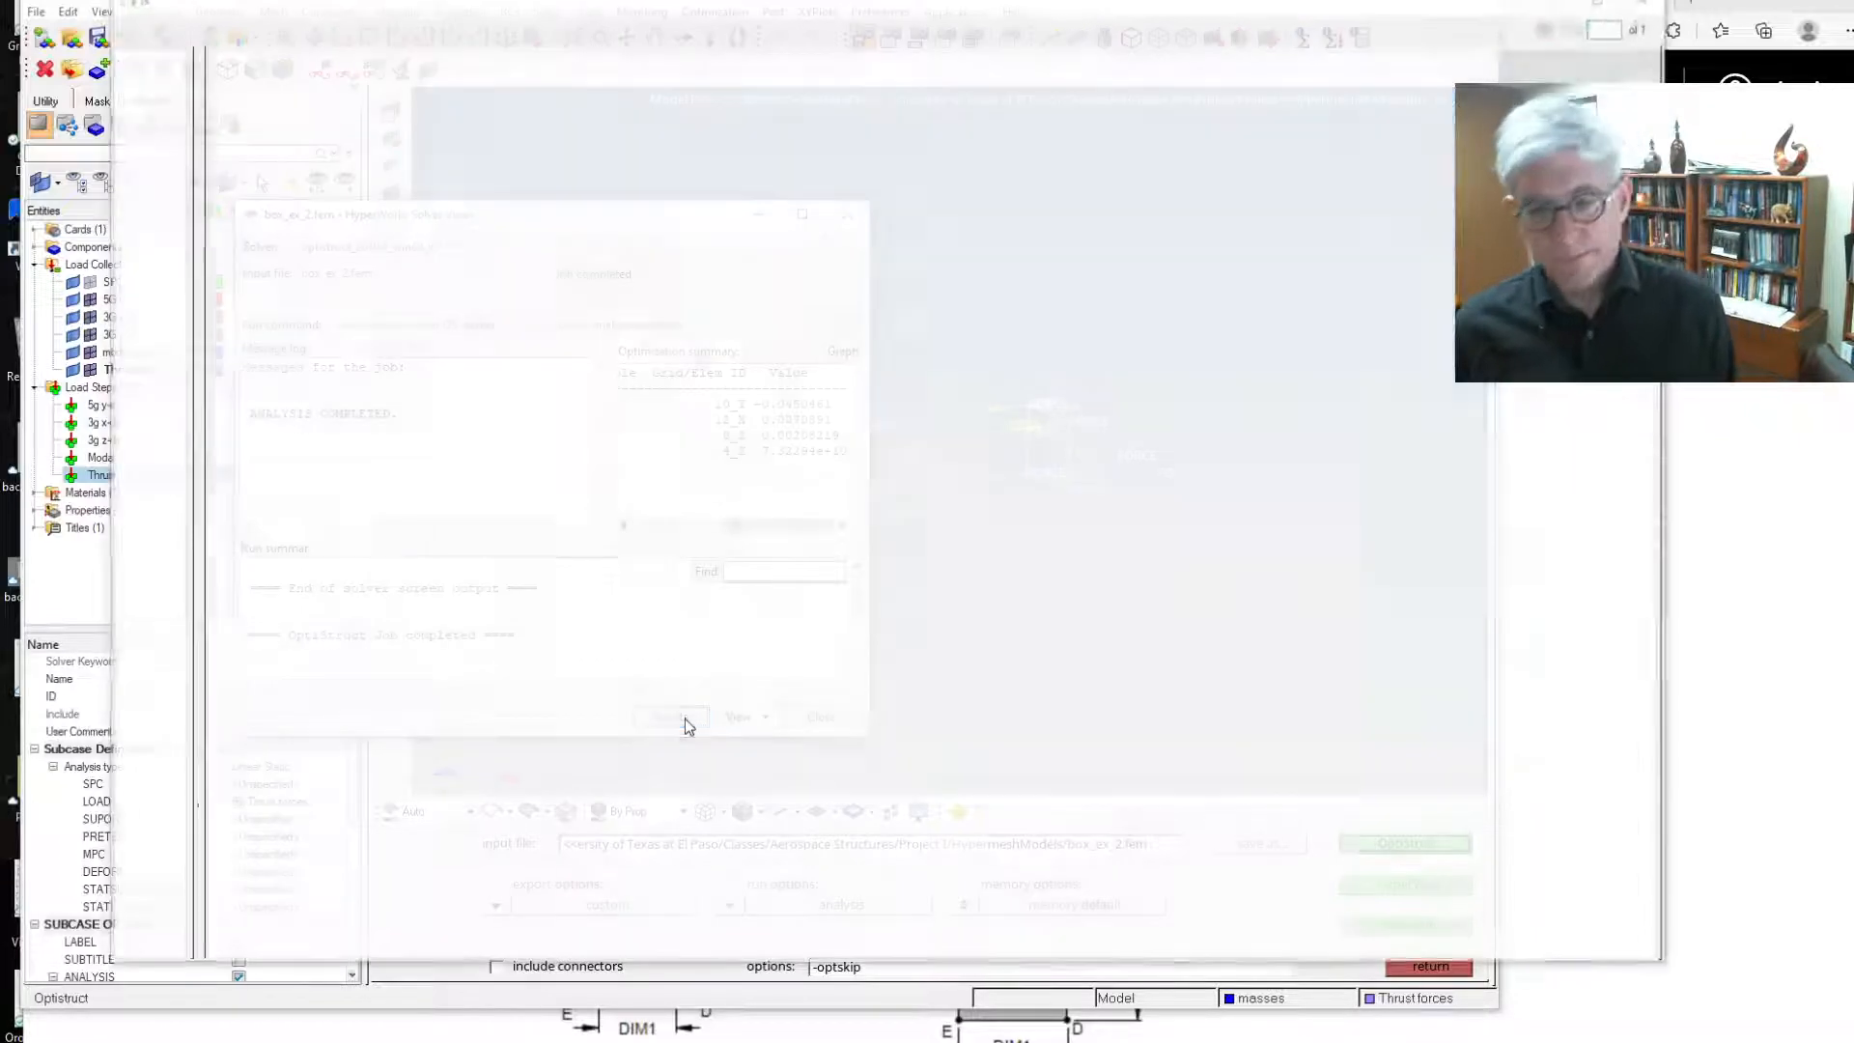
Load the box_ex_2 model and Subcase 5 (Thrust) results in HyperView.
click(670, 716)
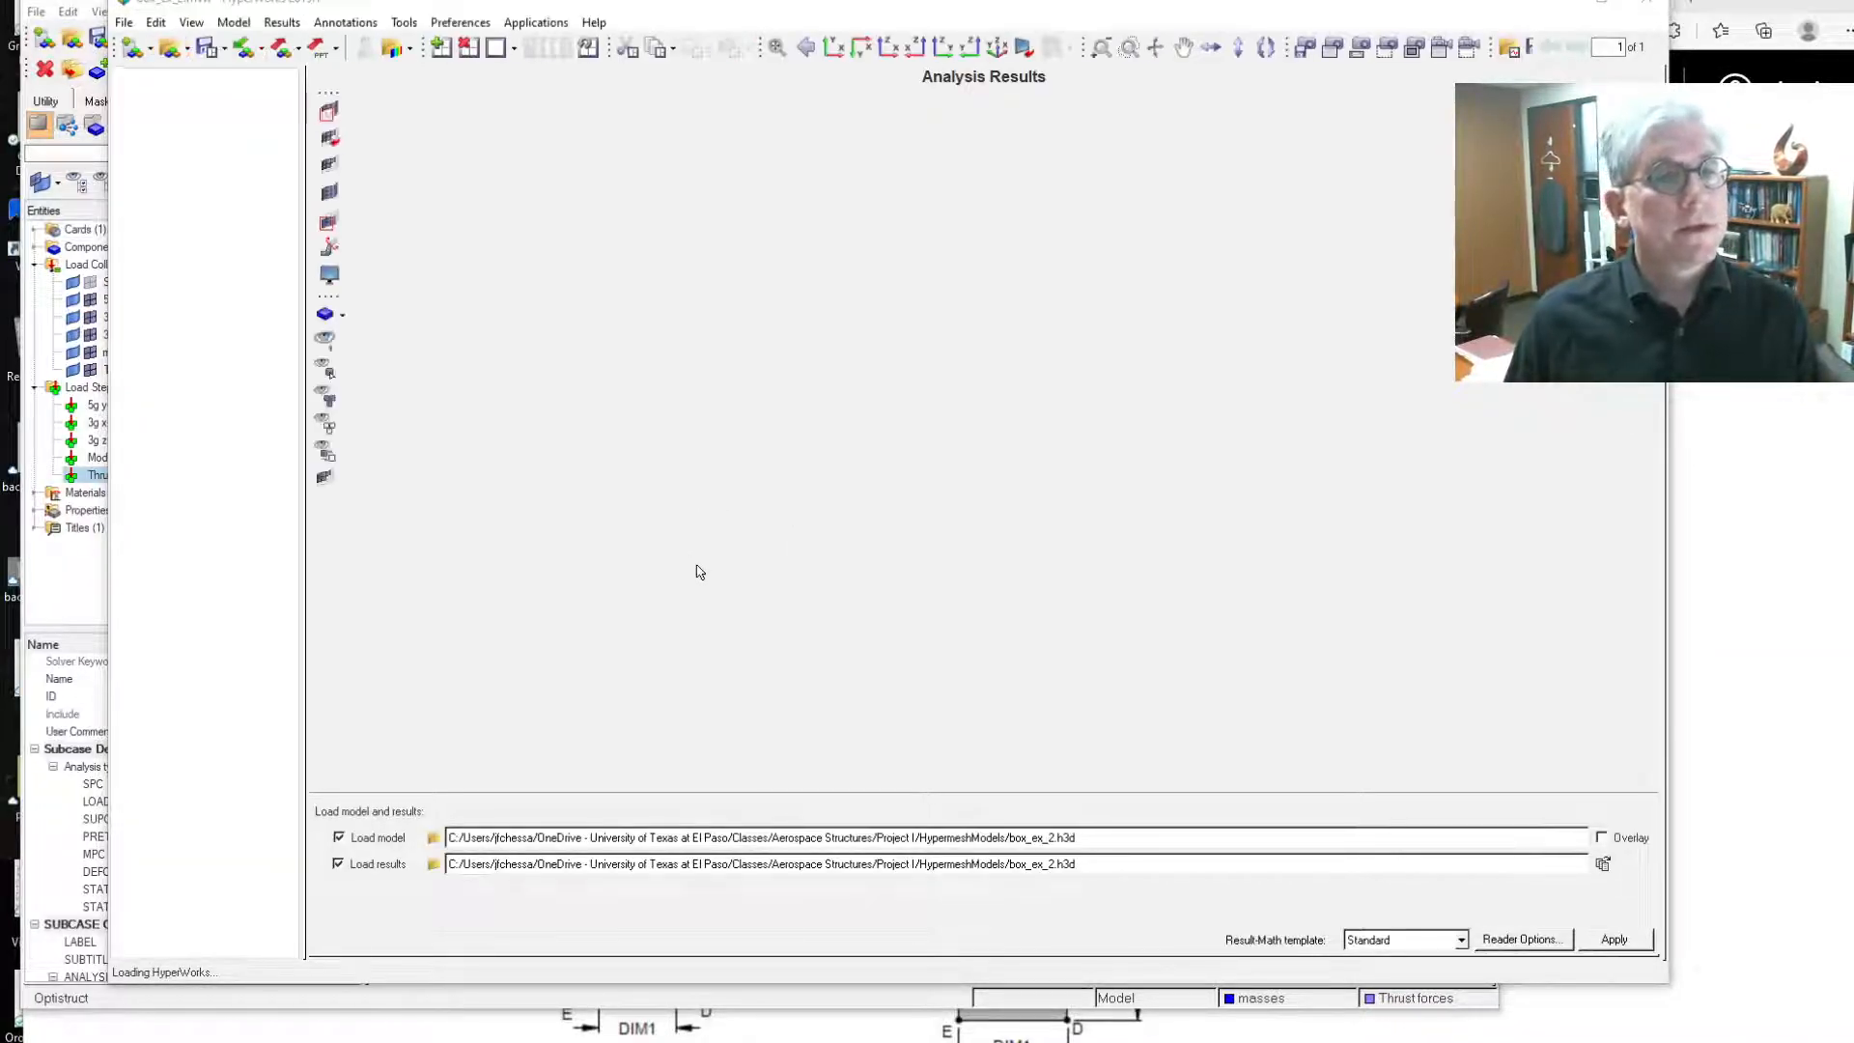
click(1612, 938)
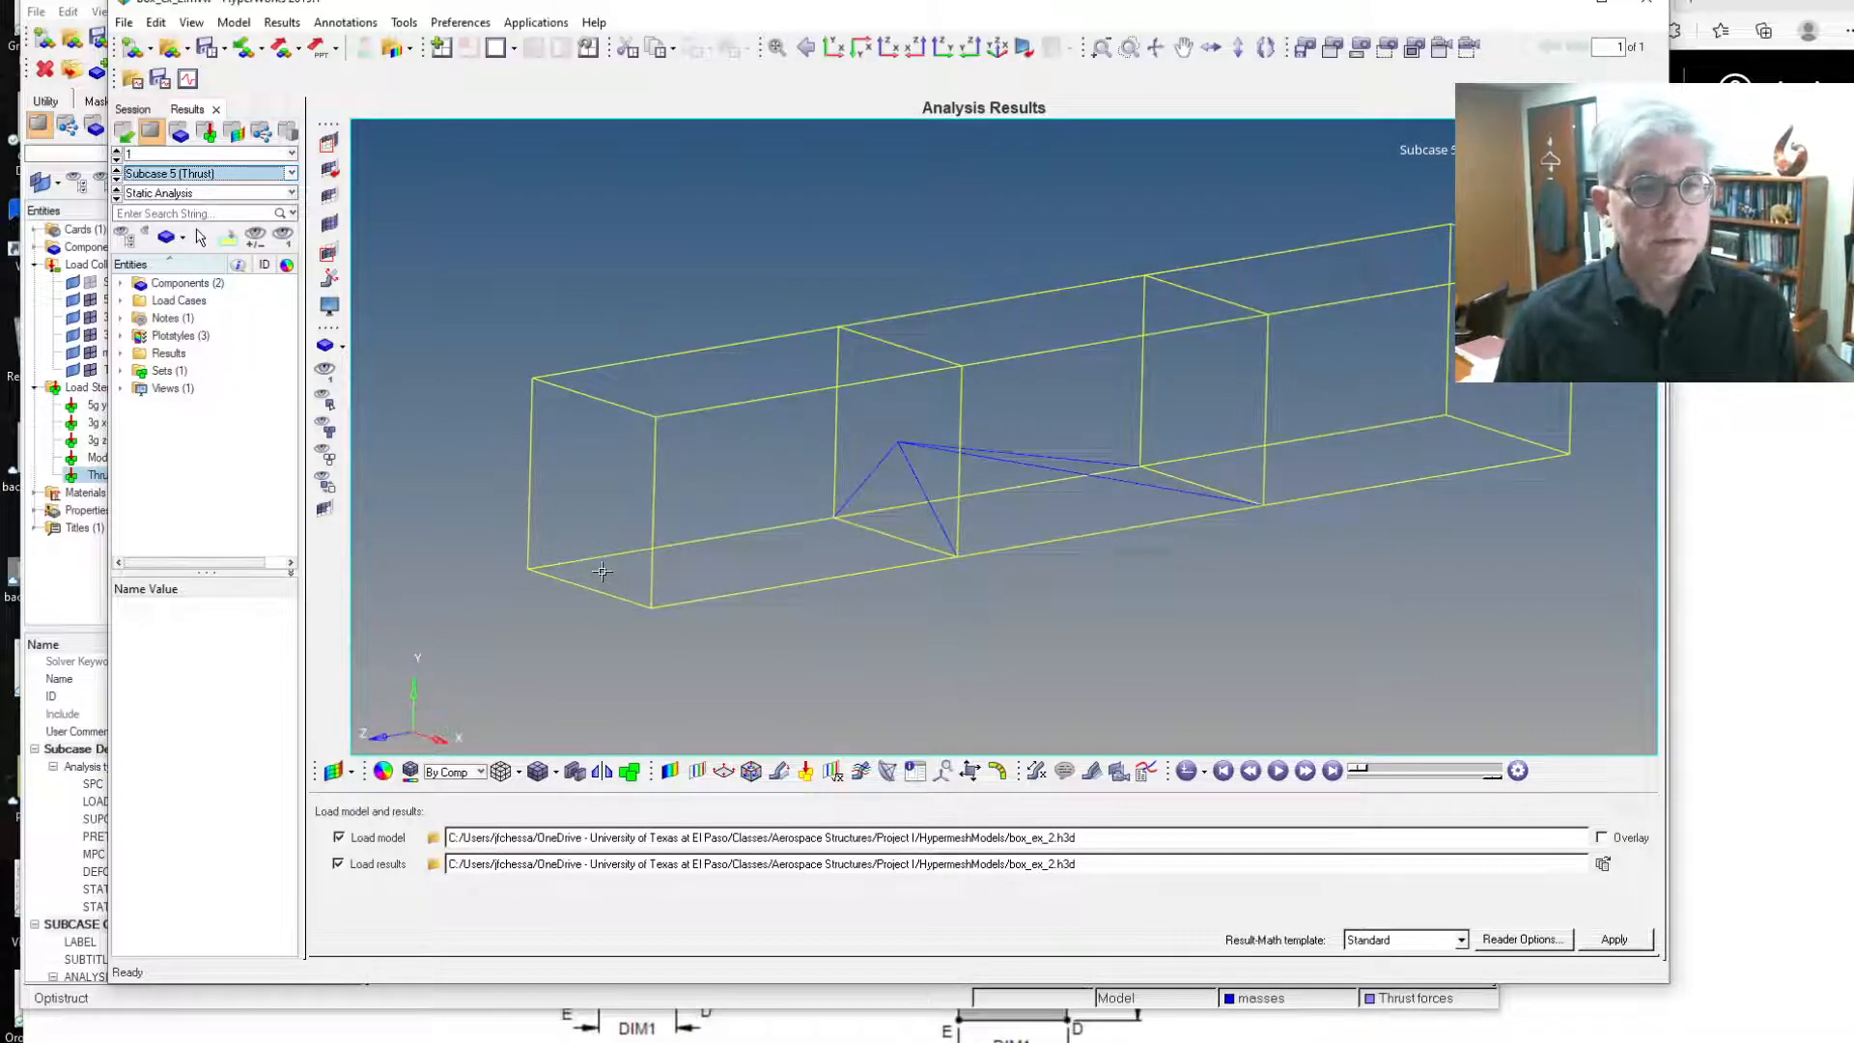
click(1332, 769)
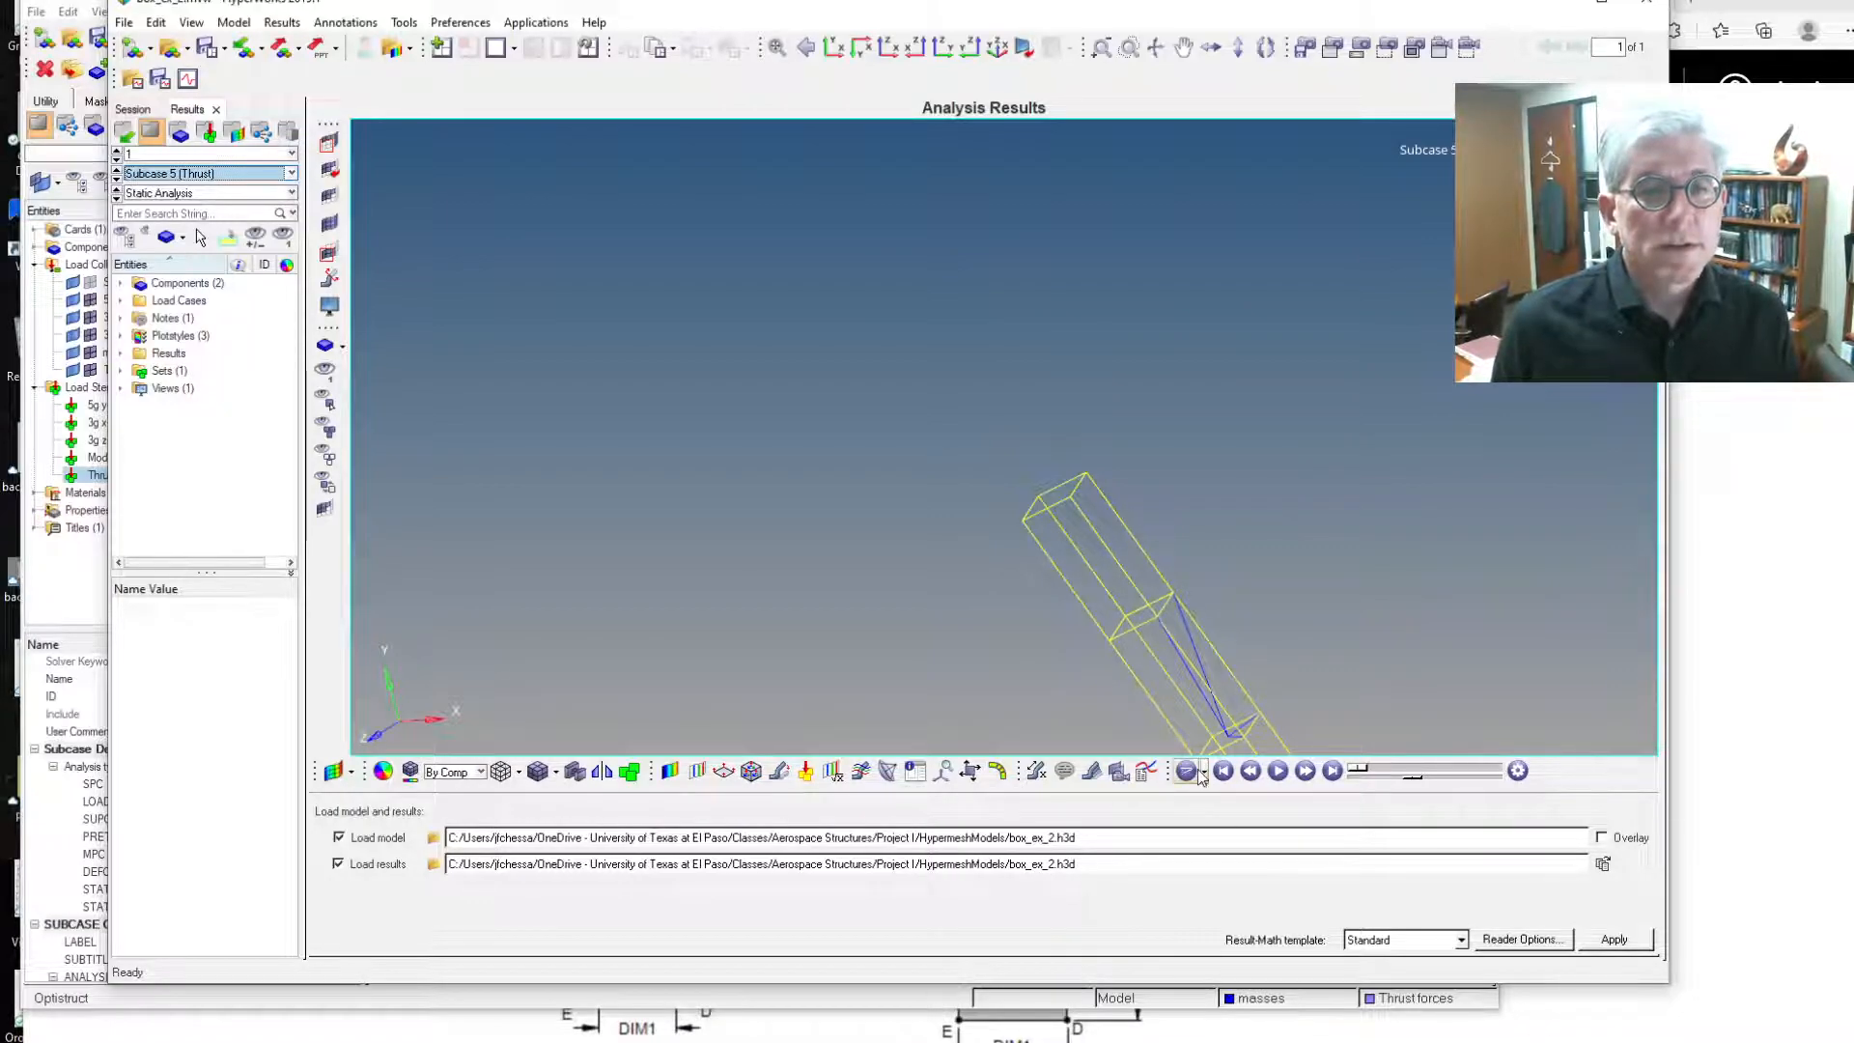
click(1190, 770)
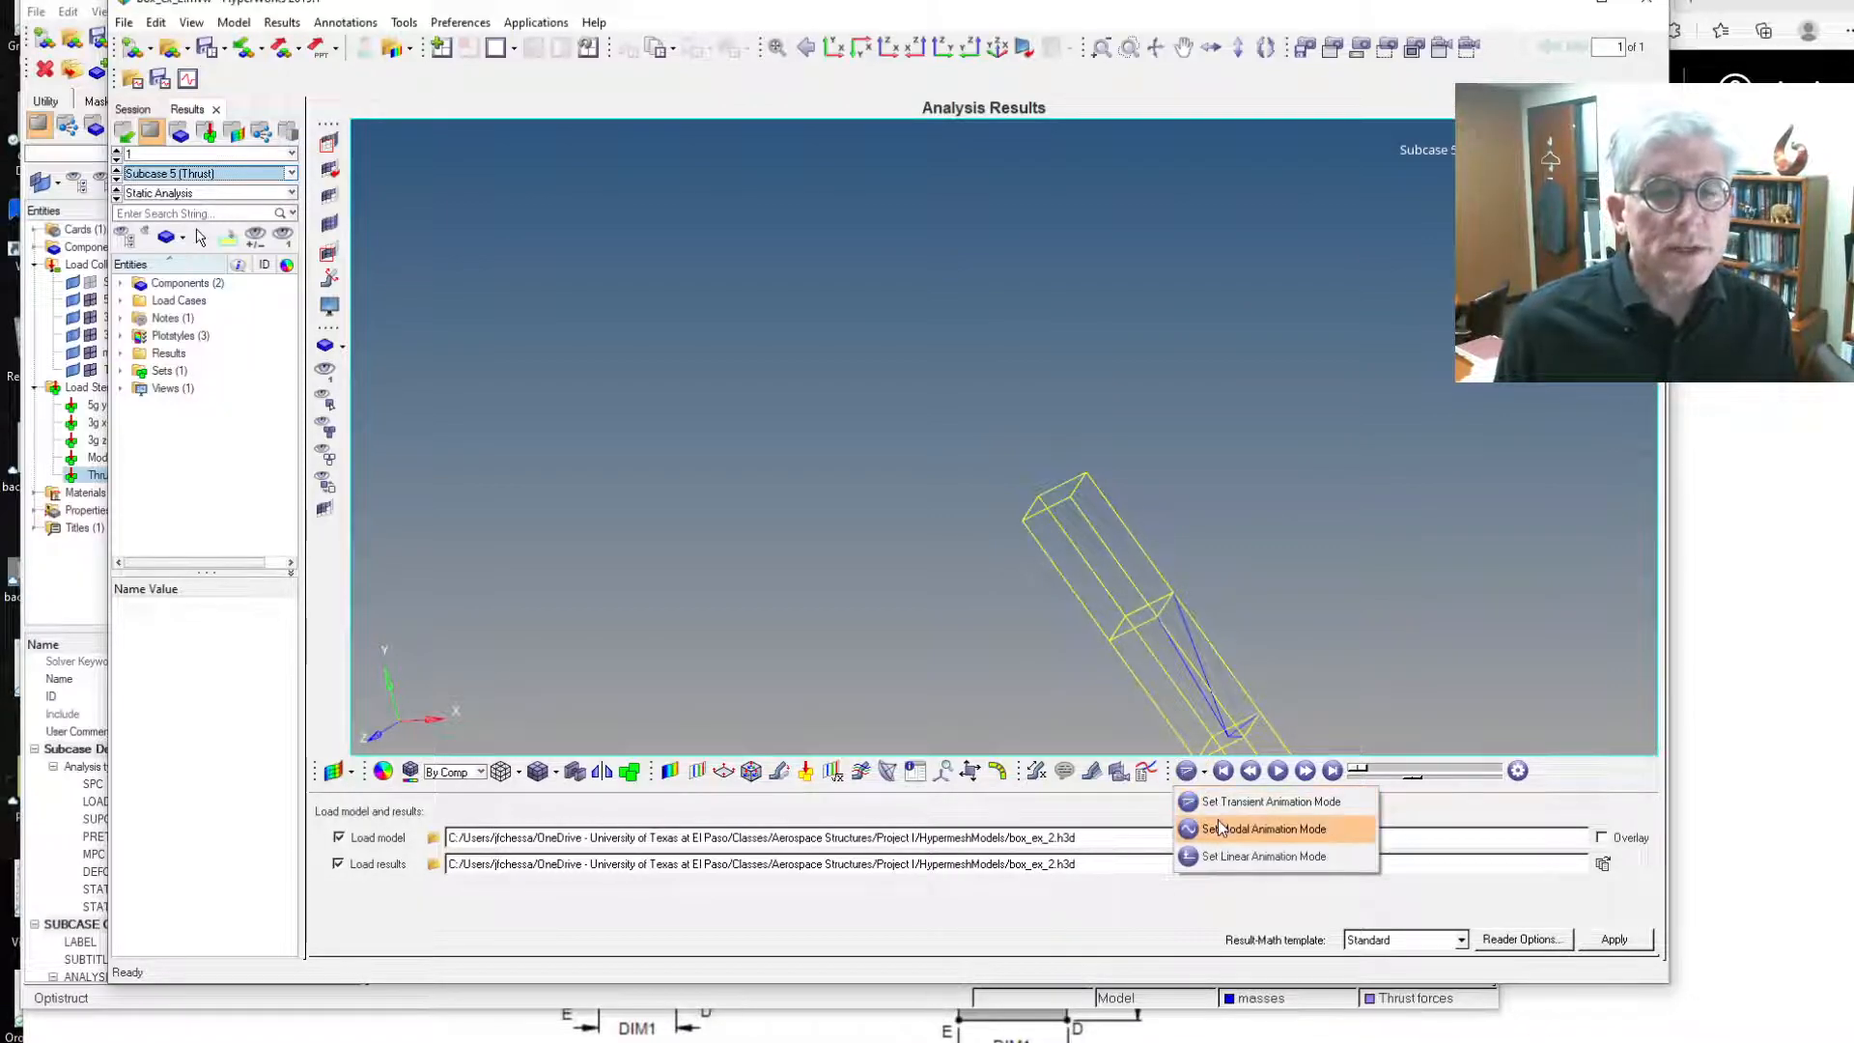
Set linear animation mode and a deformed shape scale factor of .000001.
click(1263, 827)
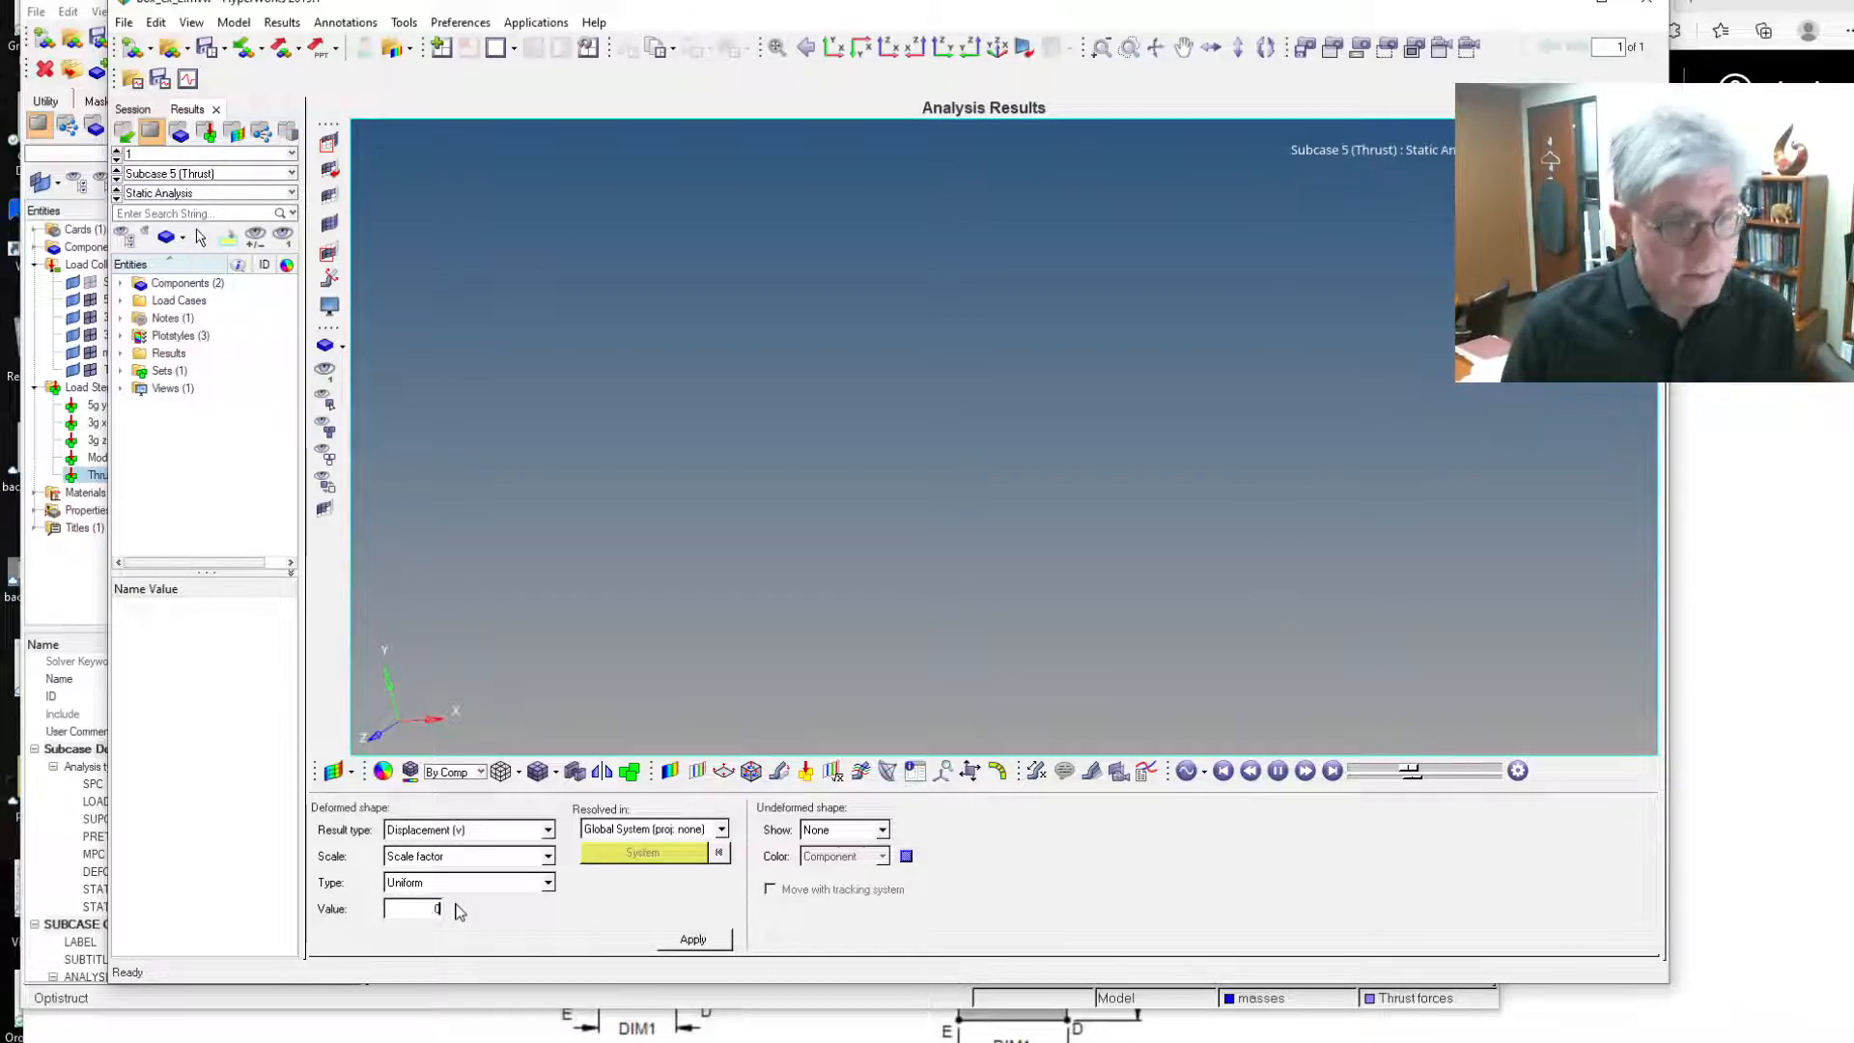
text(.001)
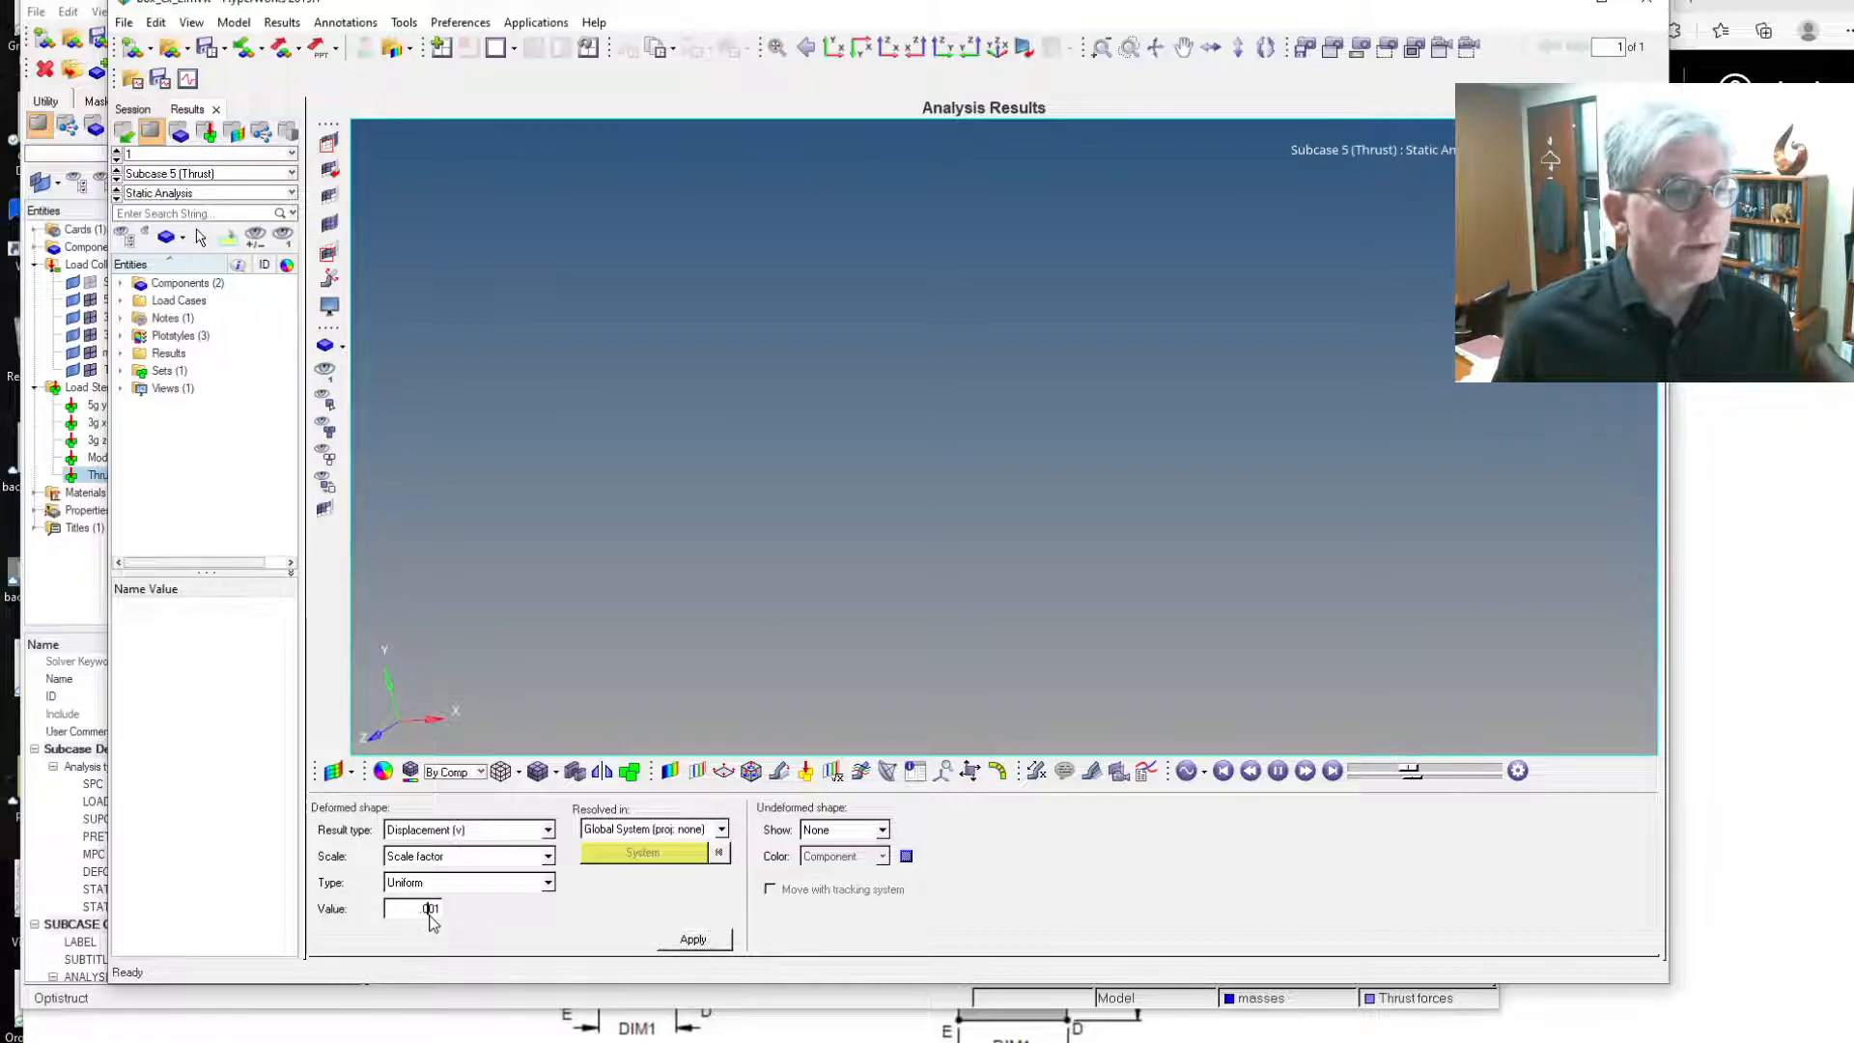
text(000001)
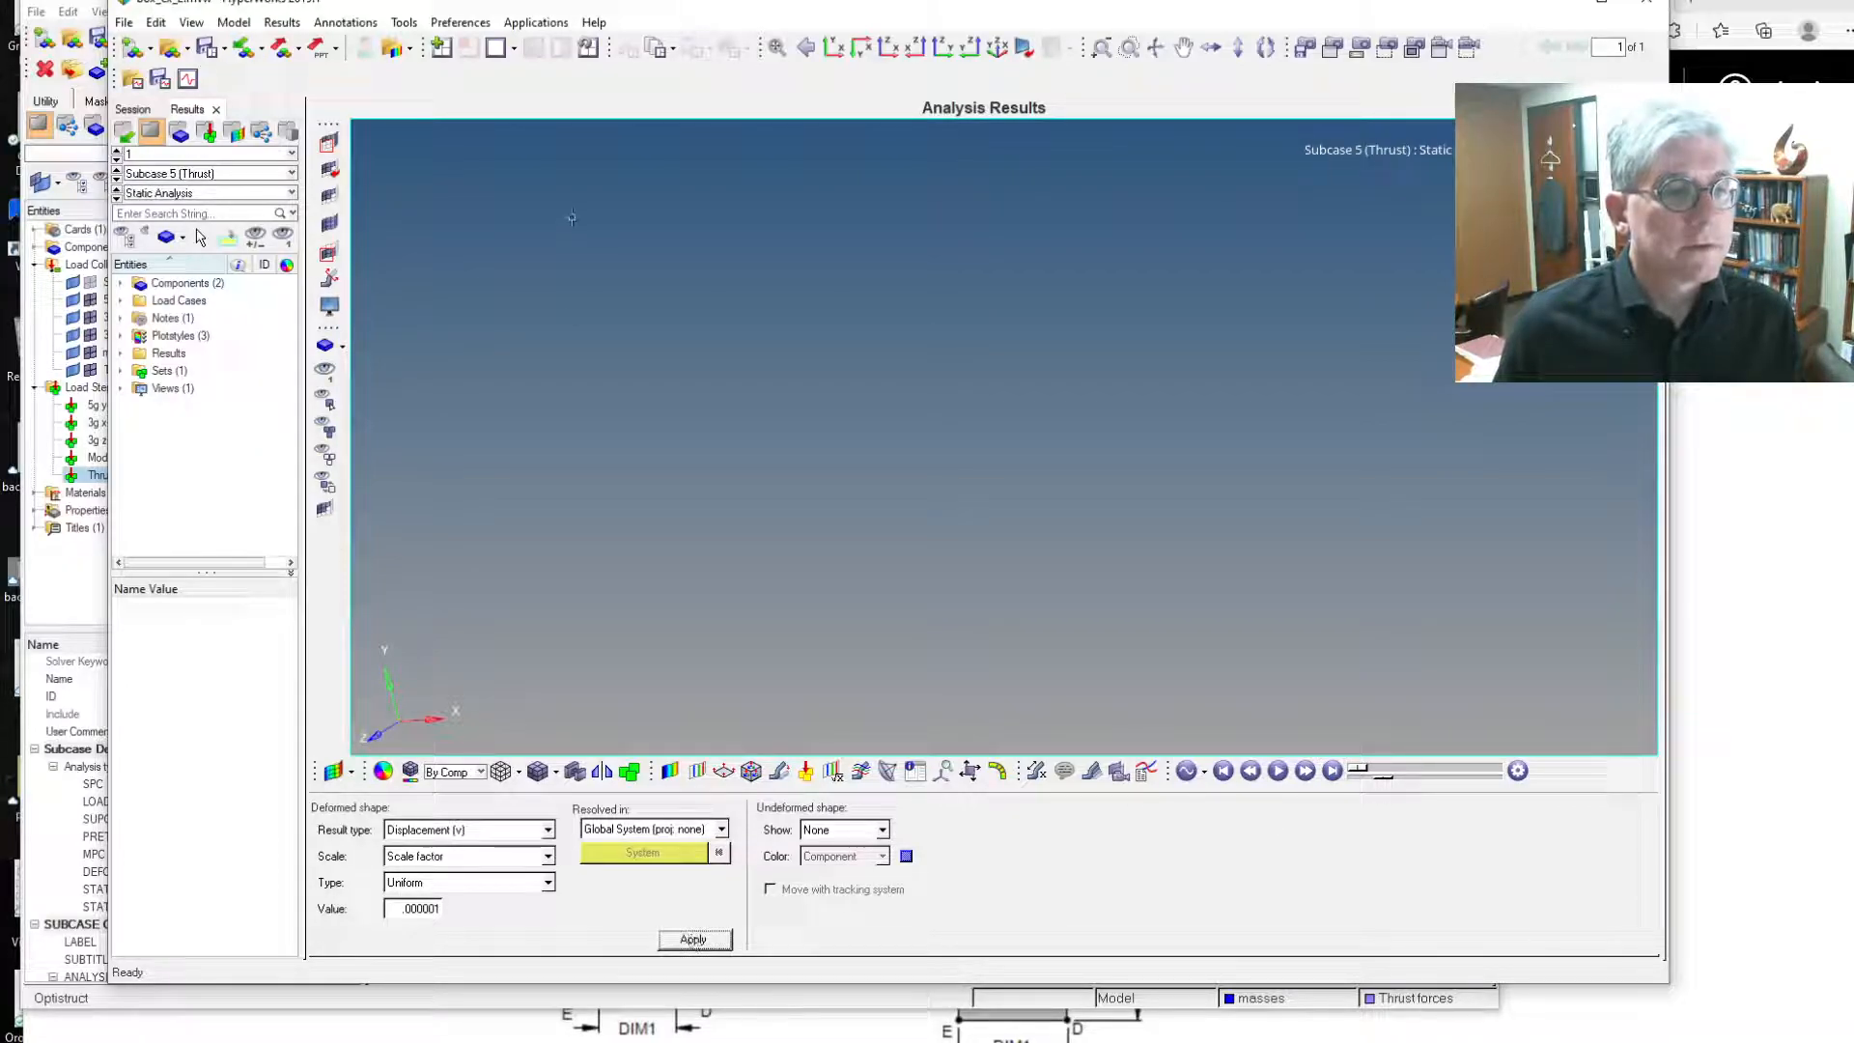
click(774, 47)
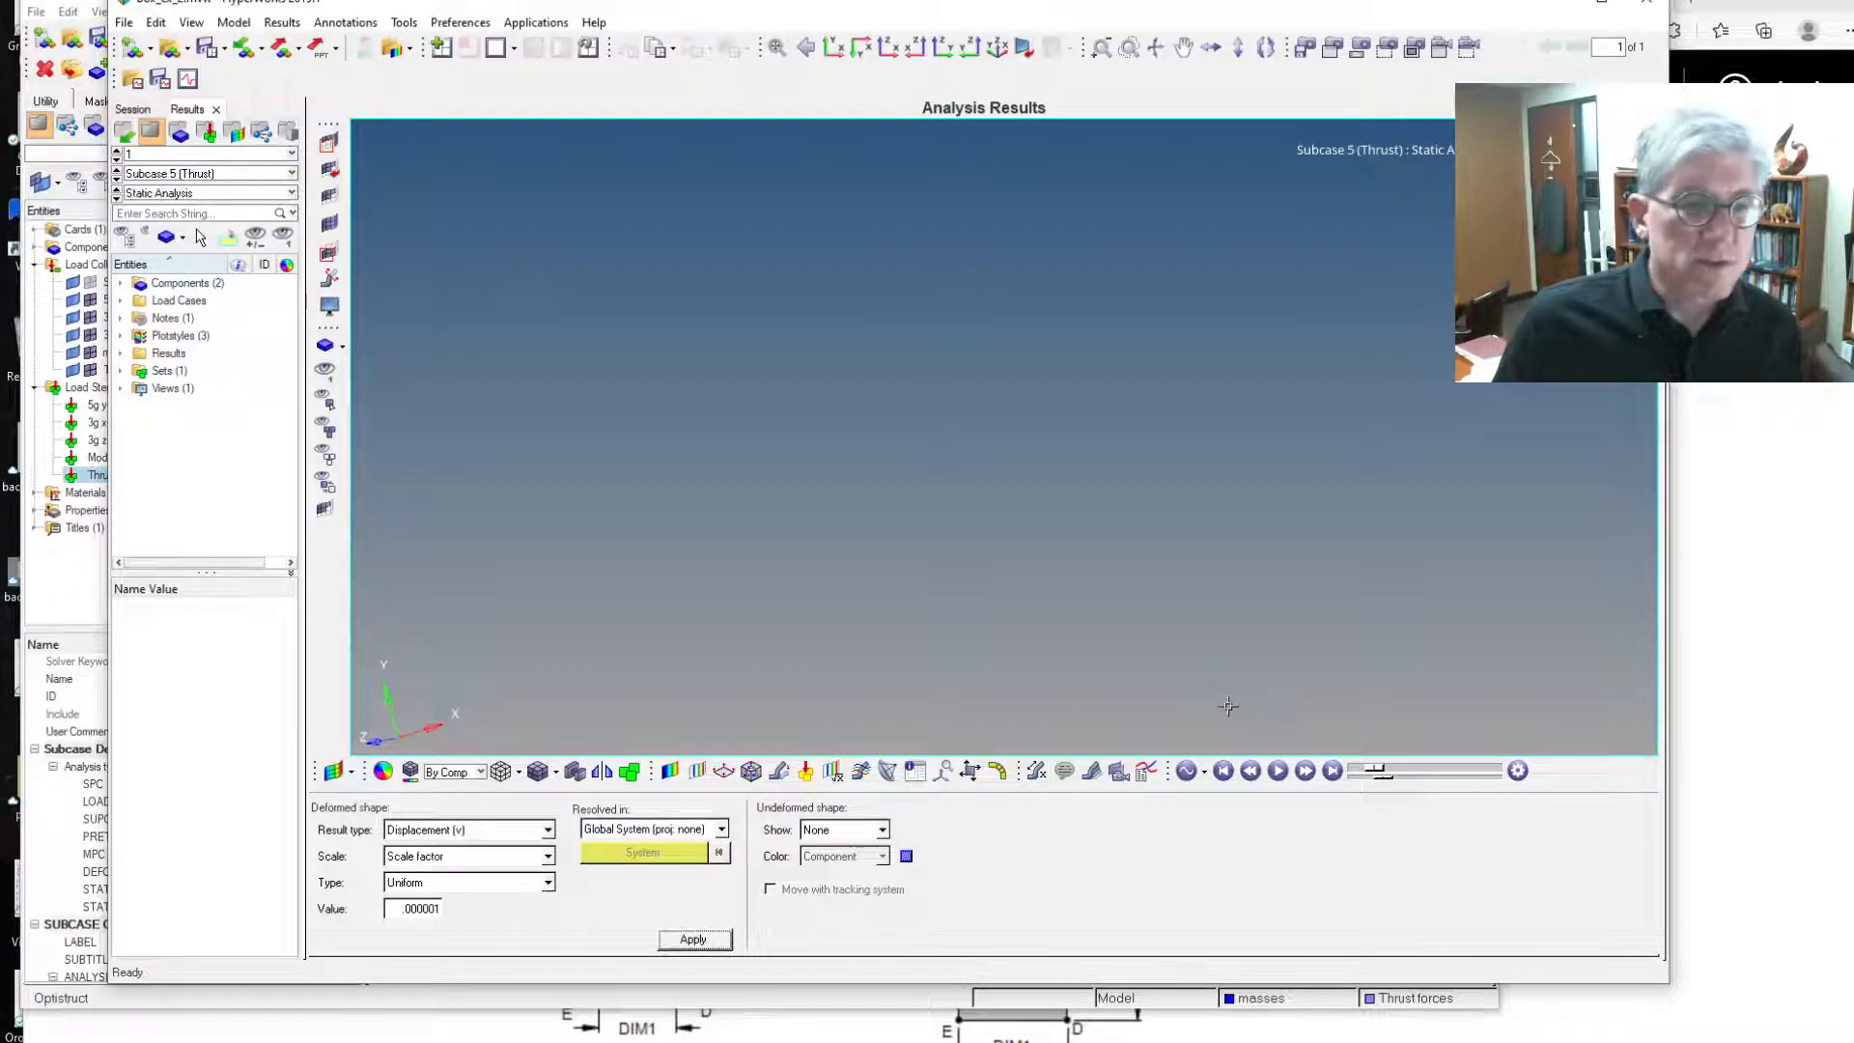
mouse_move(1128, 655)
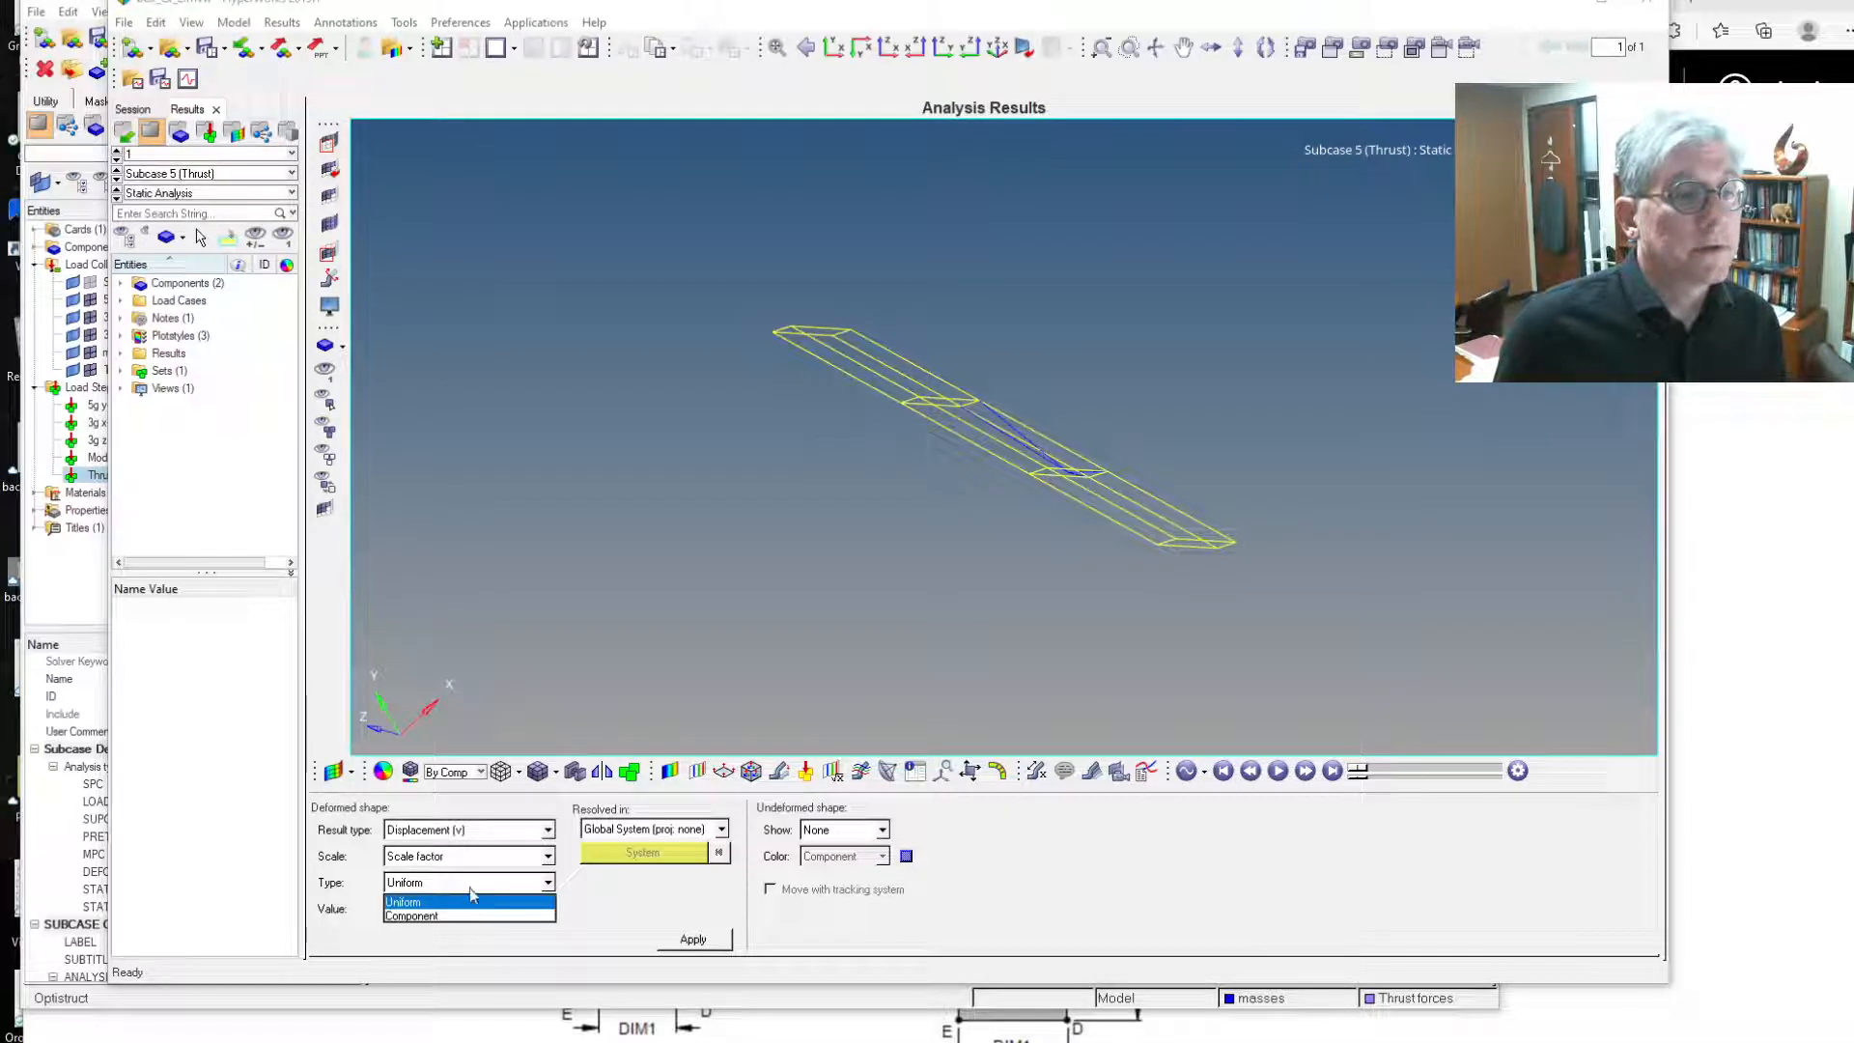
Display the CBAR/CBEAM von Mises stress contour, peaking at 1.273E+02.
click(404, 902)
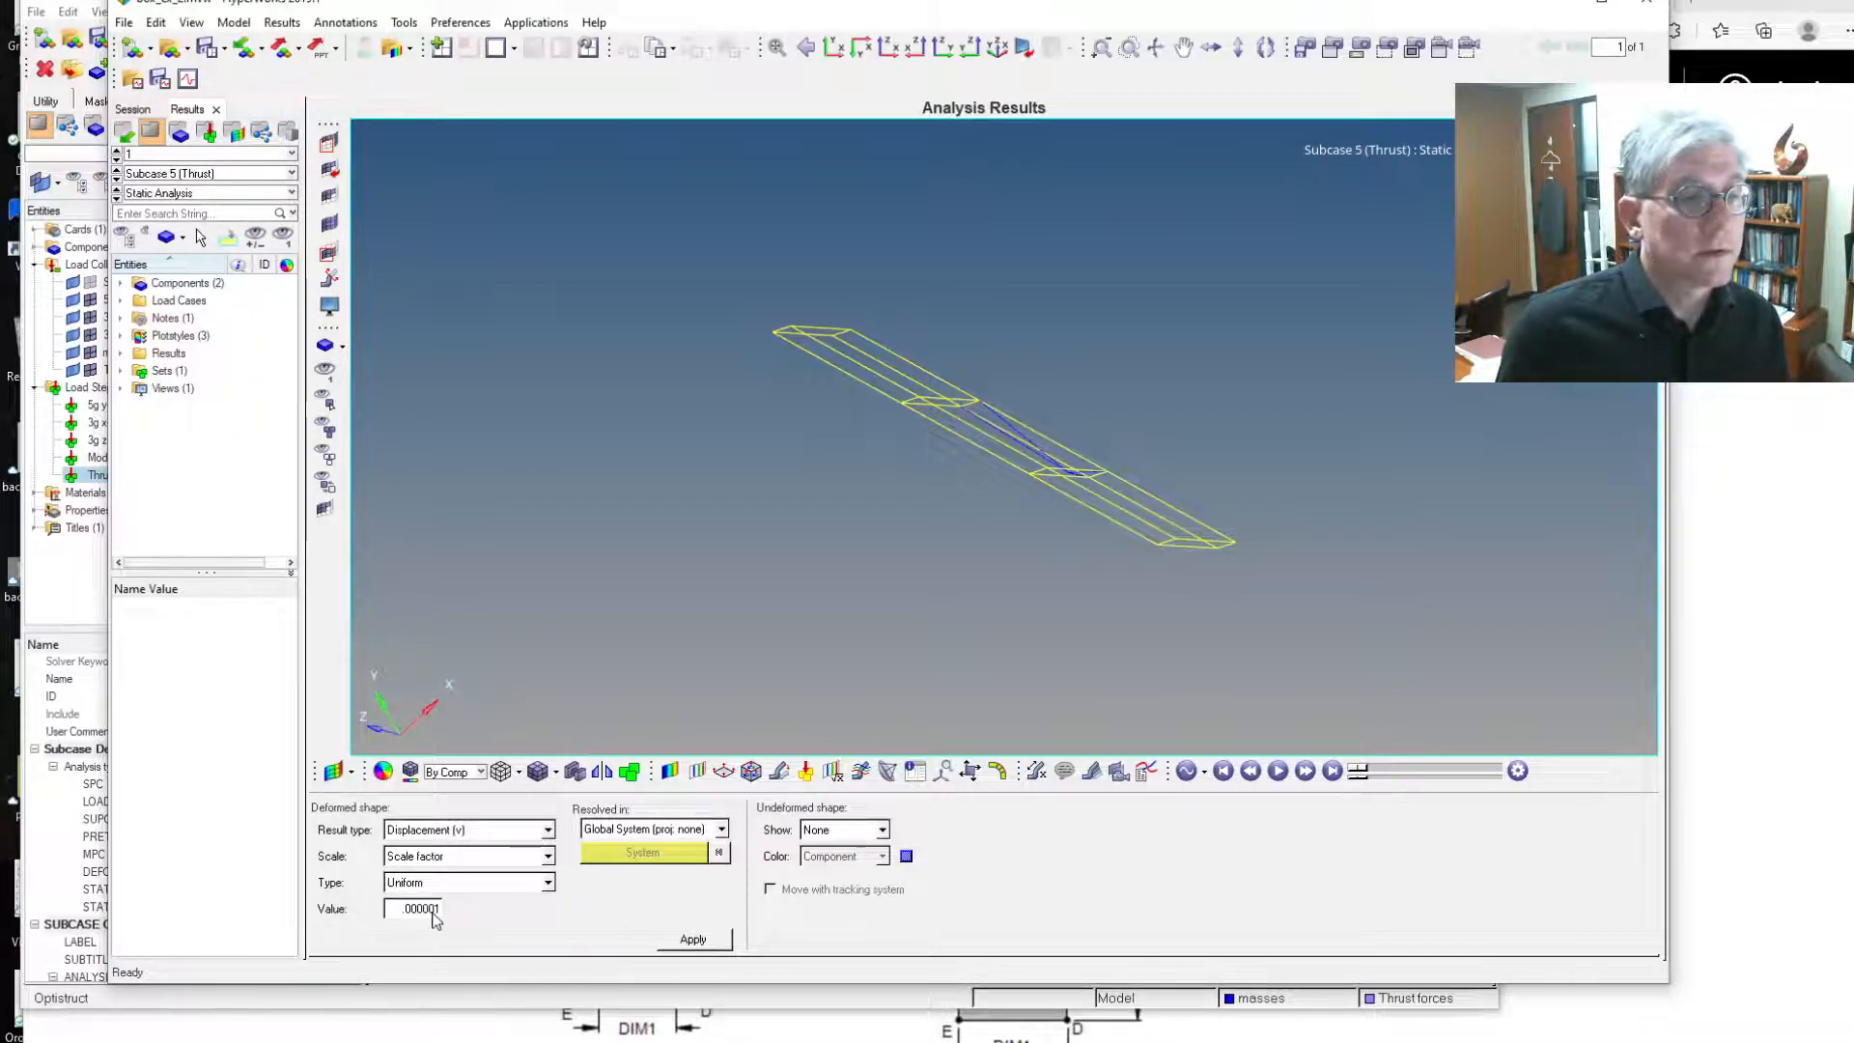
text(0)
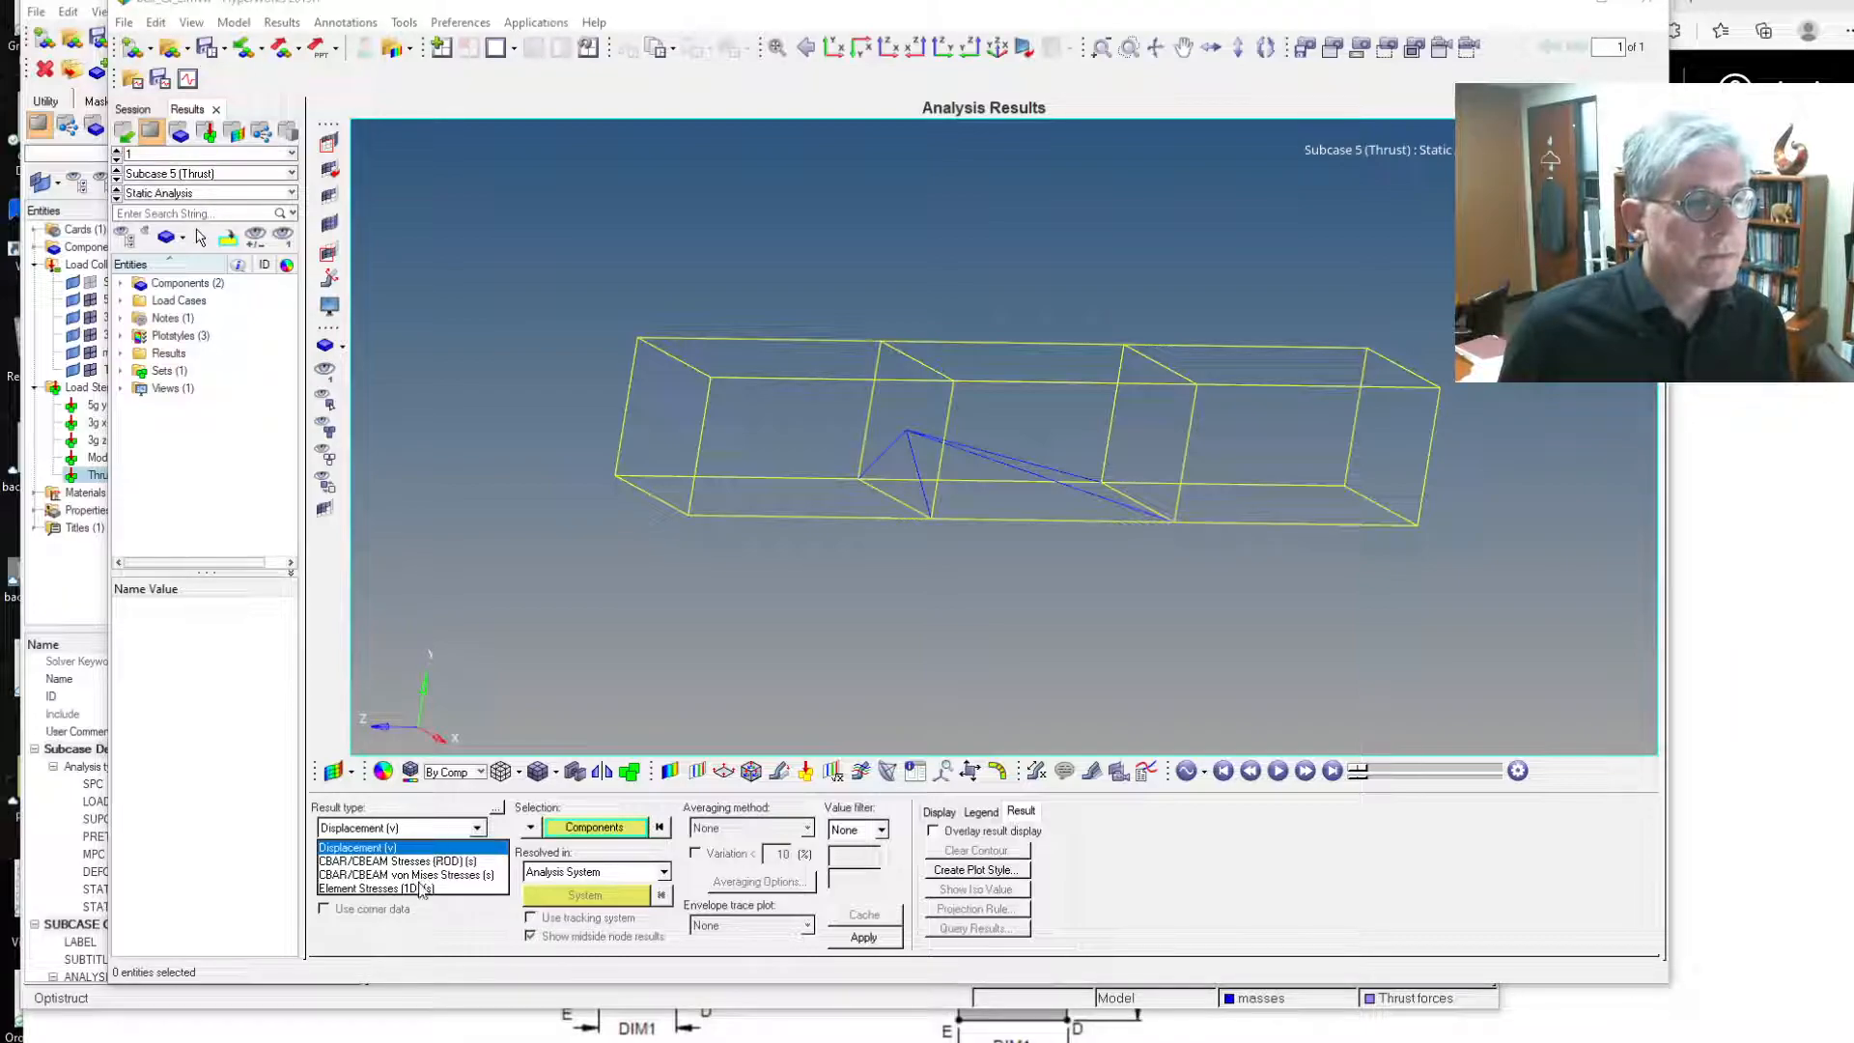
click(413, 874)
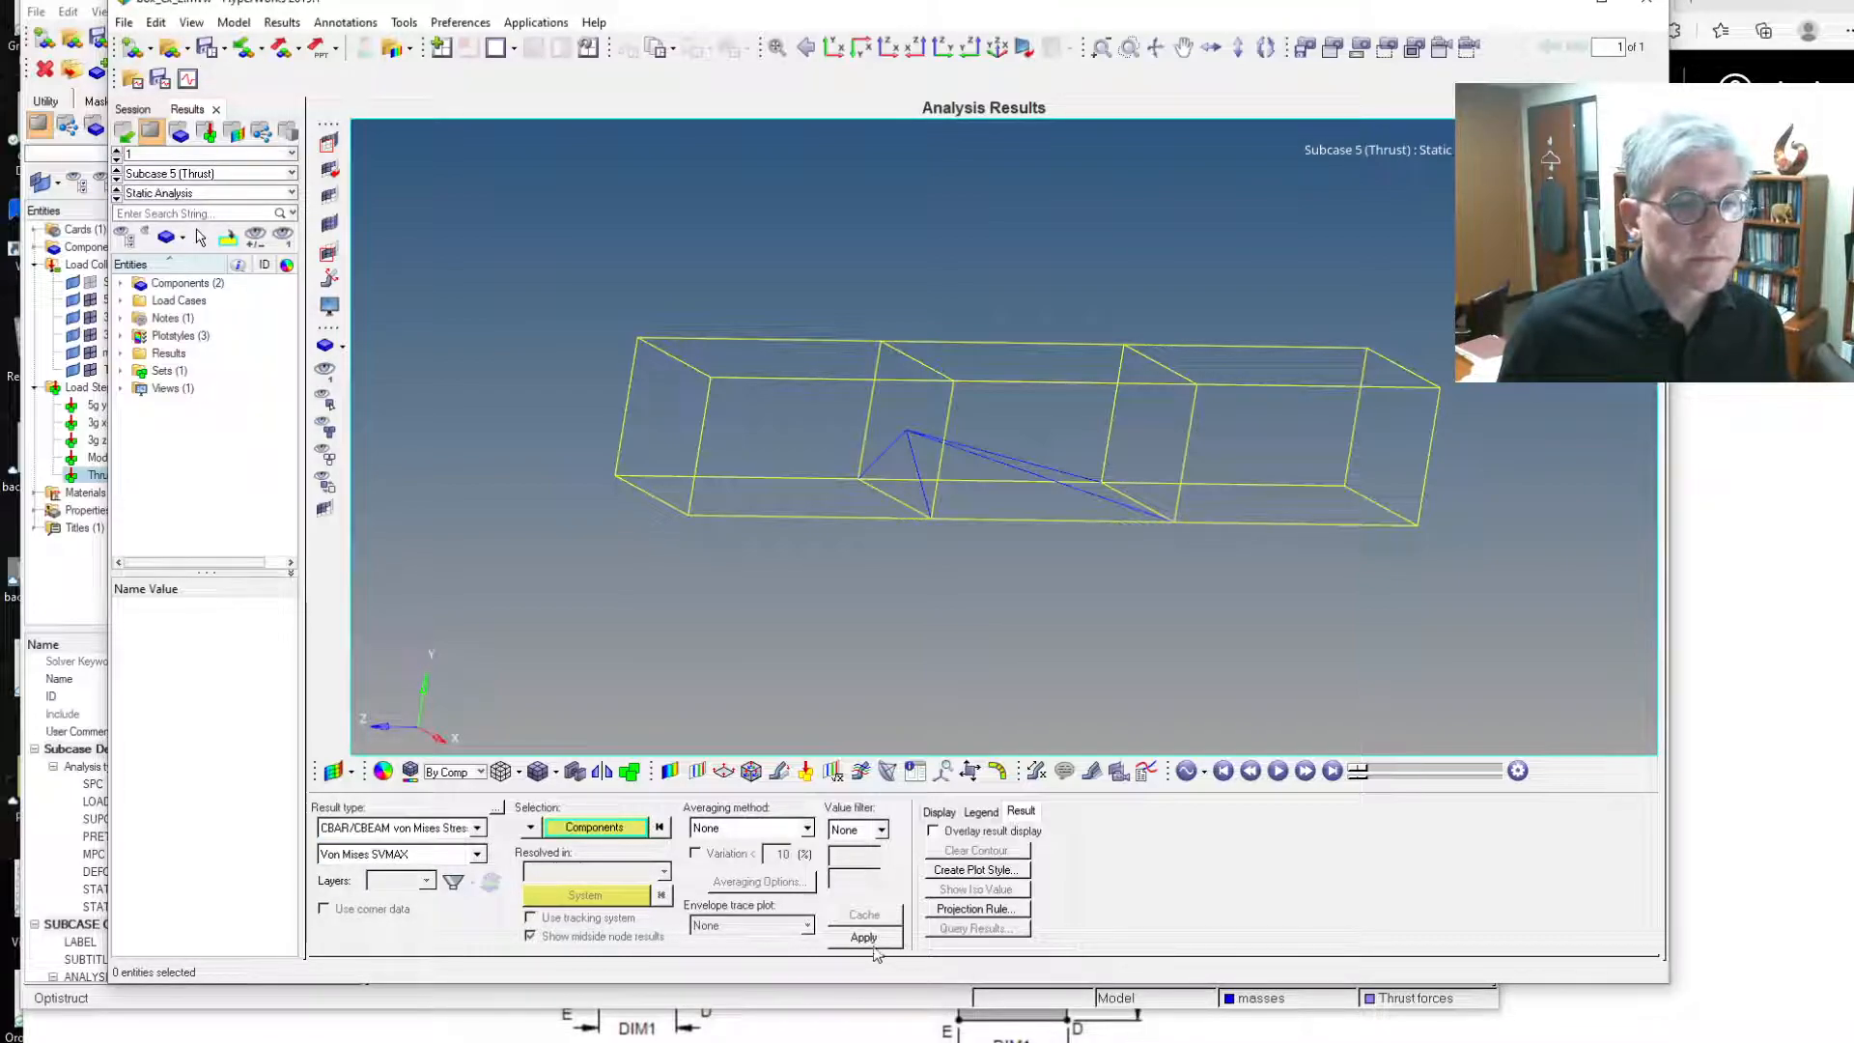
click(864, 937)
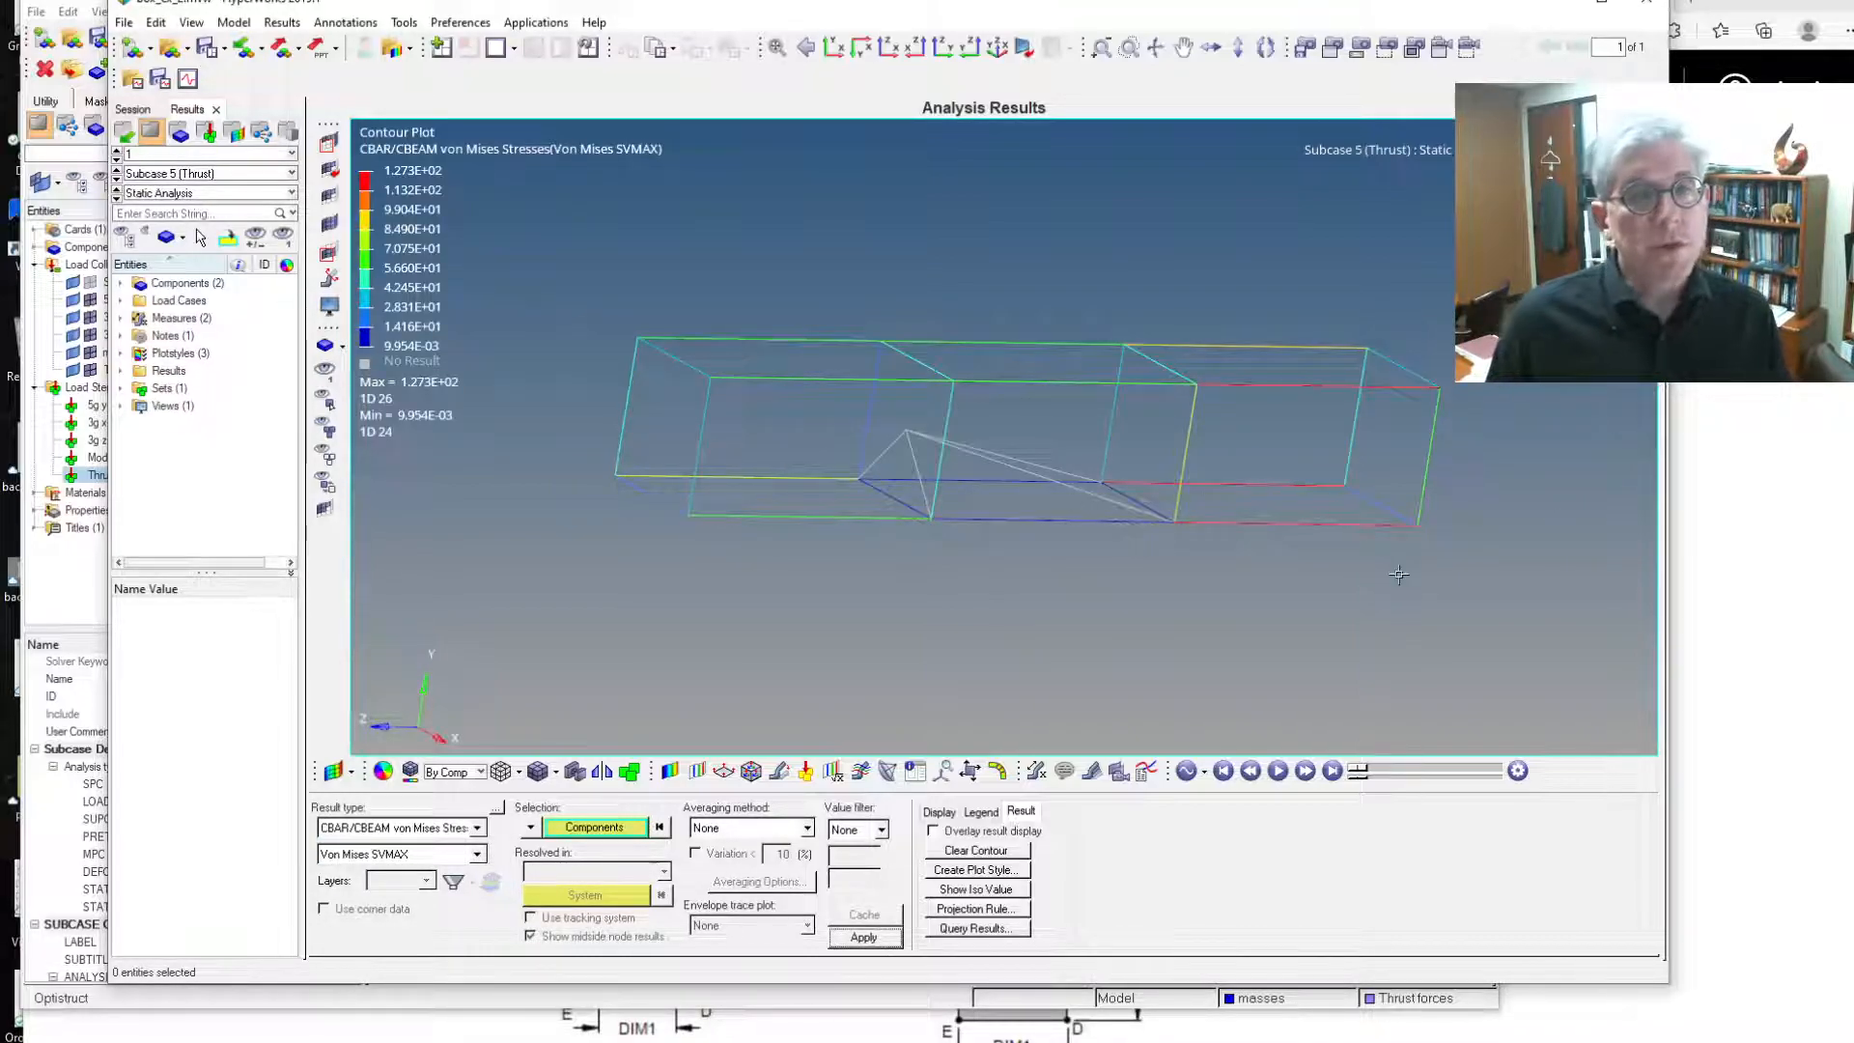